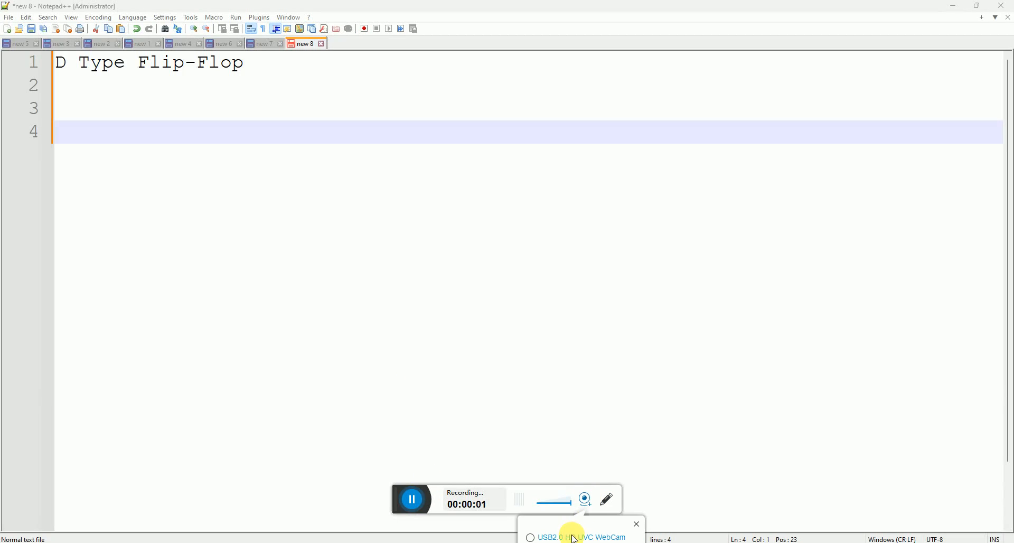
List Objectives, Schematic and Functional verification on separate lines of the note.
{"action": "left_click", "coordinate": [581, 537]}
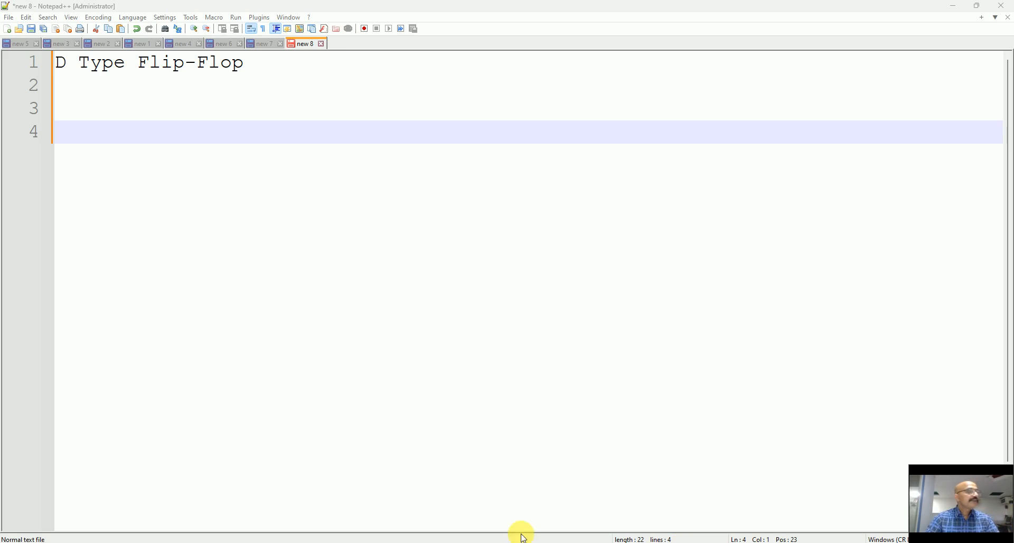
{"action": "mouse_move", "coordinate": [405, 154]}
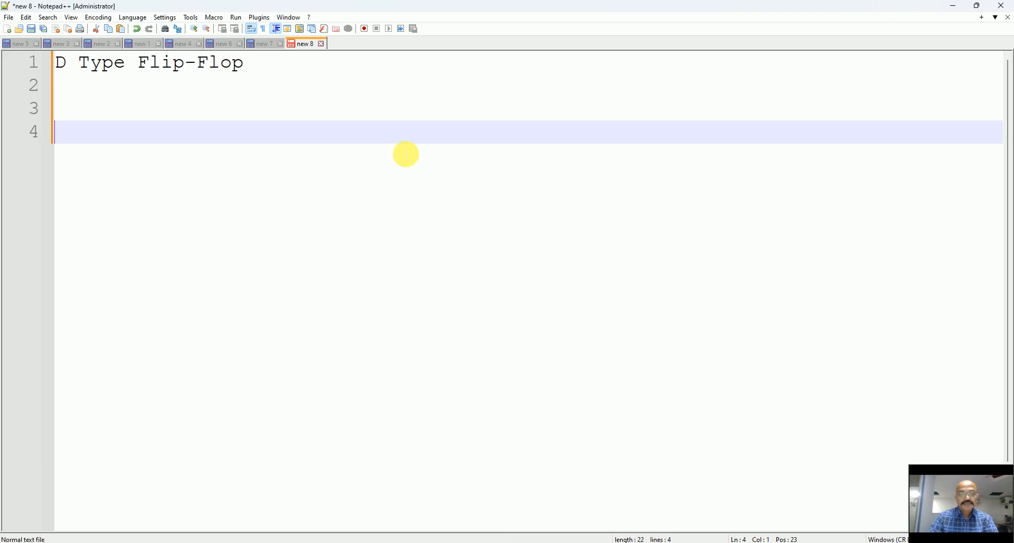
{"action": "type", "text": "Ob"}
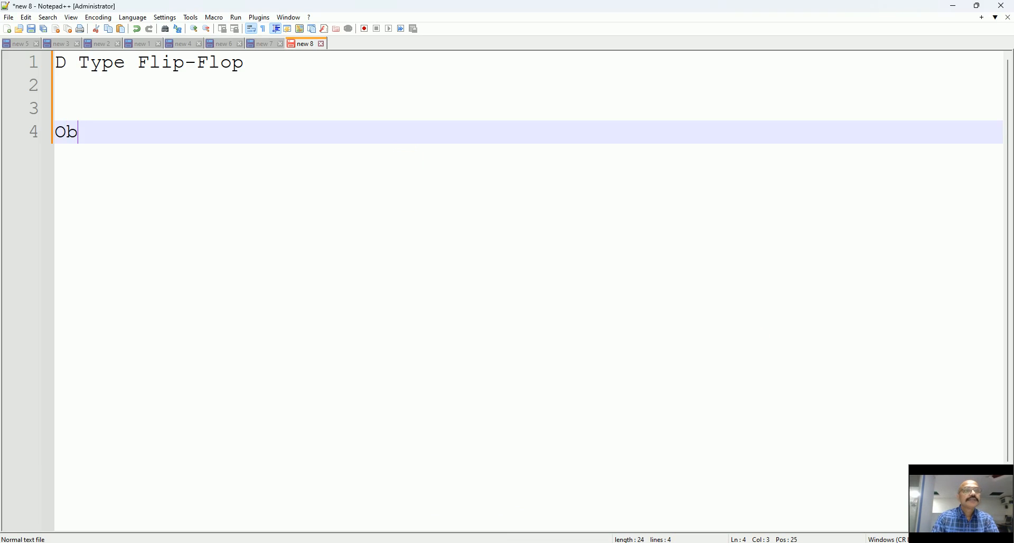
{"action": "type", "text": "jectives"}
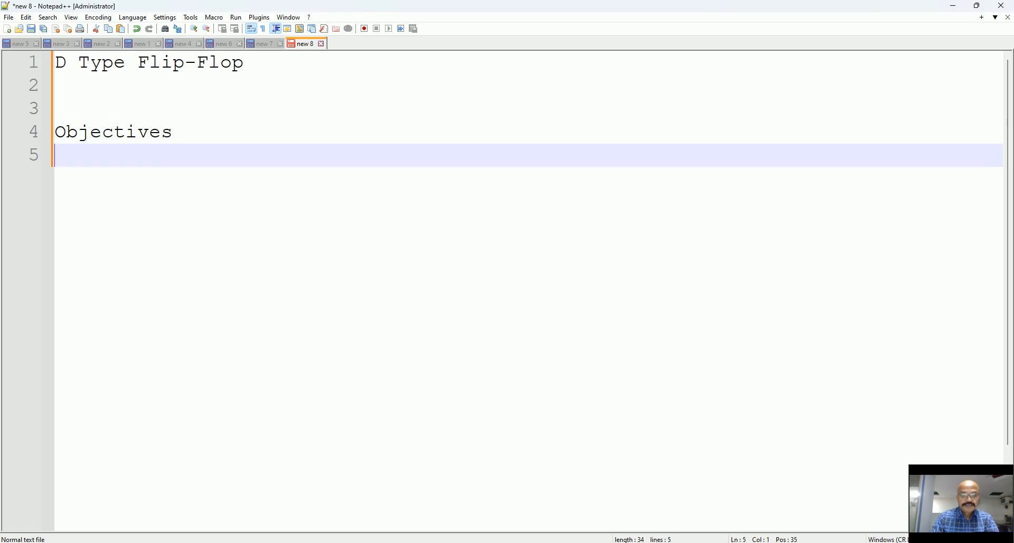
{"action": "type", "text": "Schematic"}
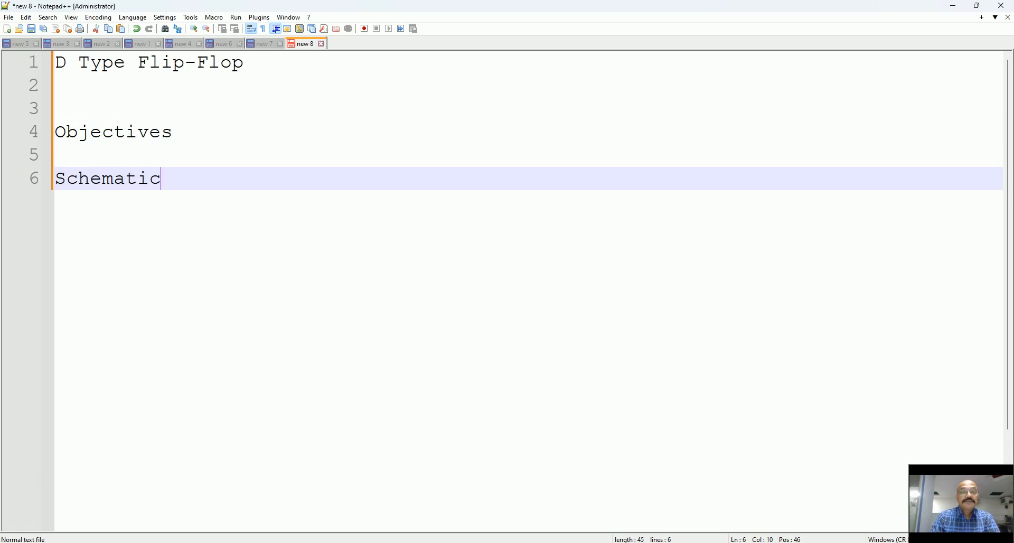
{"action": "type", "text": "Functio"}
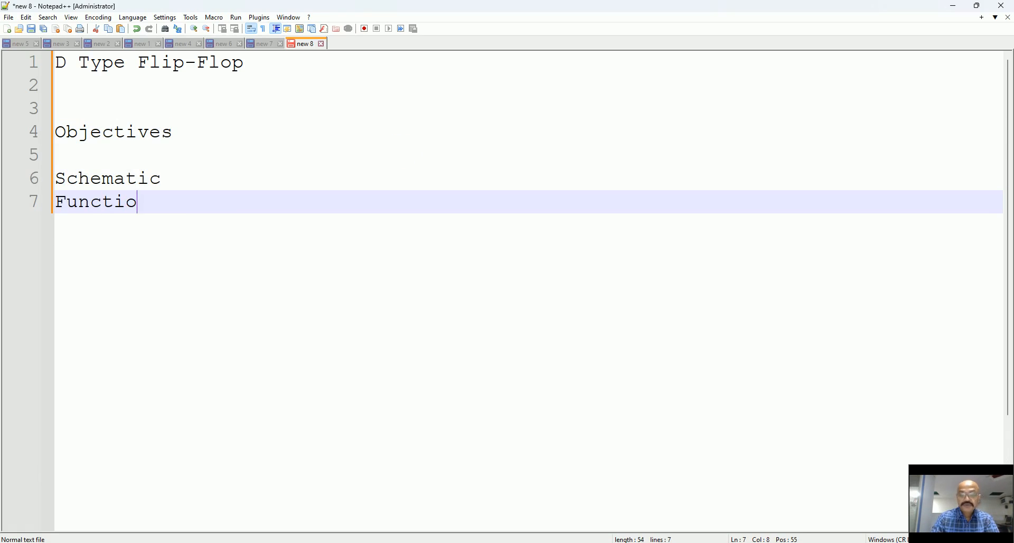
{"action": "type", "text": "nal verification"}
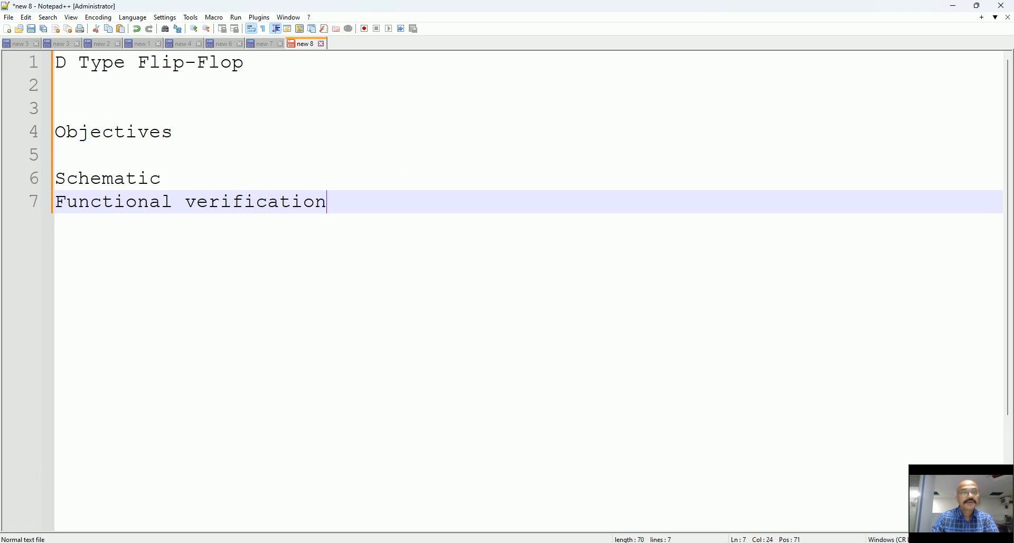
{"action": "key", "text": "enter"}
{"action": "type", "text": "COnvert into"}
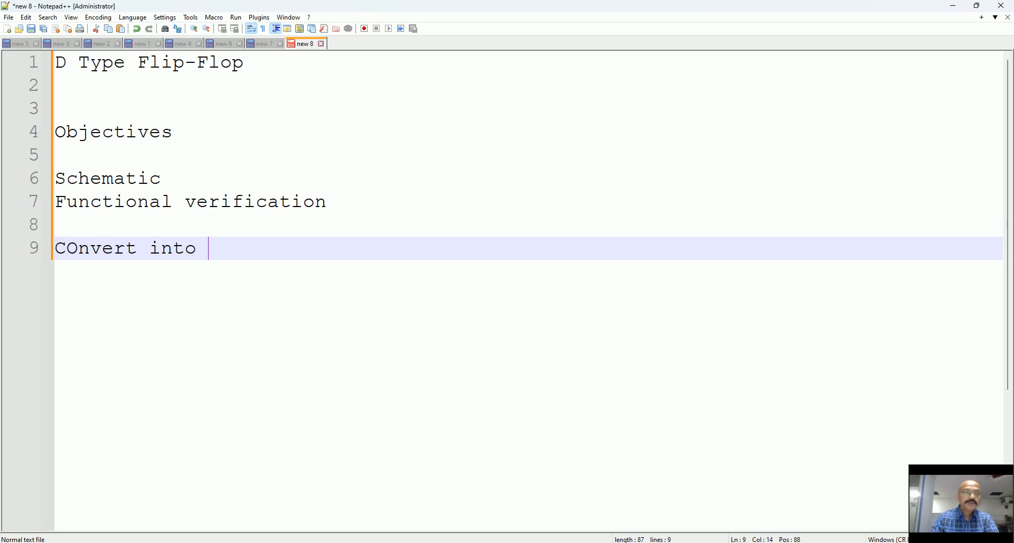
Add the CMOS layout and Find, minimum clock width objectives to the note.
{"action": "type", "text": "CMOS layout"}
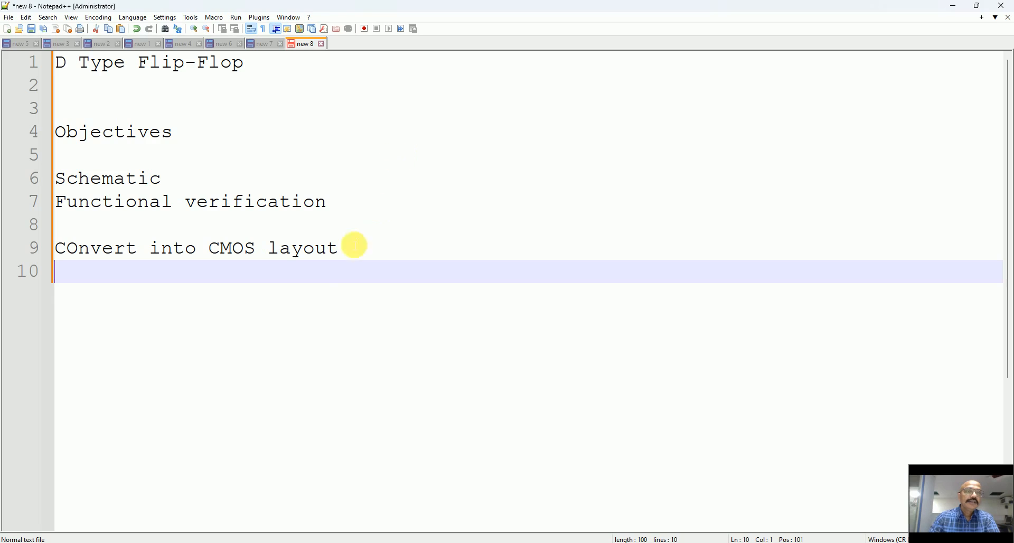
{"action": "type", "text": "Find,"}
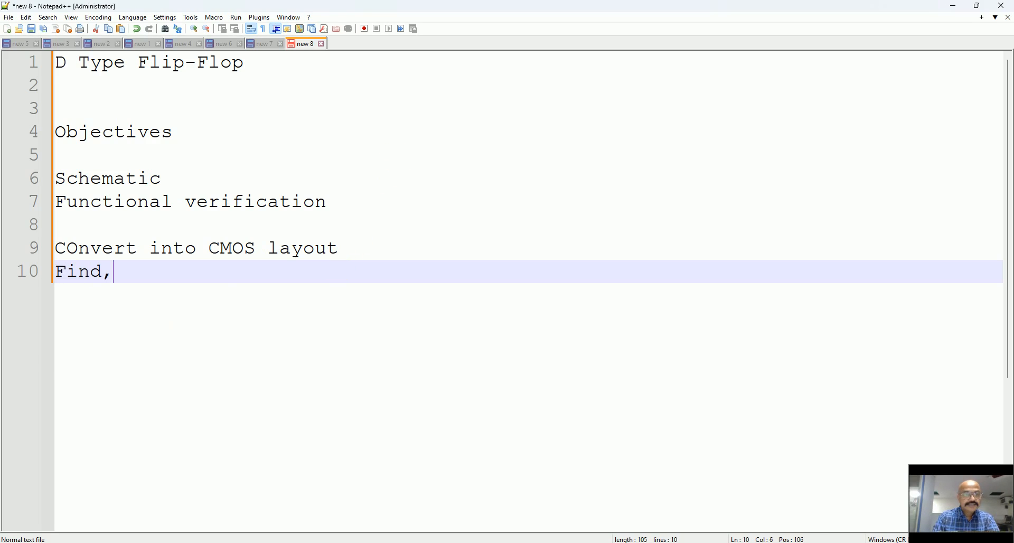
{"action": "type", "text": "minimum"}
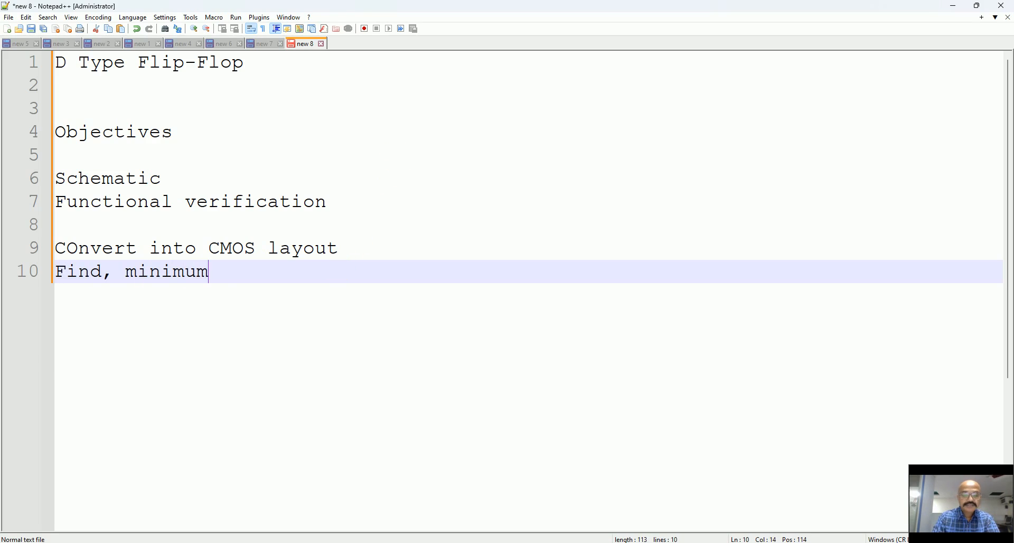
{"action": "type", "text": "clock wid"}
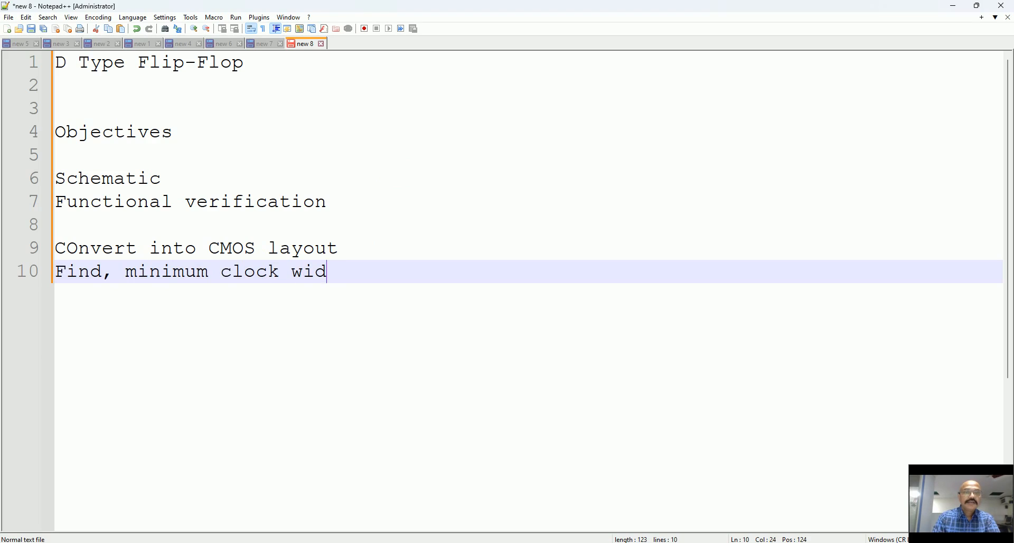
{"action": "type", "text": "th."}
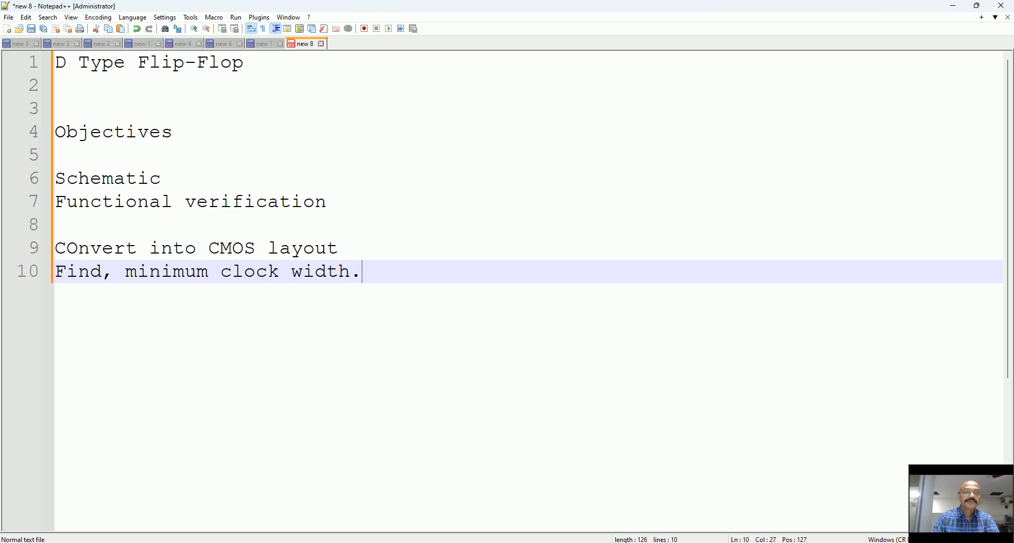
{"action": "type", "text": ".?"}
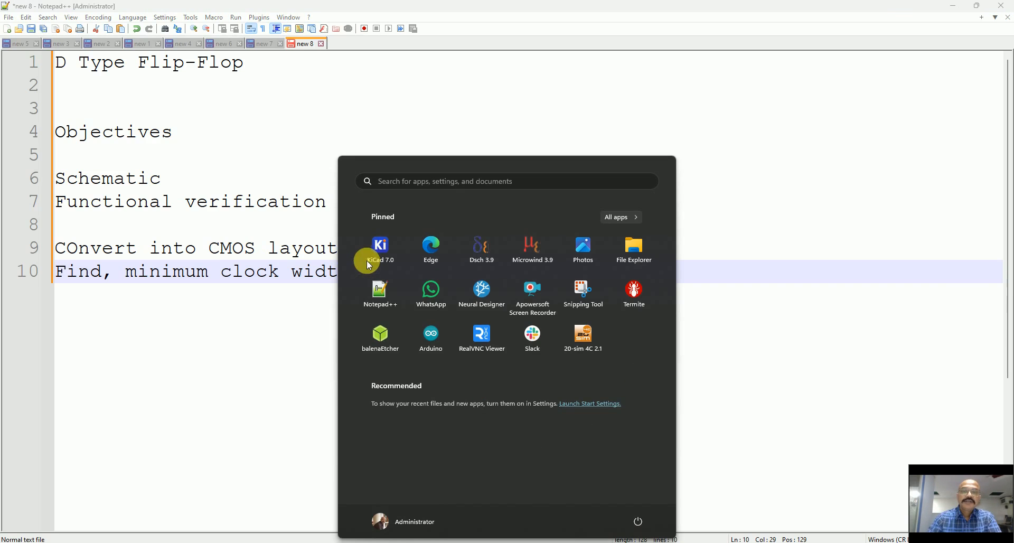
{"action": "mouse_move", "coordinate": [481, 265]}
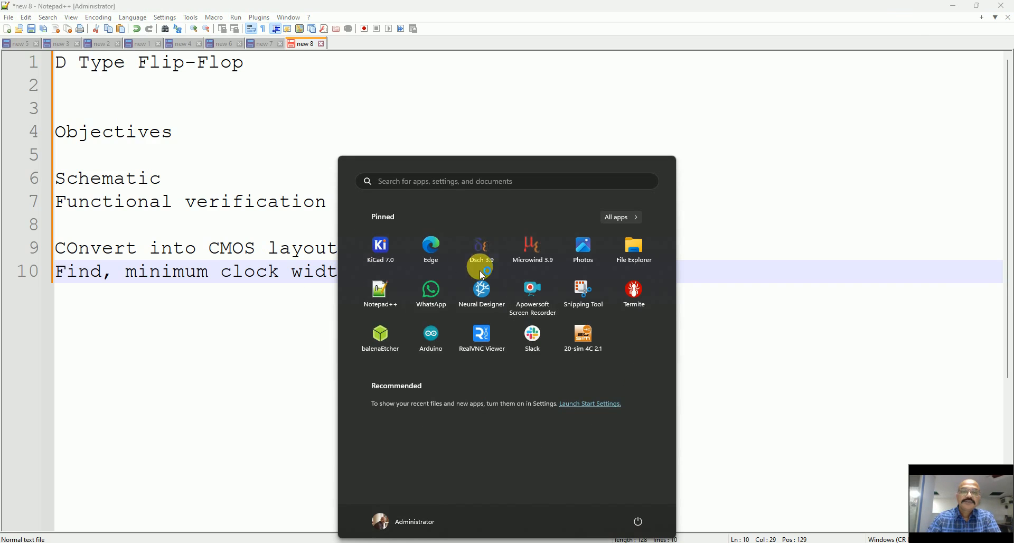
Launch the DSCH 3.9 schematic editor from the Start menu.
{"action": "left_click", "coordinate": [481, 249]}
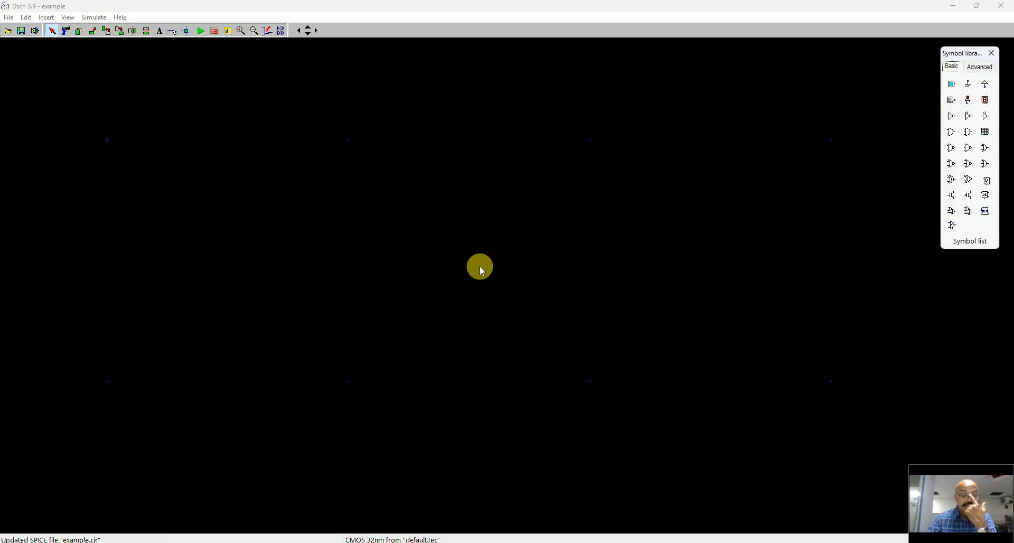
{"action": "mouse_move", "coordinate": [919, 178]}
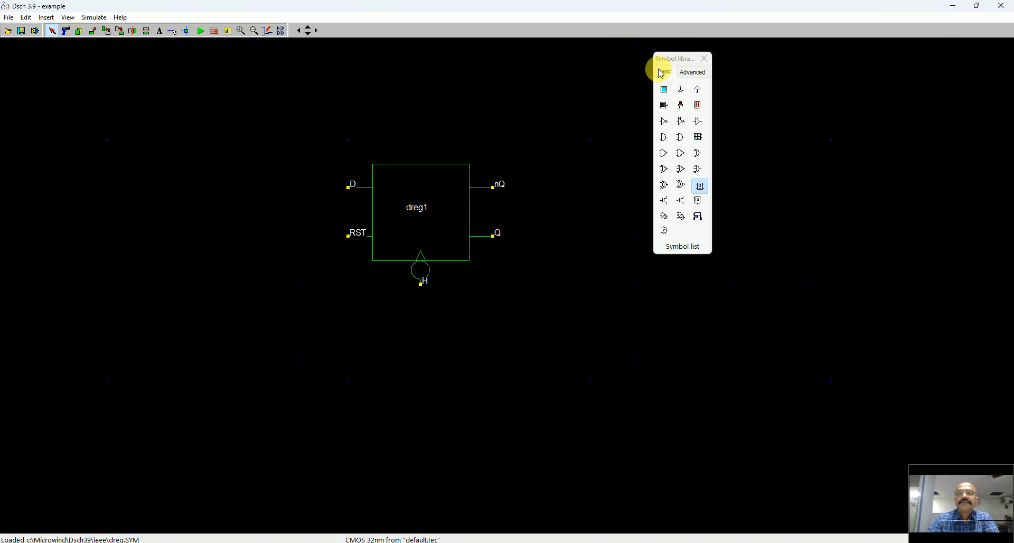
Move the symbol library aside and place an input button left of the register.
{"action": "left_click_drag", "start_coordinate": [673, 58], "coordinate": [789, 73]}
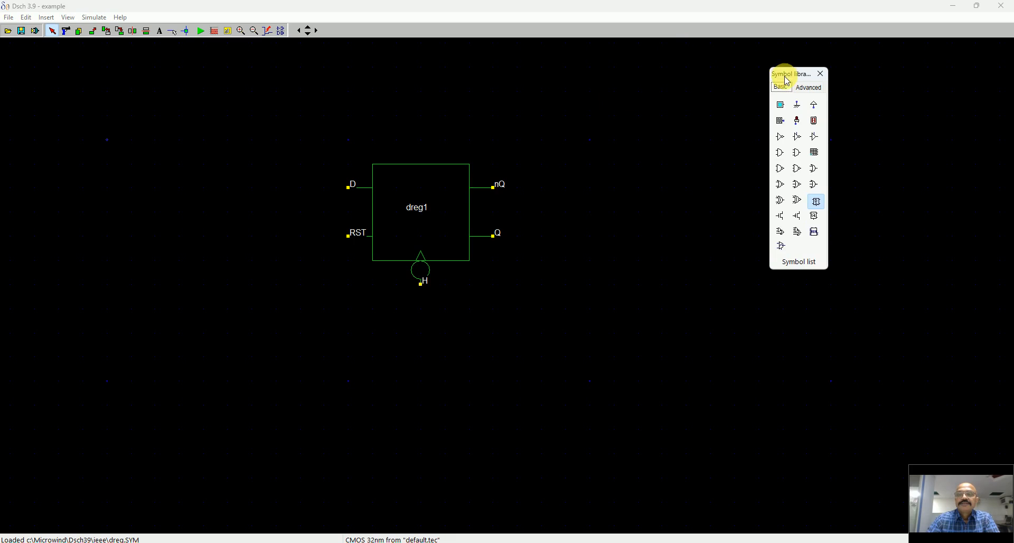
{"action": "left_click", "coordinate": [780, 104]}
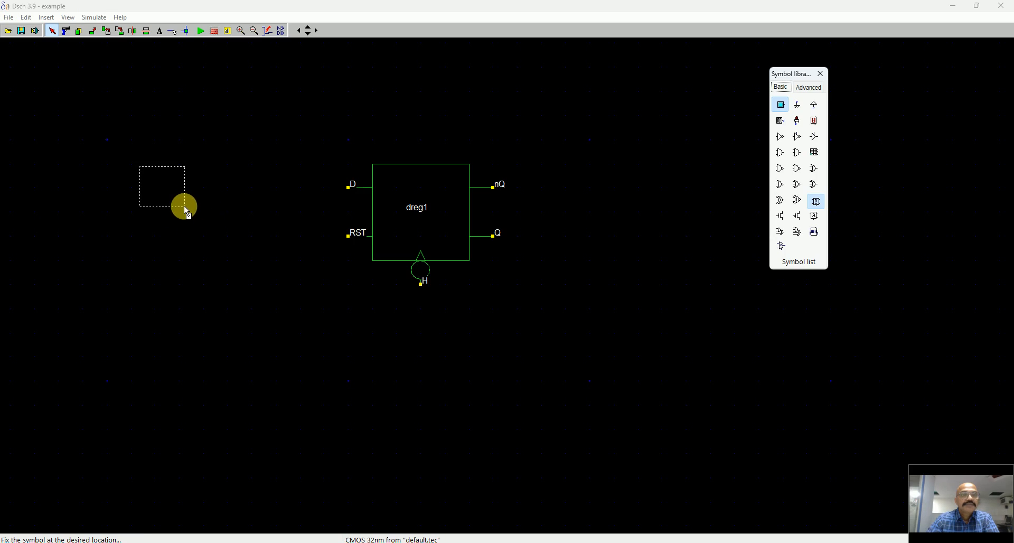
{"action": "left_click", "coordinate": [780, 105]}
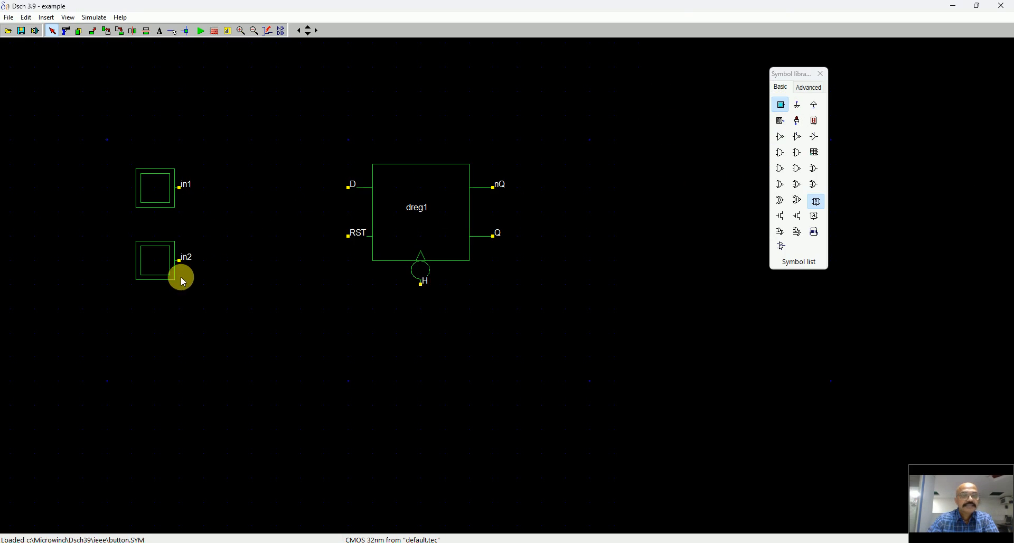
{"action": "mouse_move", "coordinate": [779, 120]}
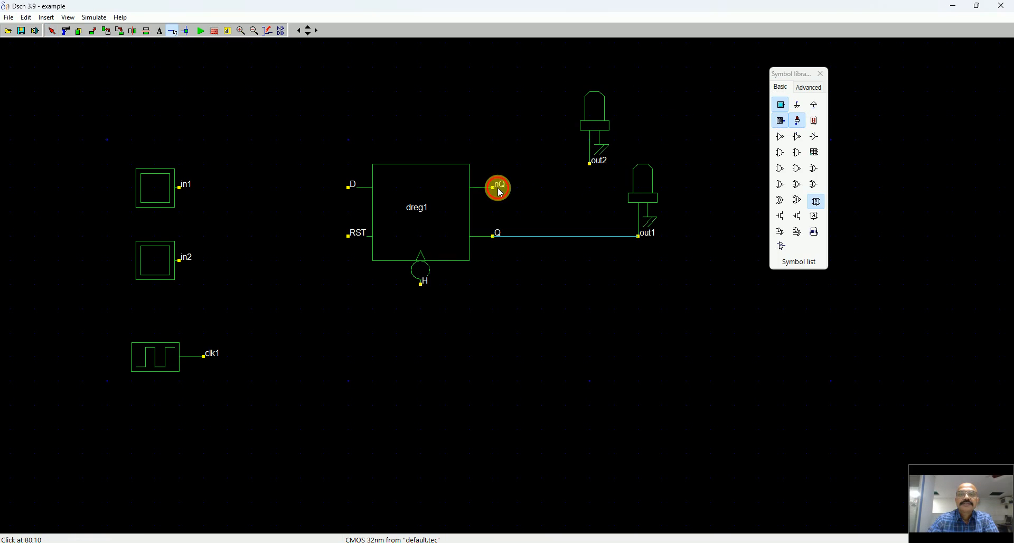
Wire nQ to the upper light and rename the two lights nQ and Q.
{"action": "left_click_drag", "start_coordinate": [497, 187], "coordinate": [637, 204]}
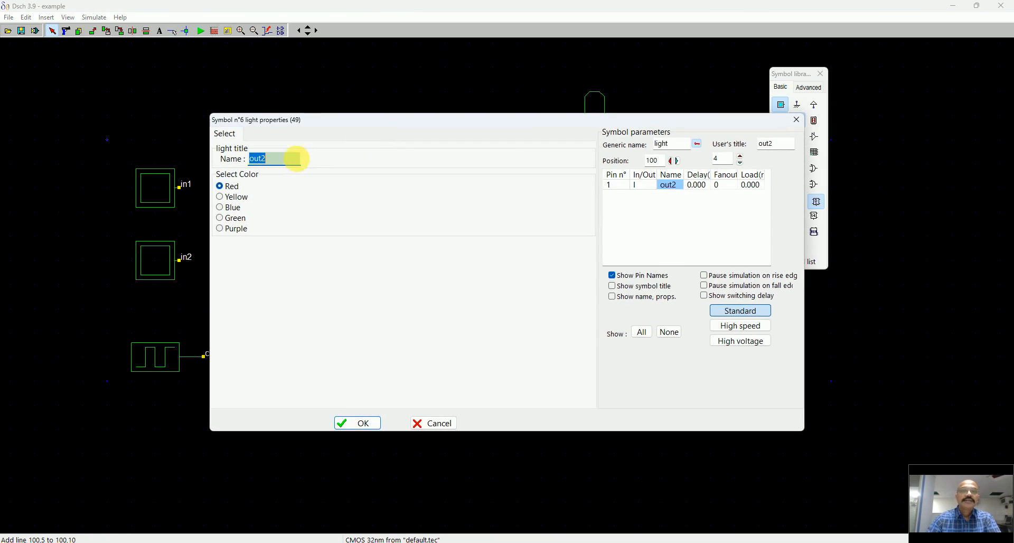
{"action": "type", "text": "n"}
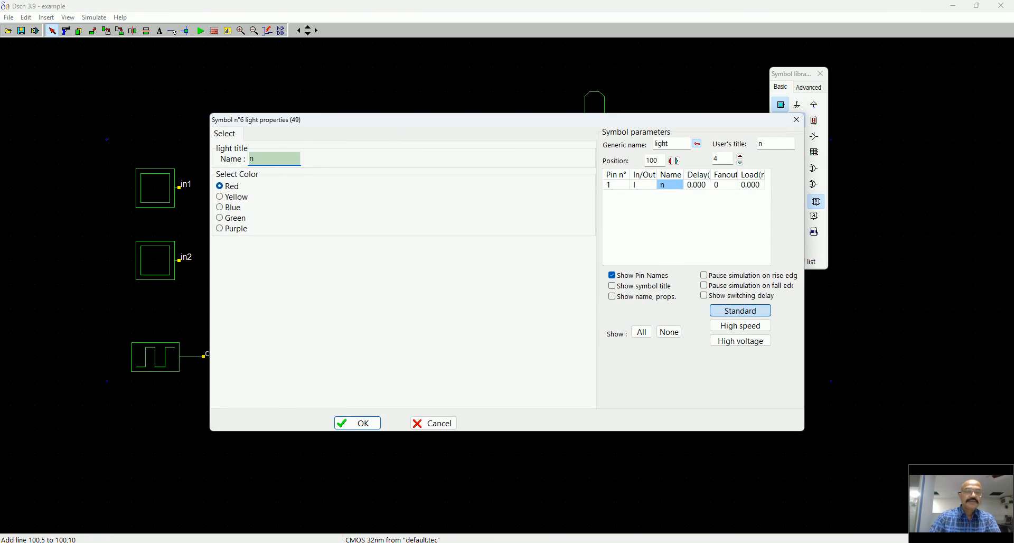
{"action": "left_click", "coordinate": [356, 422]}
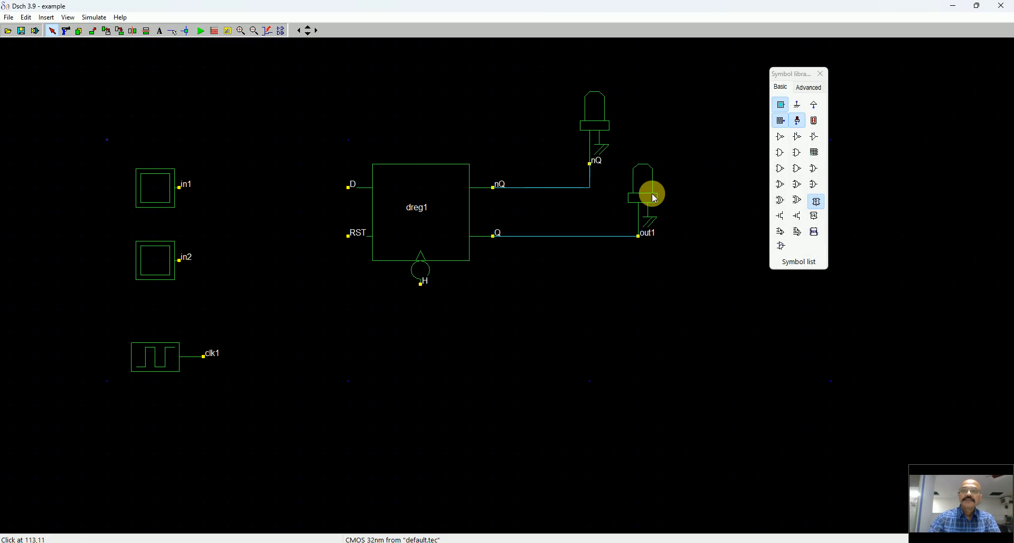
{"action": "double_click", "coordinate": [643, 194]}
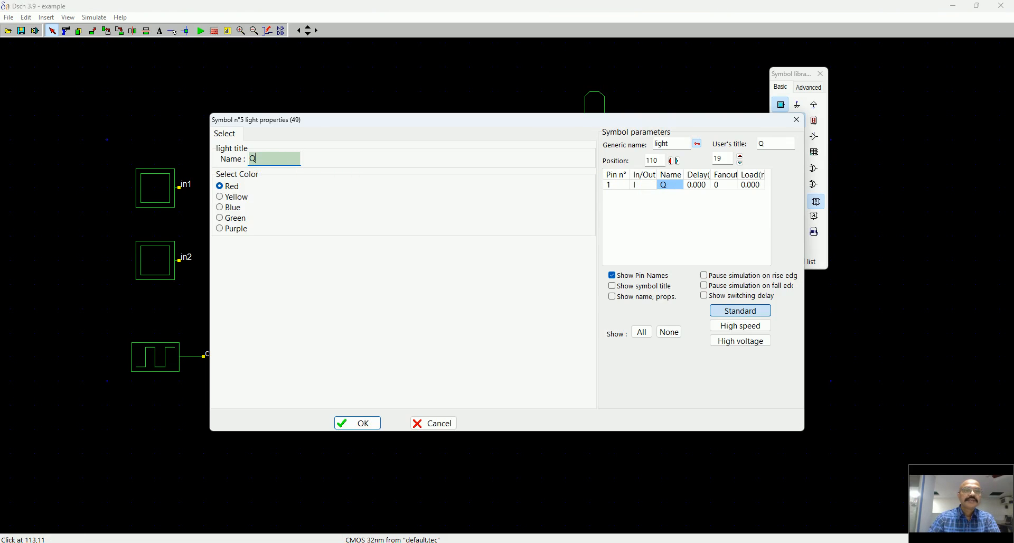
{"action": "left_click", "coordinate": [357, 423]}
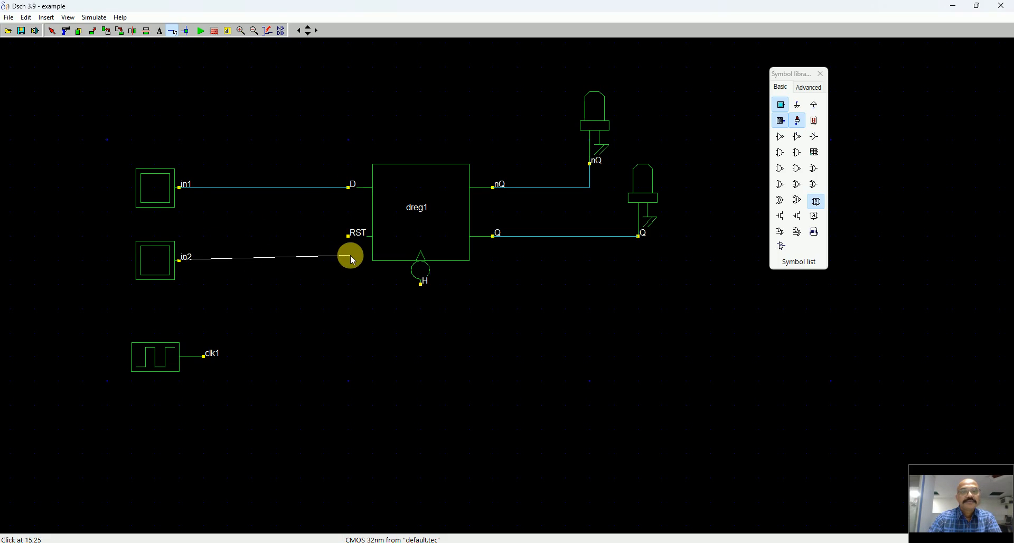
Connect the second button to RST and rename the data input button Din.
{"action": "left_click", "coordinate": [364, 272]}
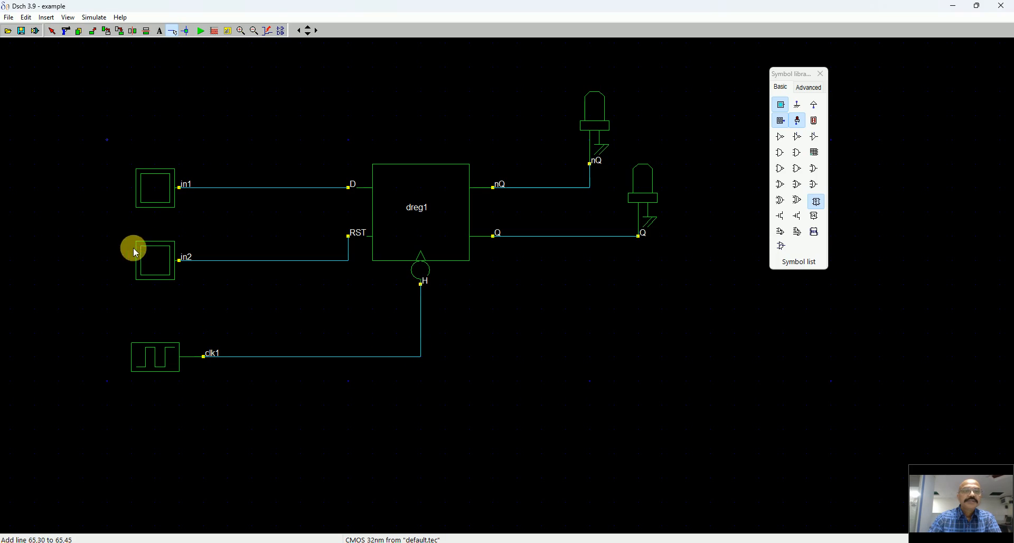
{"action": "double_click", "coordinate": [155, 258]}
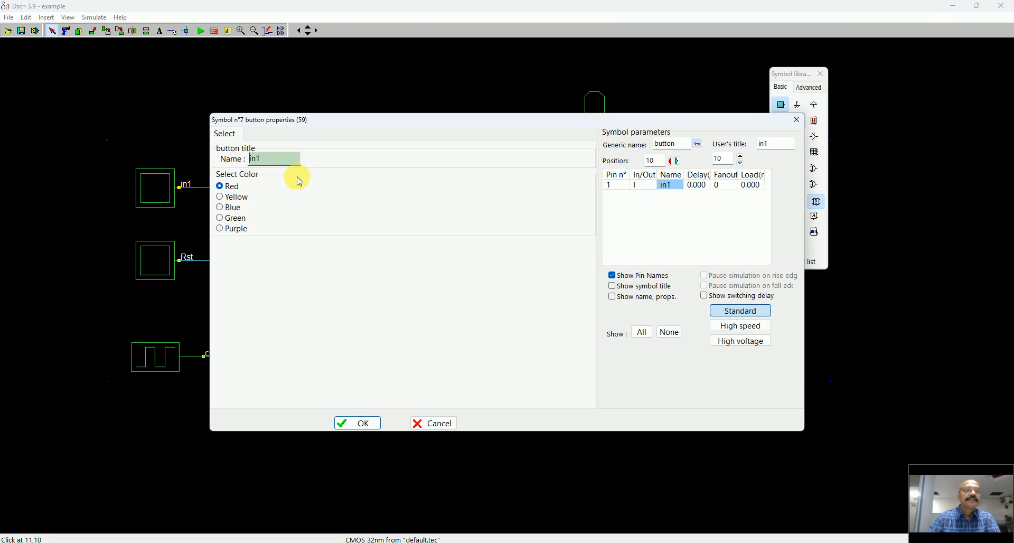
{"action": "left_click", "coordinate": [356, 423]}
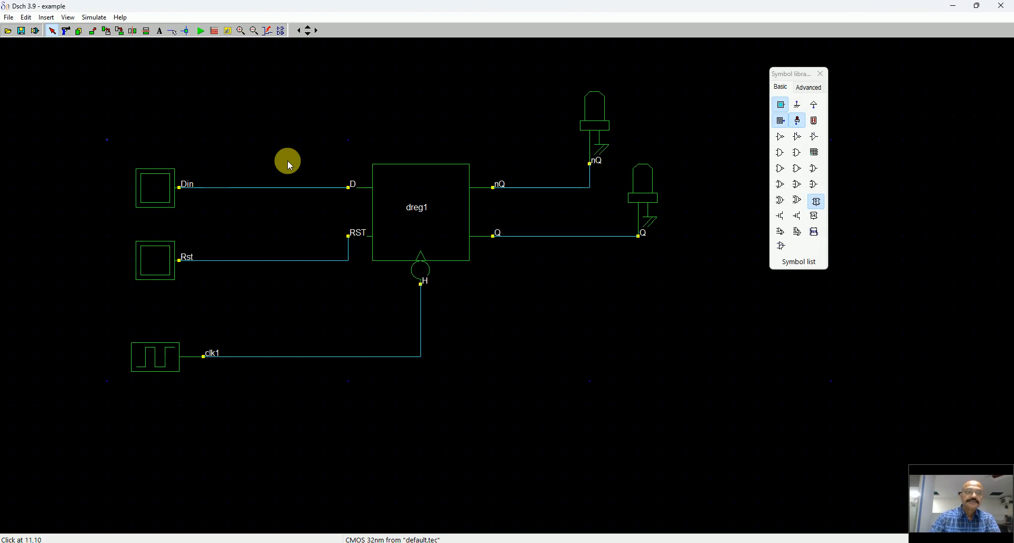
{"action": "mouse_move", "coordinate": [397, 198]}
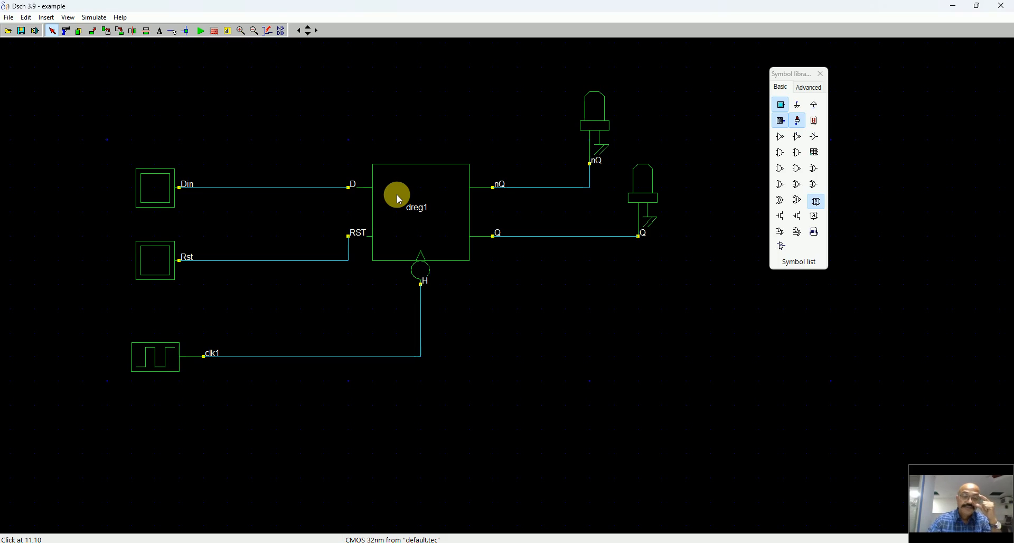
{"action": "mouse_move", "coordinate": [445, 220]}
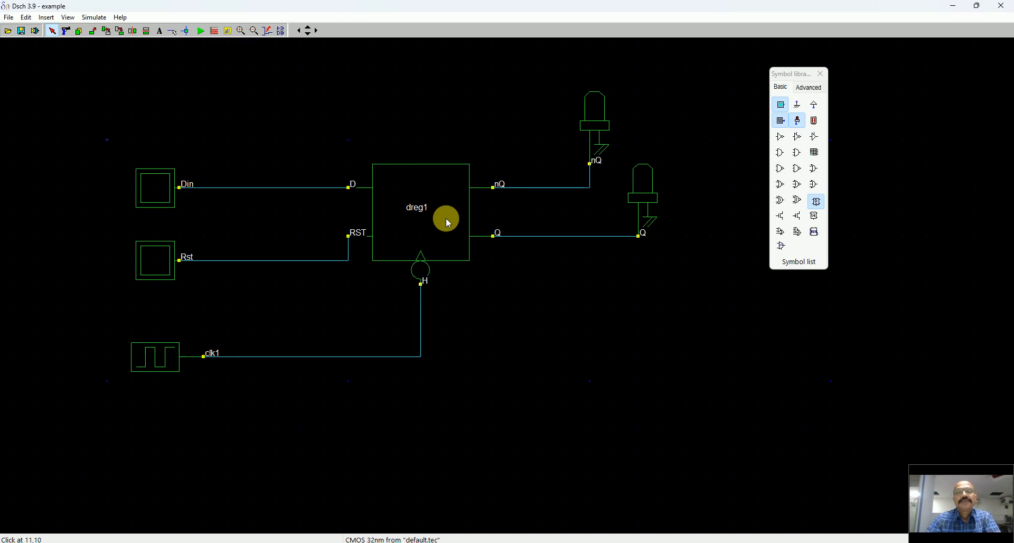
{"action": "mouse_move", "coordinate": [397, 203]}
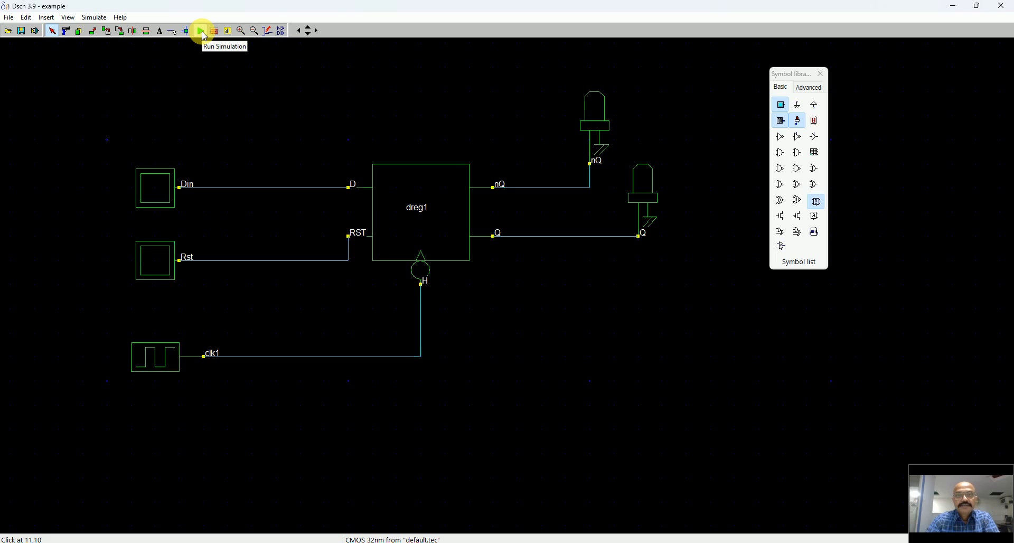
Run the simulation and toggle Rst on and off, then Din, watching the LEDs.
{"action": "left_click", "coordinate": [201, 31]}
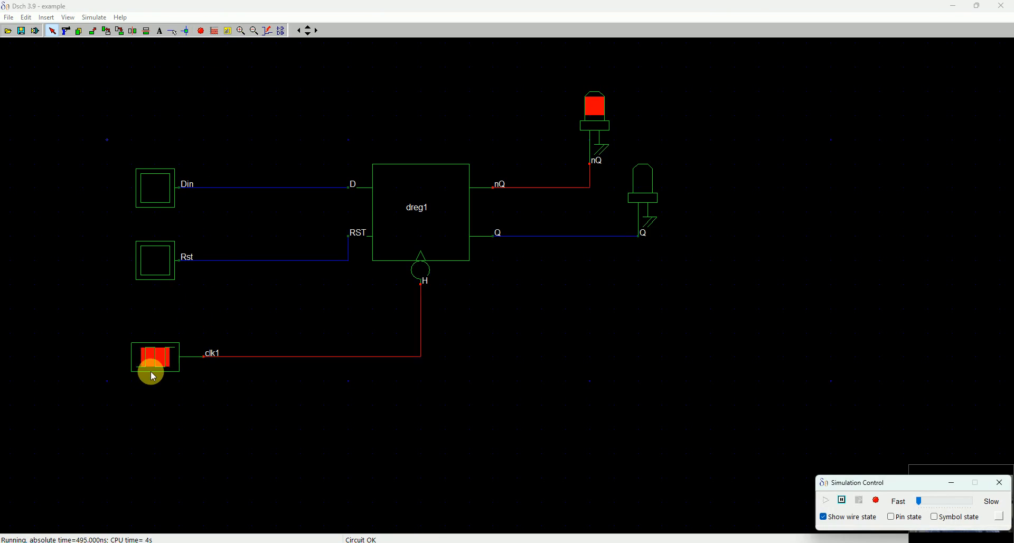
{"action": "mouse_move", "coordinate": [156, 198]}
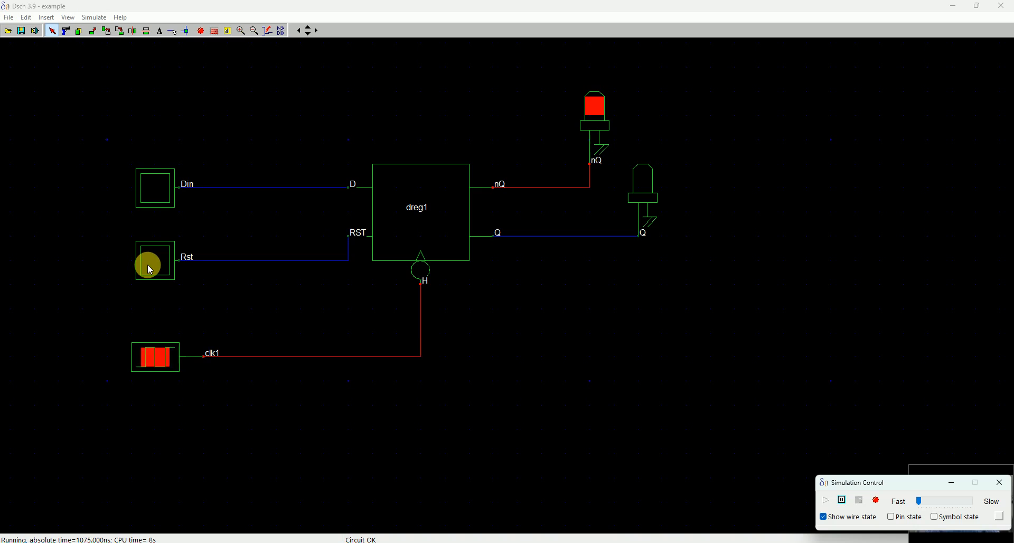
{"action": "left_click", "coordinate": [154, 261]}
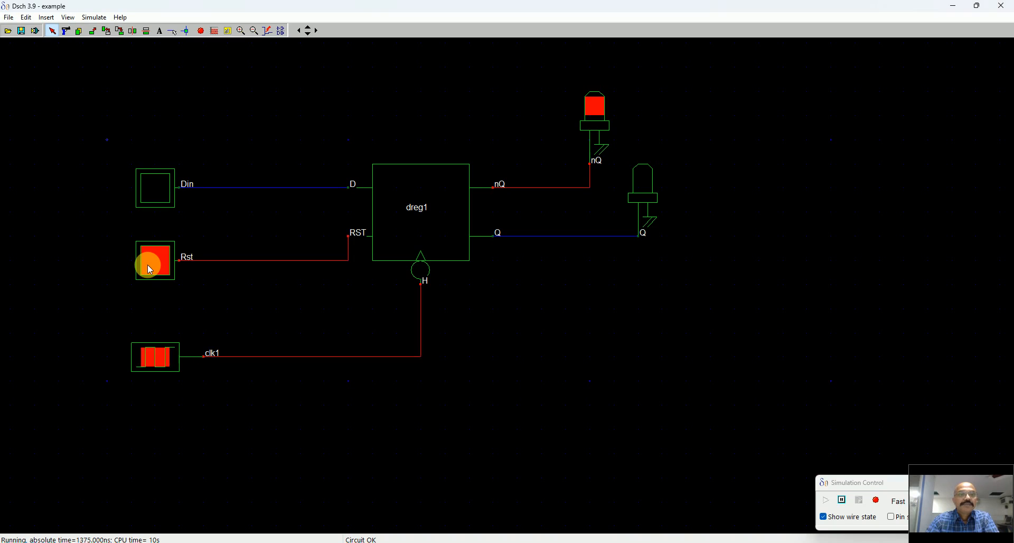
{"action": "left_click", "coordinate": [154, 261]}
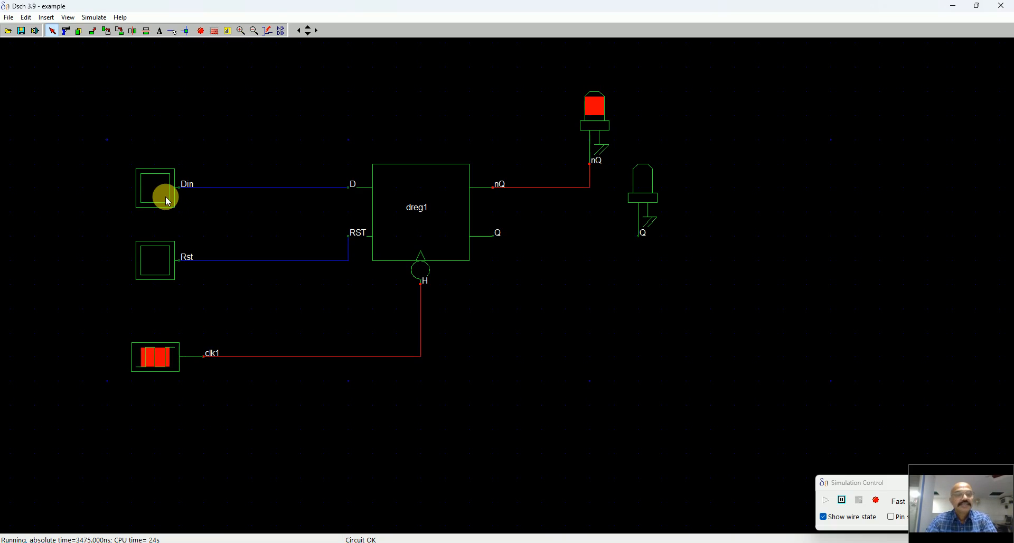
{"action": "left_click", "coordinate": [155, 187]}
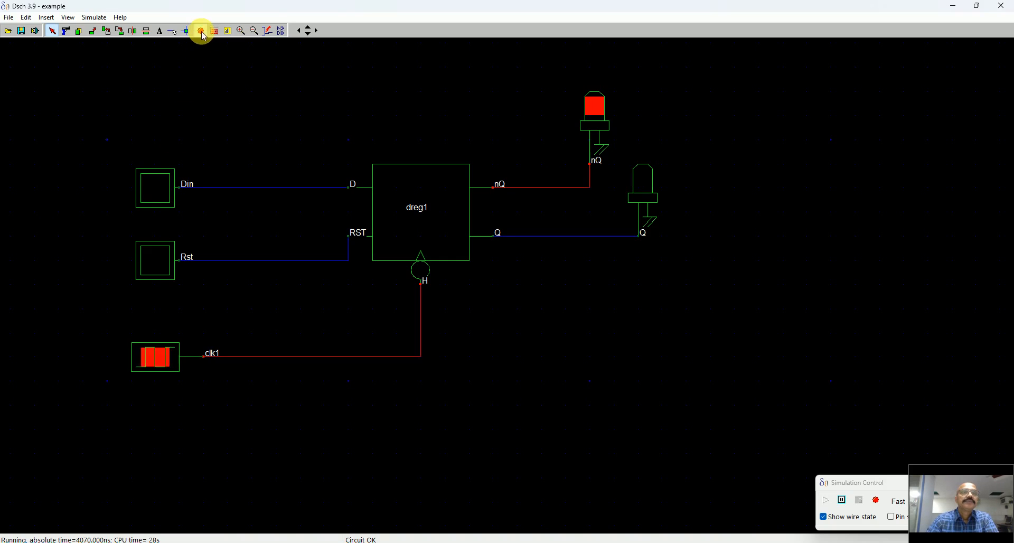
Stop the simulation and close the clock's 10 ns timing properties unchanged.
{"action": "left_click", "coordinate": [201, 30]}
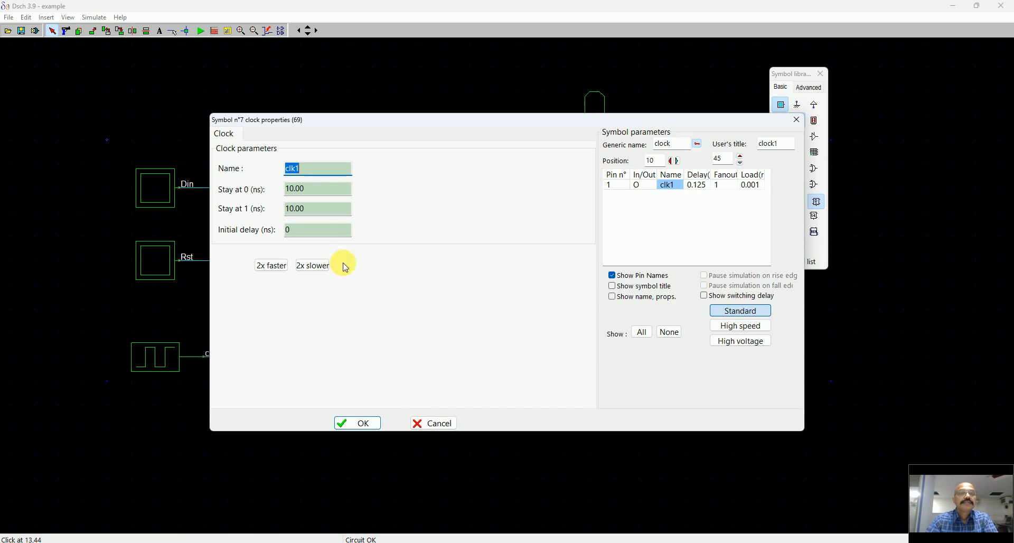
{"action": "mouse_move", "coordinate": [413, 389]}
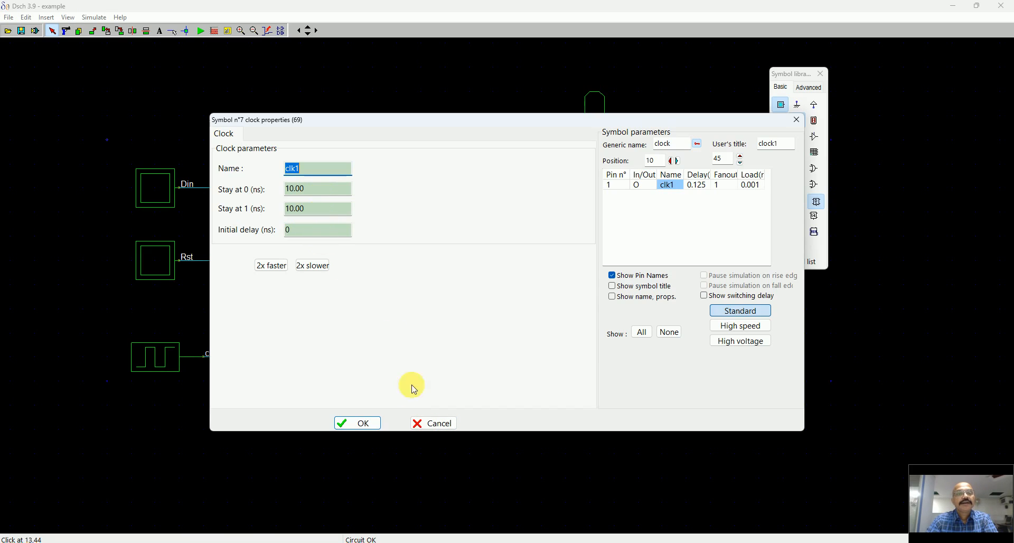
{"action": "left_click", "coordinate": [356, 422]}
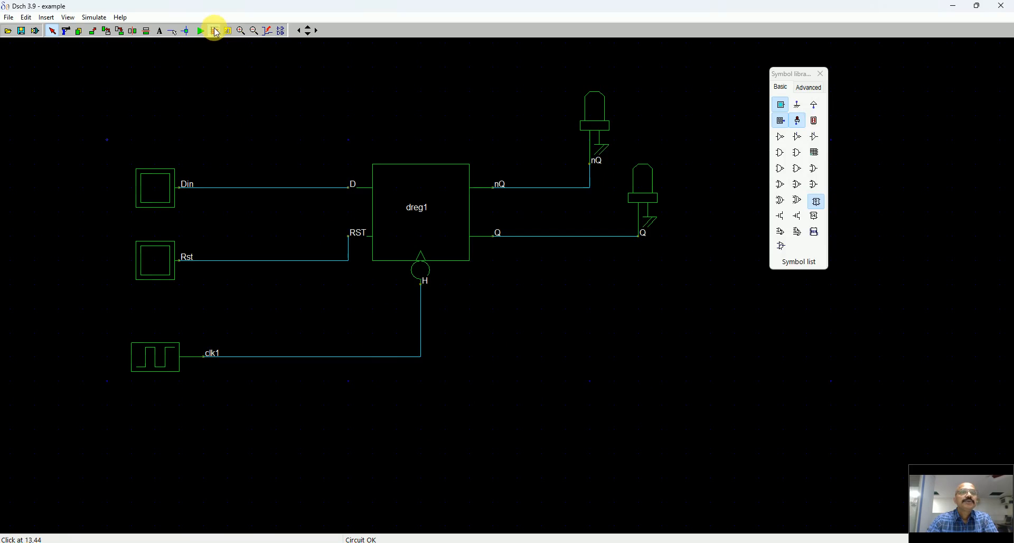
{"action": "left_click", "coordinate": [214, 31]}
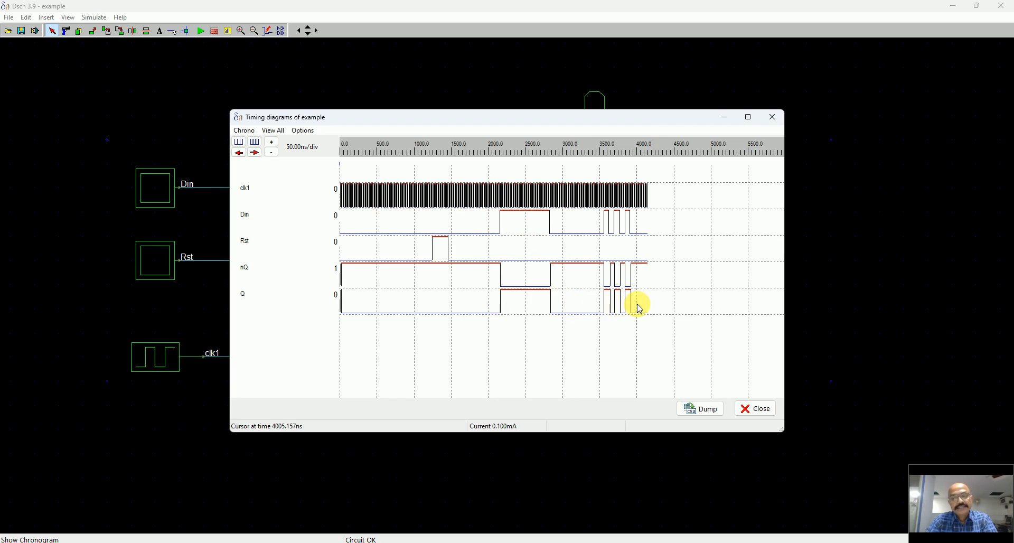
{"action": "left_click", "coordinate": [753, 408]}
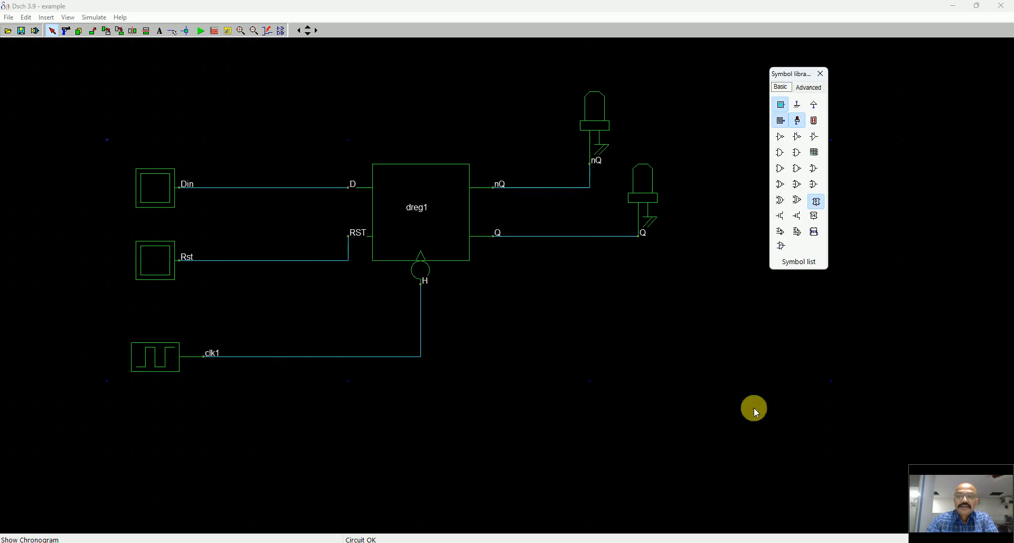
Set the clock to stay 200 ns at 0 and at 1, then rerun the simulation.
{"action": "double_click", "coordinate": [154, 357]}
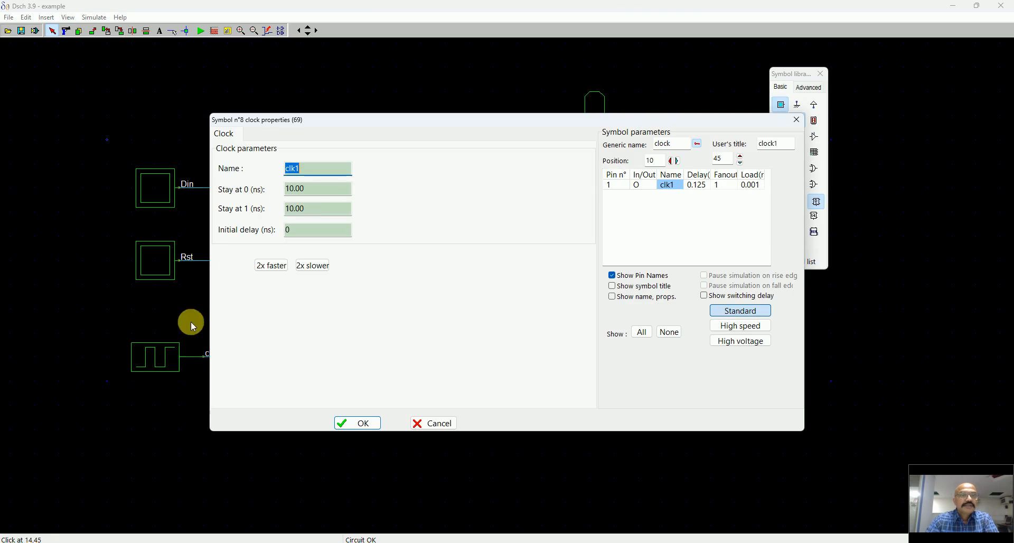
{"action": "left_click", "coordinate": [317, 188]}
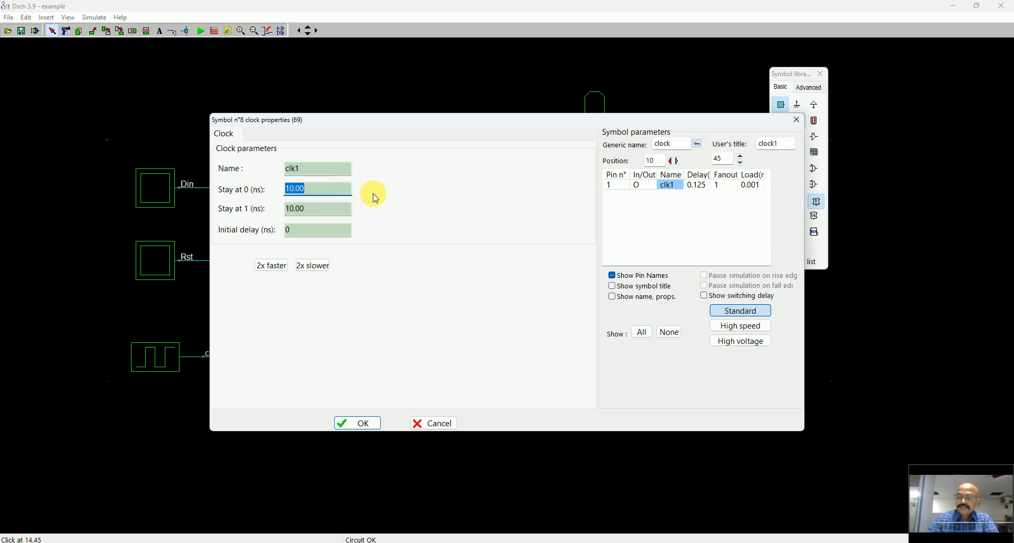
{"action": "type", "text": "200"}
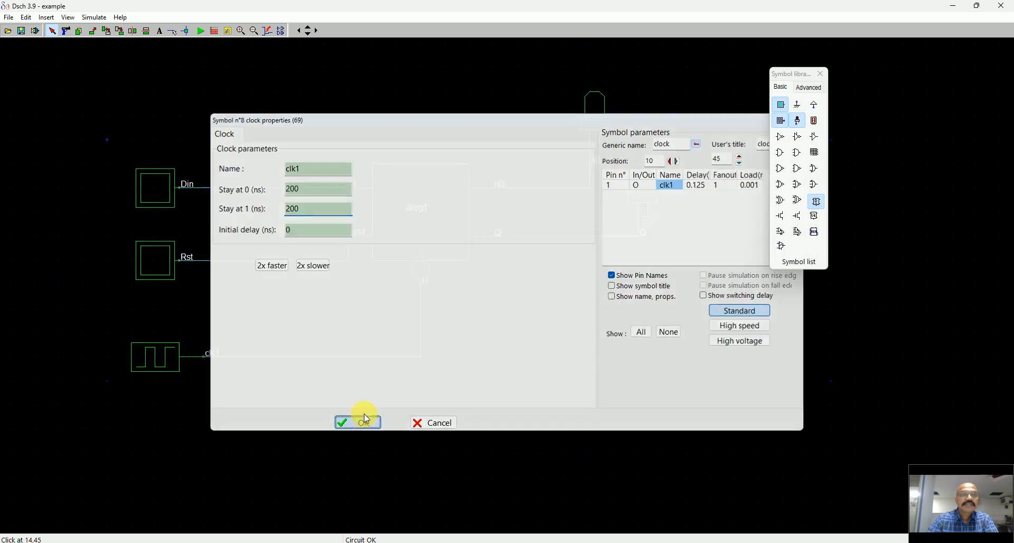
{"action": "left_click", "coordinate": [357, 422]}
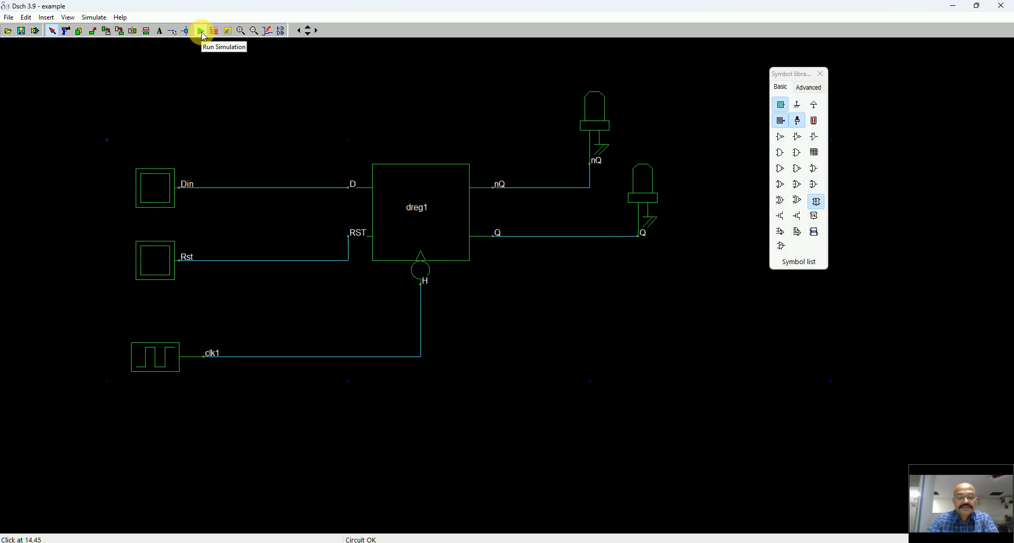
{"action": "left_click", "coordinate": [201, 30]}
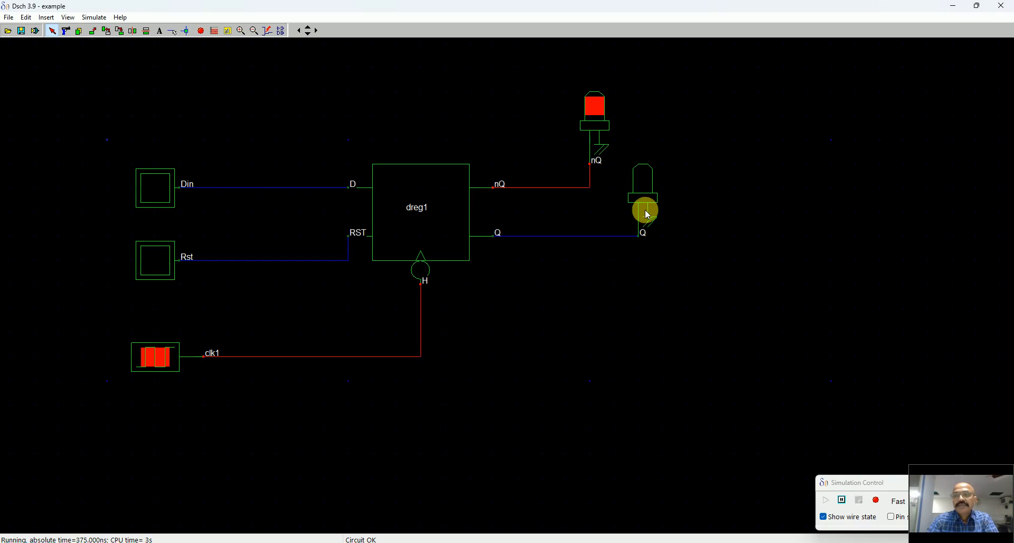
{"action": "mouse_move", "coordinate": [168, 194]}
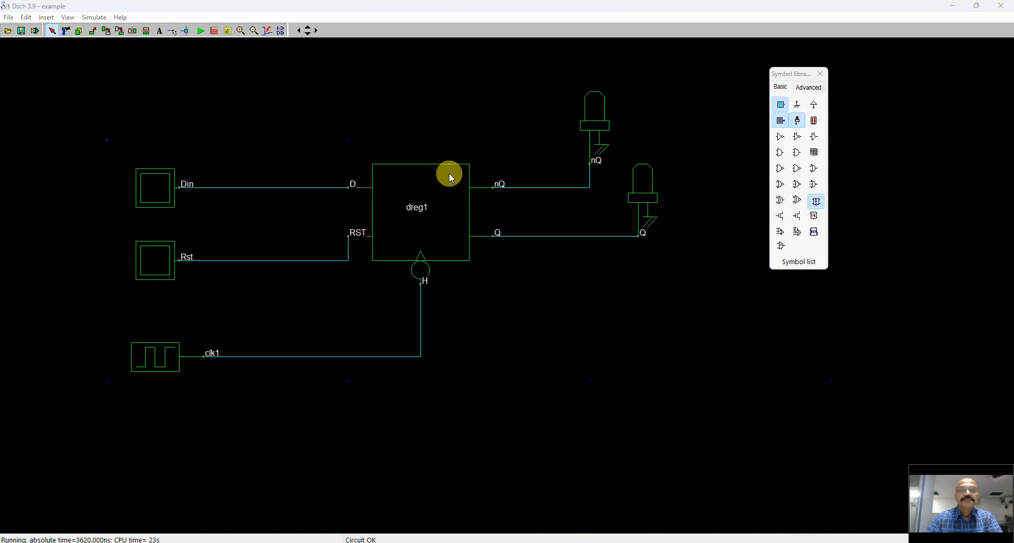
Save the schematic to the Desktop as dregdemo.sch via Save As.
{"action": "left_click", "coordinate": [21, 31]}
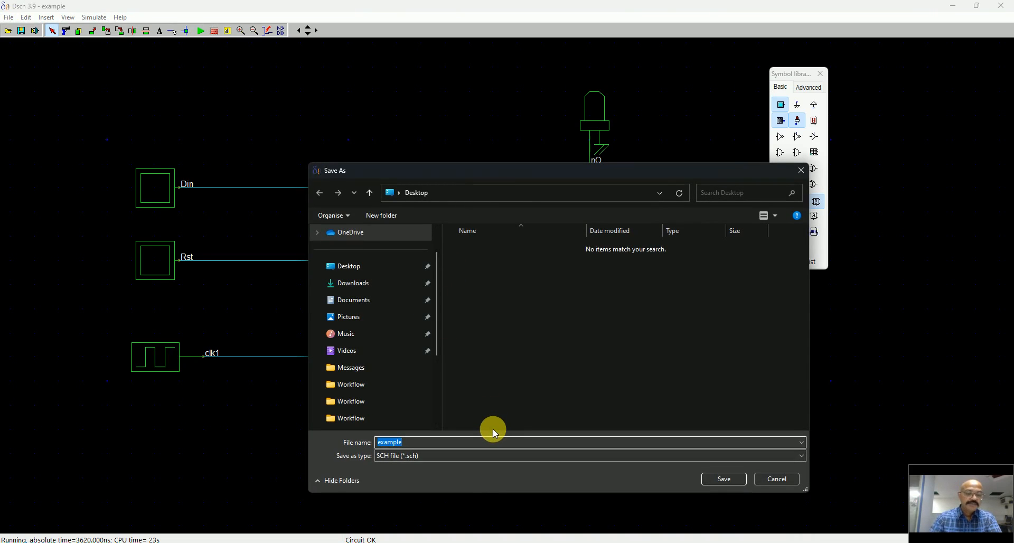
{"action": "type", "text": "d"}
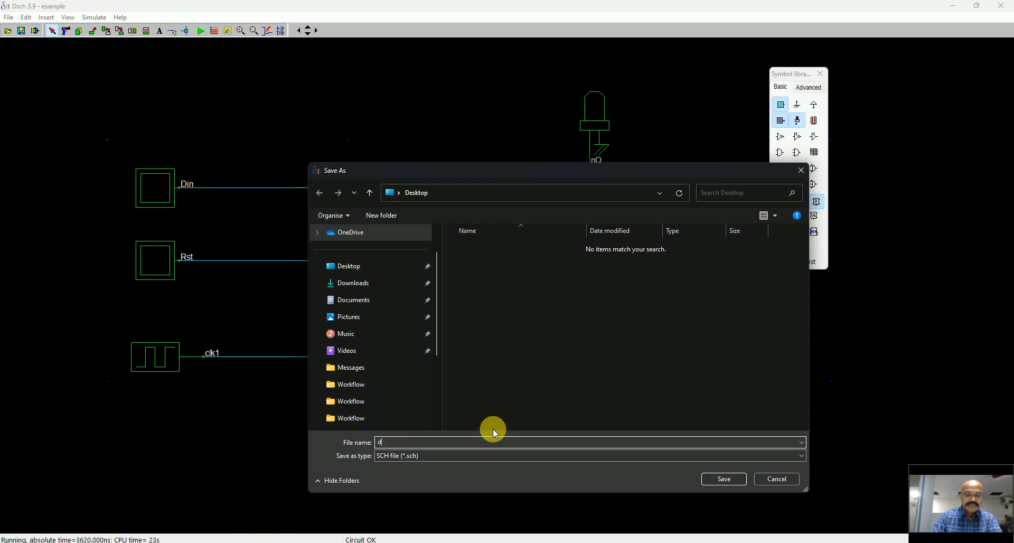
{"action": "type", "text": "reg1"}
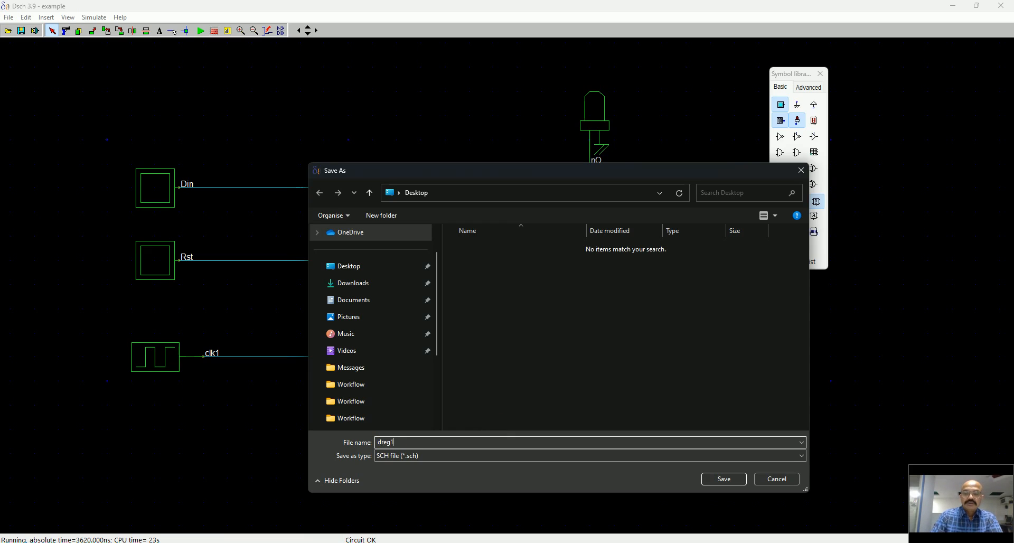
{"action": "left_click", "coordinate": [723, 479]}
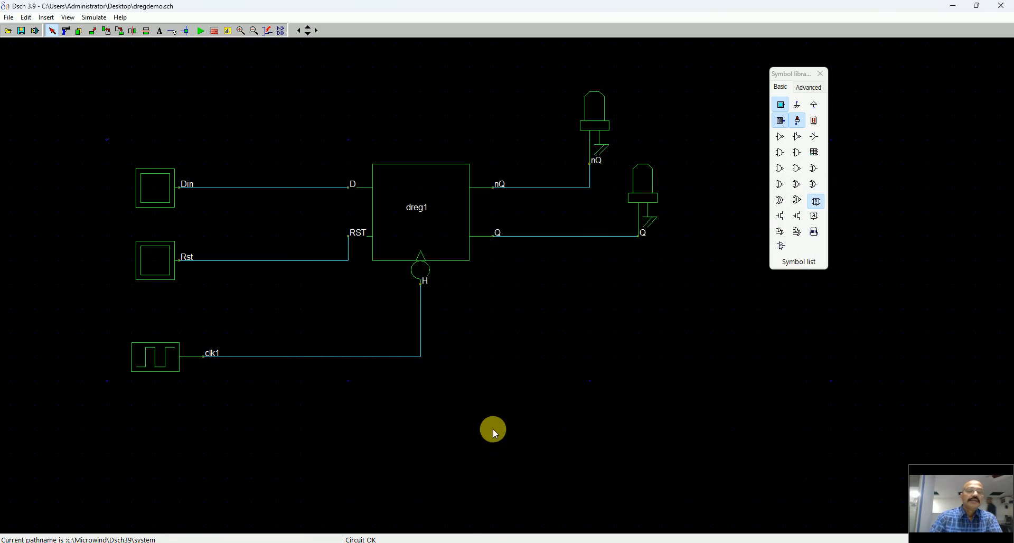
{"action": "mouse_move", "coordinate": [518, 331]}
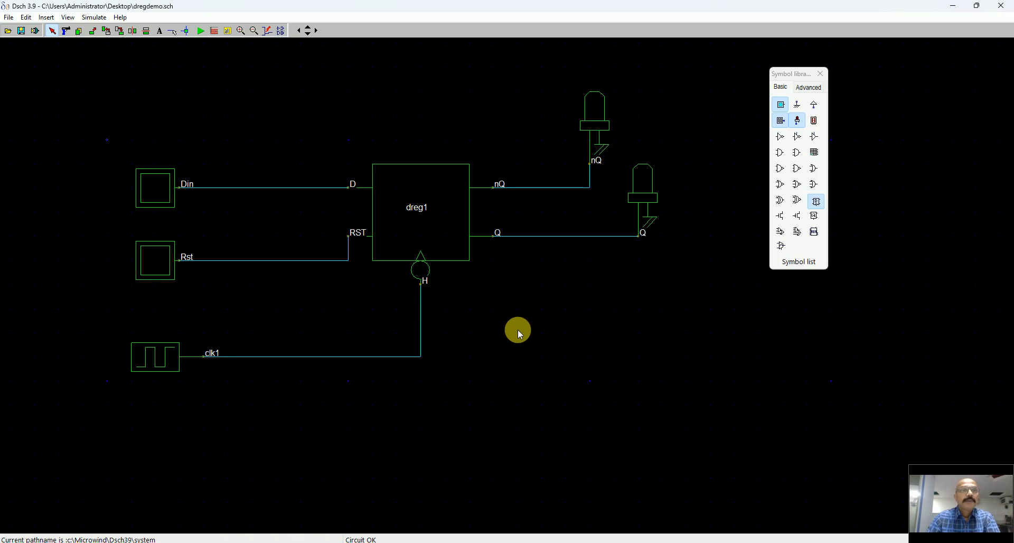
{"action": "mouse_move", "coordinate": [472, 293]}
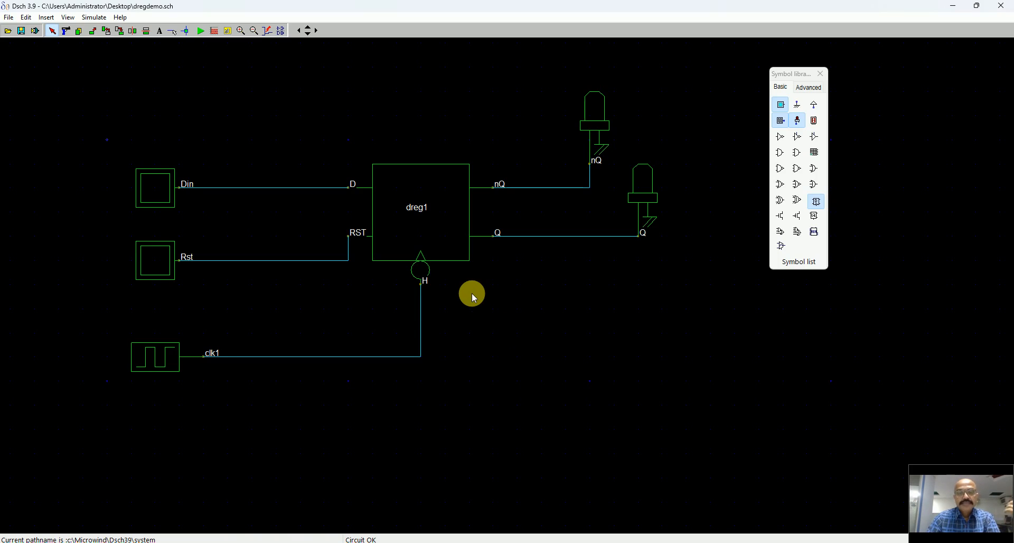
{"action": "mouse_move", "coordinate": [734, 308]}
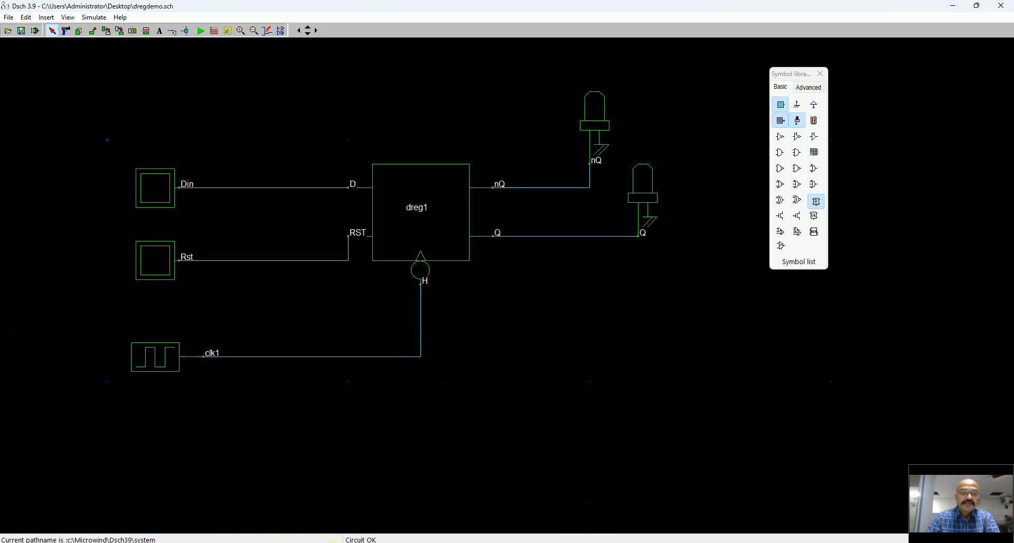
Open Microwind 3.9 and dismiss its About dialog to show the empty layout.
{"action": "key", "text": "super"}
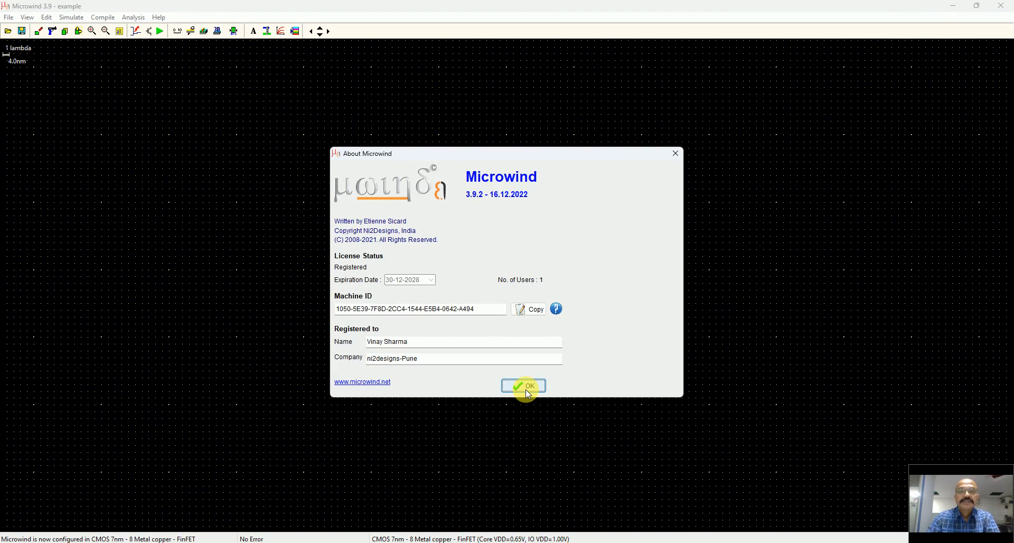
{"action": "left_click", "coordinate": [524, 386]}
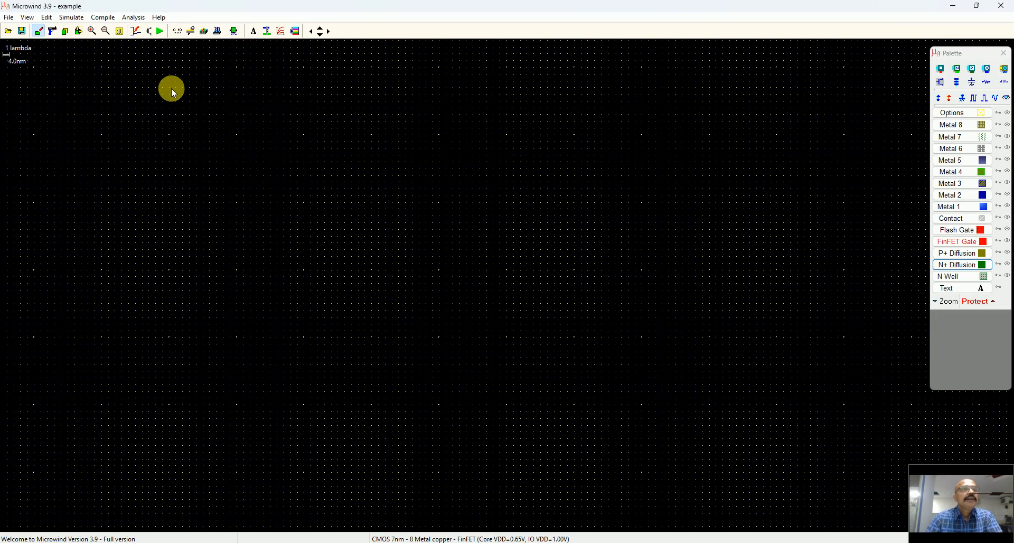
Select the cmos012.rul foundry file, switching to CMOS 0.12µm with 6 metal layers.
{"action": "left_click", "coordinate": [8, 17]}
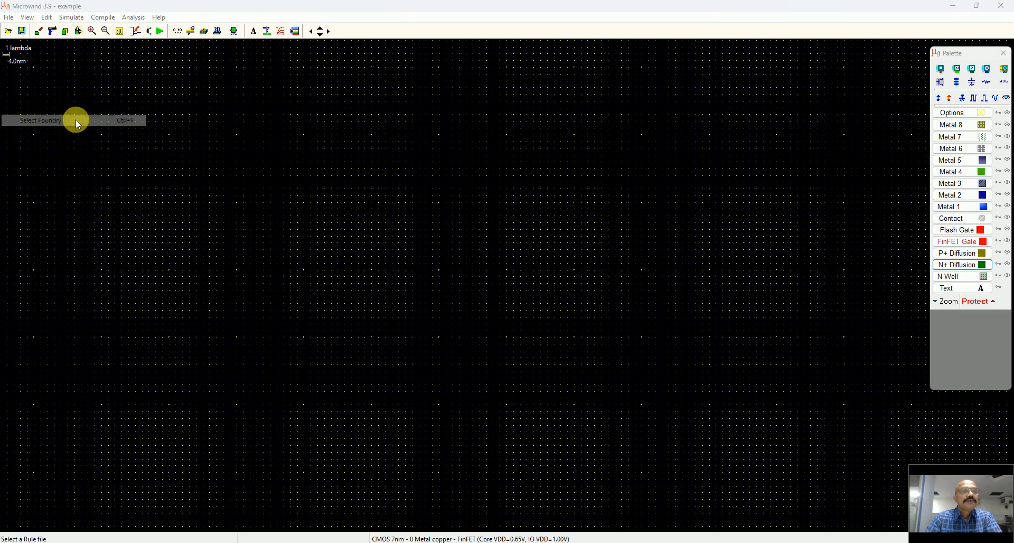
{"action": "left_click", "coordinate": [39, 121]}
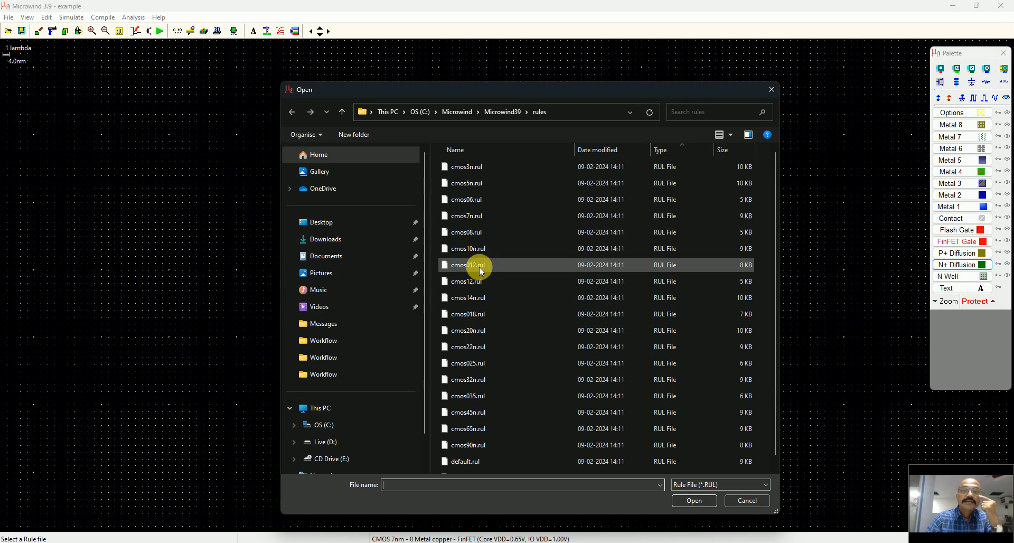
{"action": "left_click", "coordinate": [465, 265]}
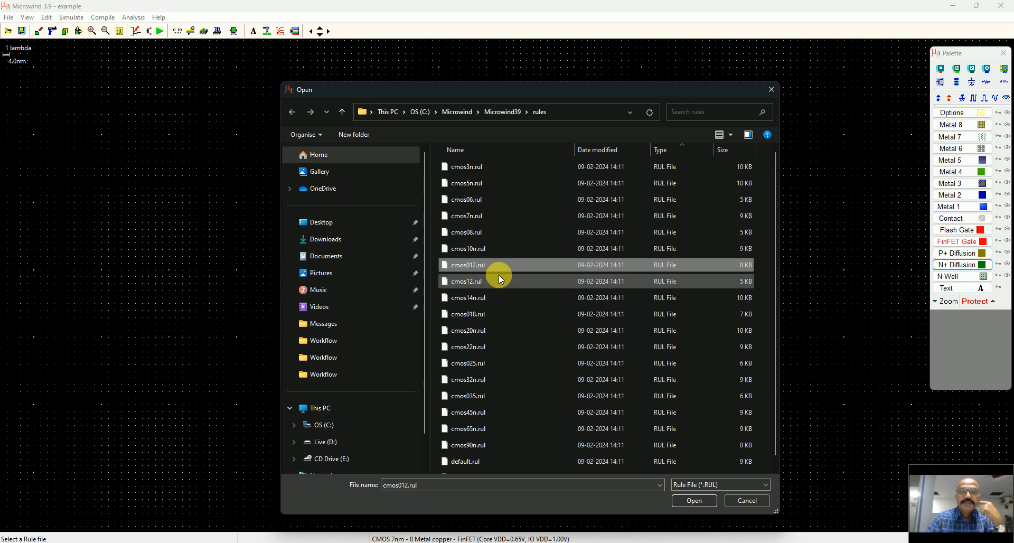
{"action": "mouse_move", "coordinate": [506, 395]}
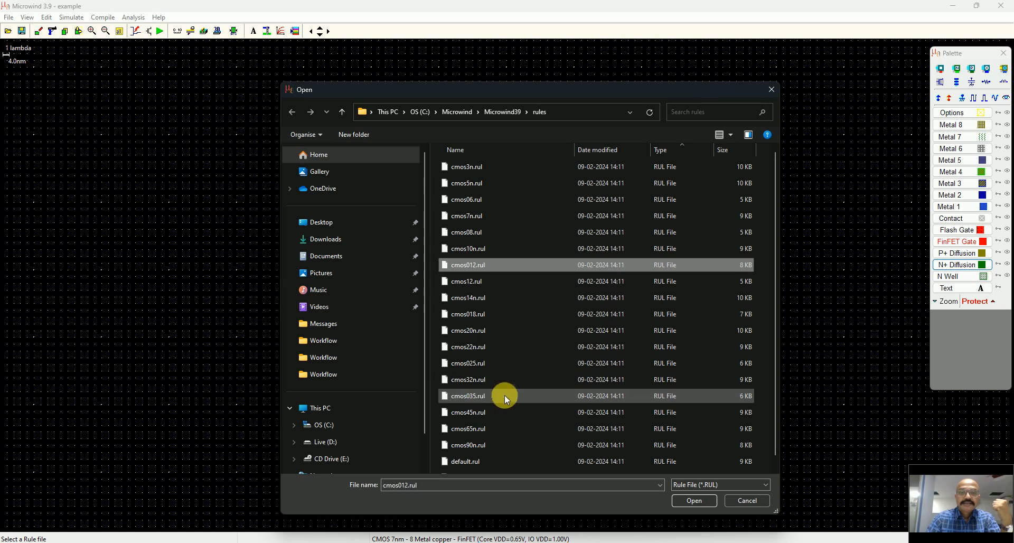
{"action": "left_click", "coordinate": [467, 445]}
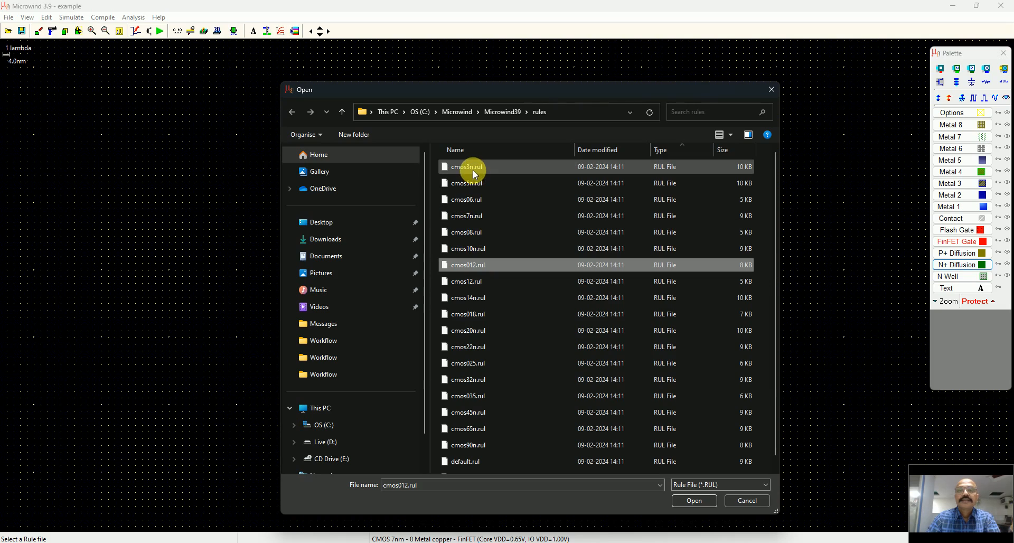
{"action": "mouse_move", "coordinate": [478, 183]}
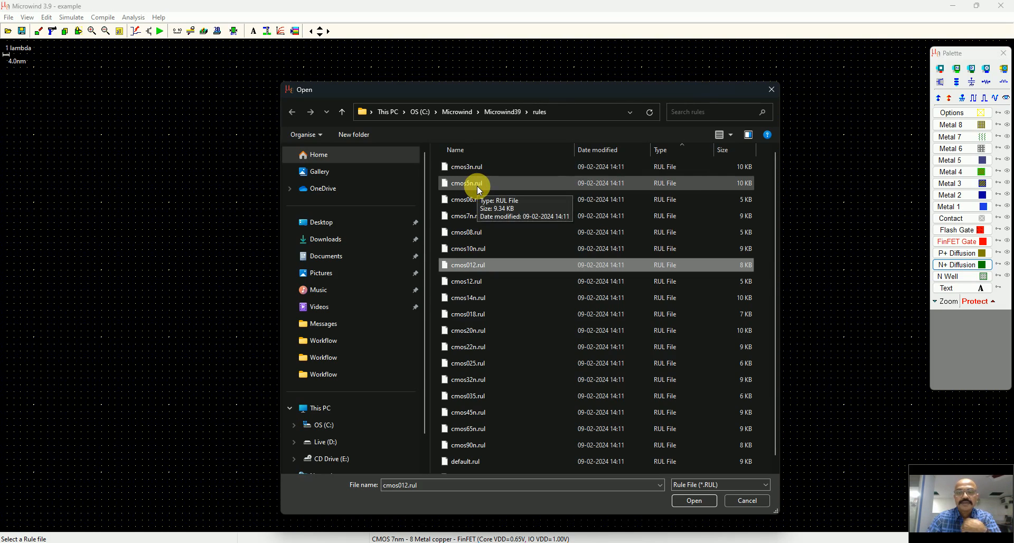
{"action": "mouse_move", "coordinate": [578, 330]}
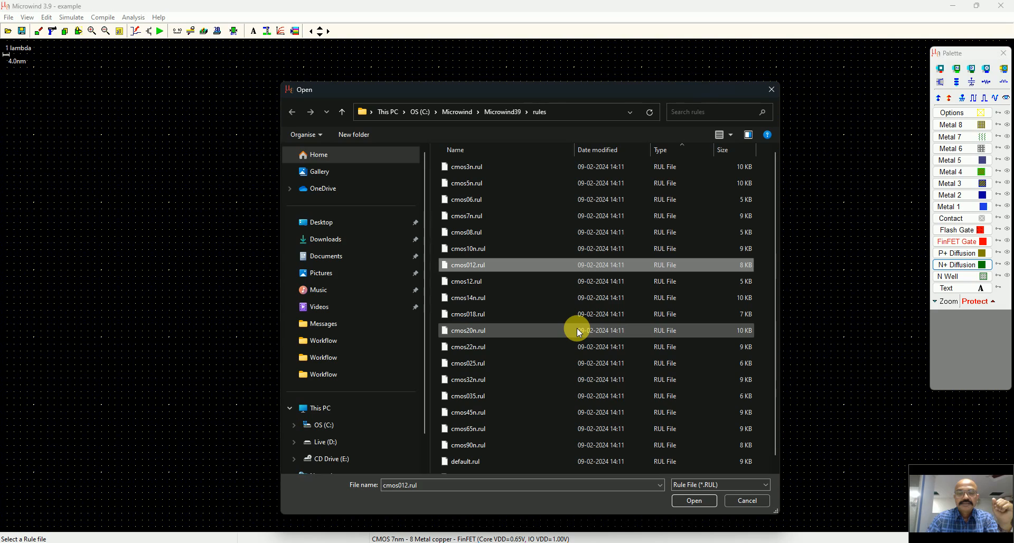
{"action": "mouse_move", "coordinate": [588, 347]}
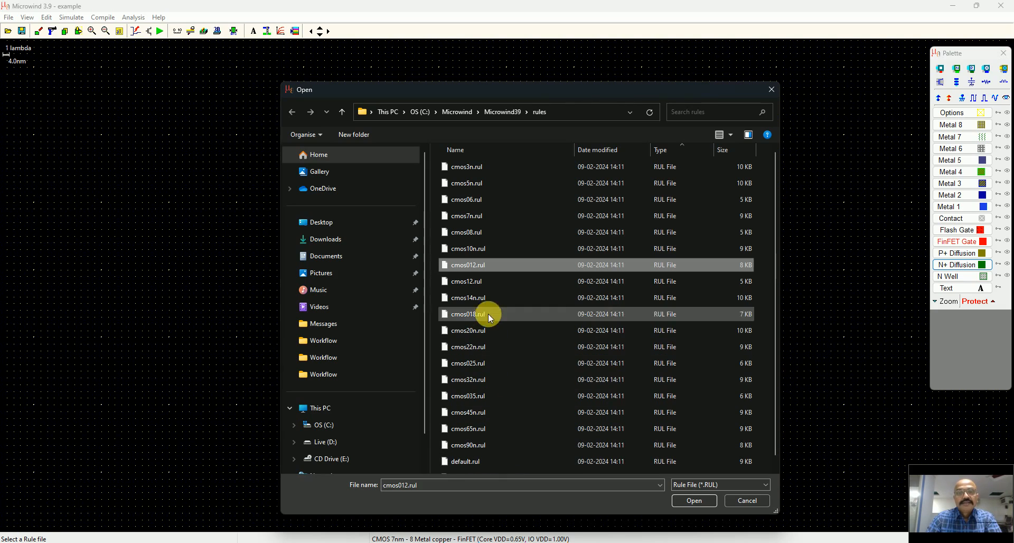
{"action": "left_click", "coordinate": [693, 500]}
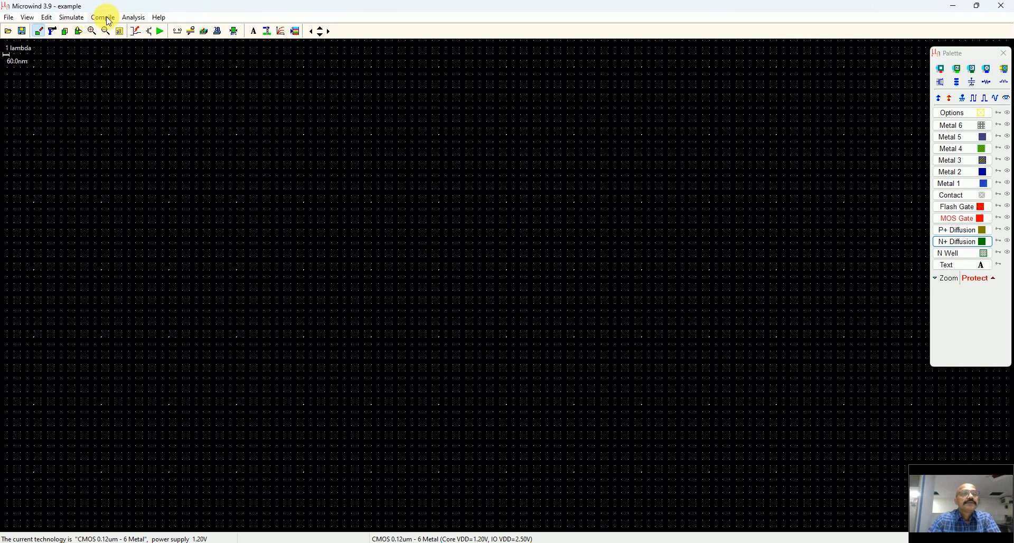
Start Compile Verilog File and browse the Desktop folder, finding no Verilog file.
{"action": "left_click", "coordinate": [102, 17]}
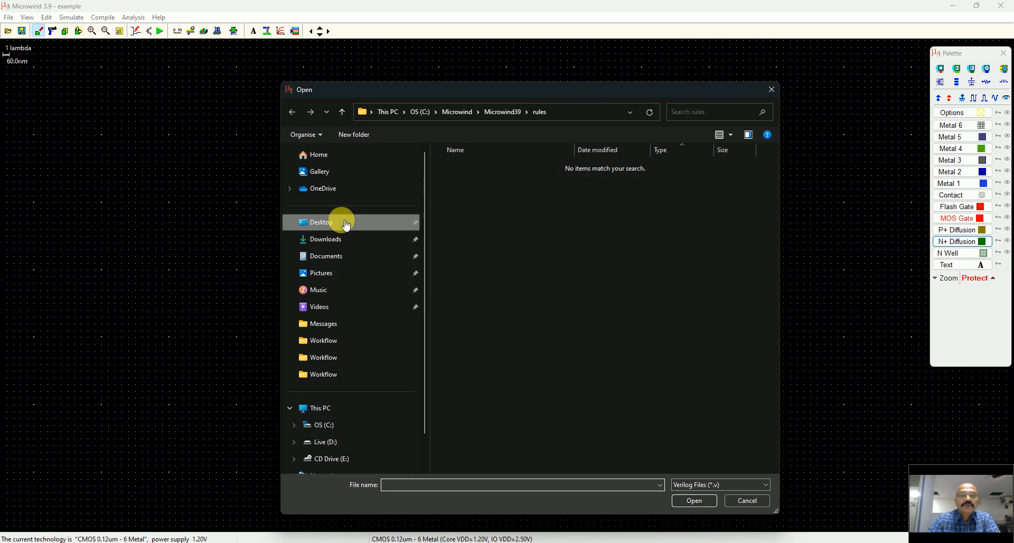
{"action": "left_click", "coordinate": [322, 222]}
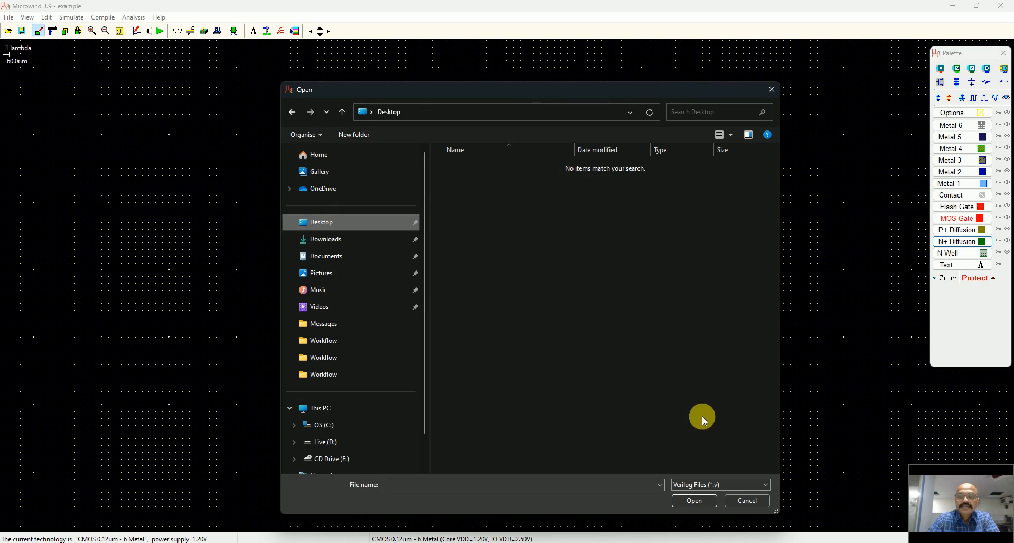
{"action": "mouse_move", "coordinate": [655, 285]}
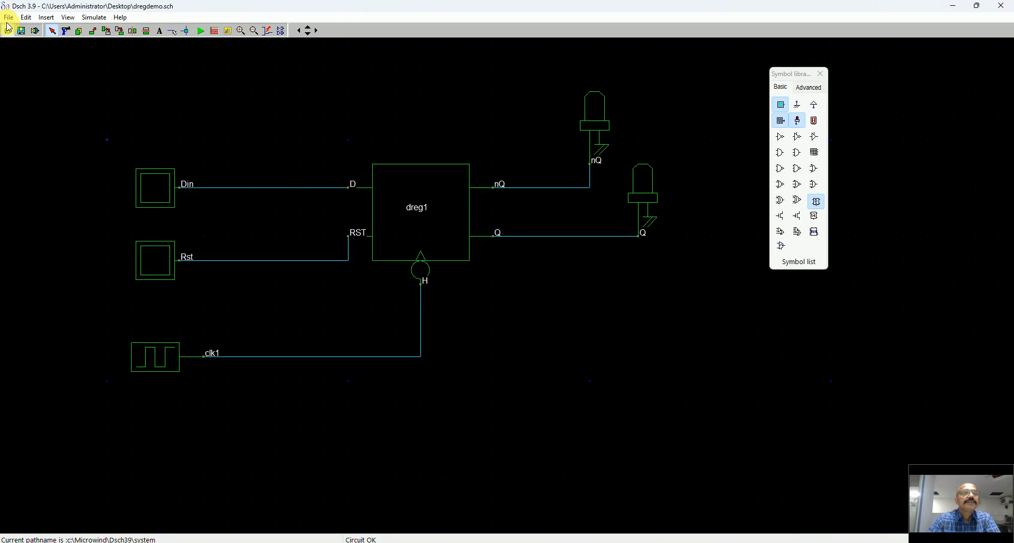
Generate the Verilog file dregdemo.v from the D flip-flop schematic onto the Desktop.
{"action": "left_click", "coordinate": [8, 17]}
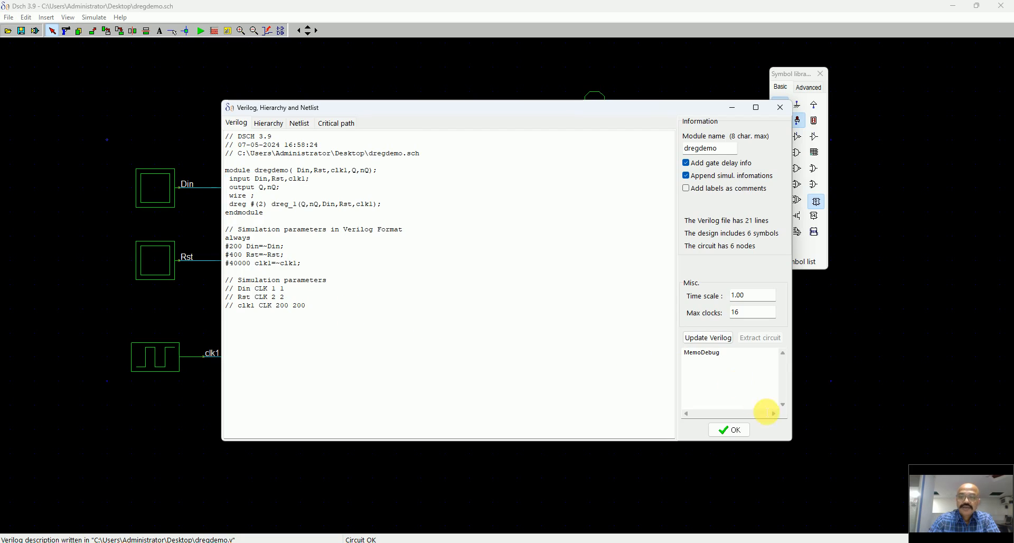
{"action": "left_click", "coordinate": [728, 429]}
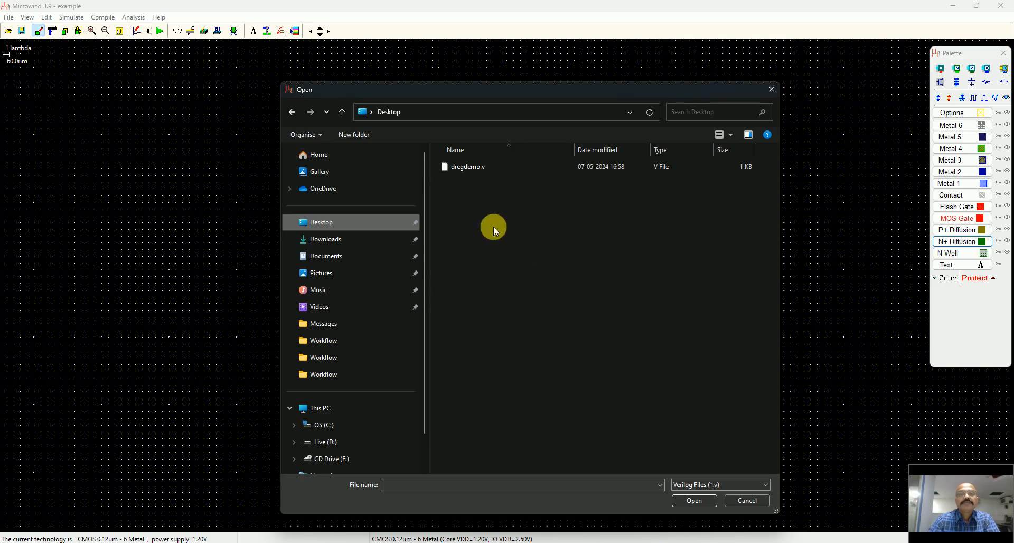
Load dregdemo.v and compile it into the D flip-flop CMOS layout, returning to the editor.
{"action": "left_click", "coordinate": [468, 167]}
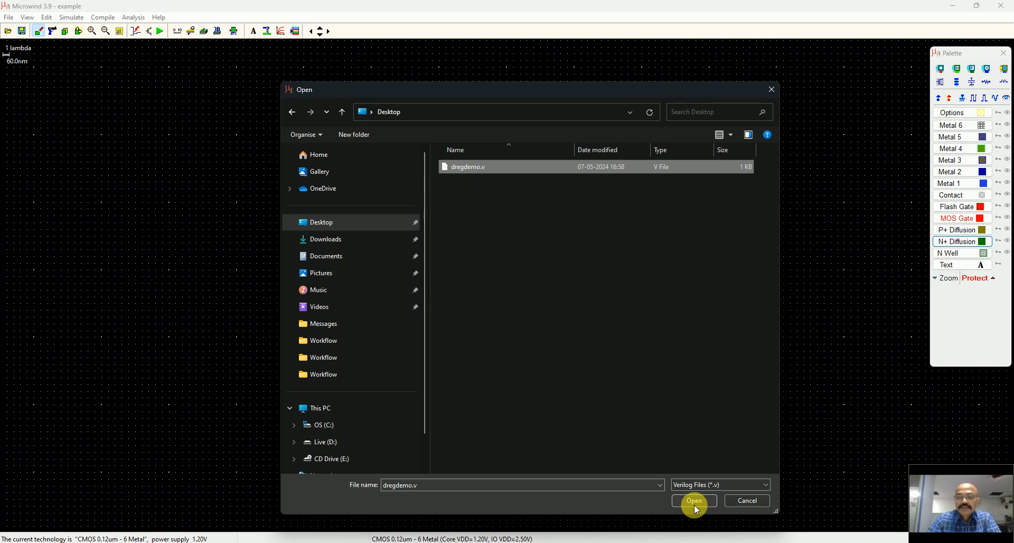
{"action": "left_click", "coordinate": [694, 500]}
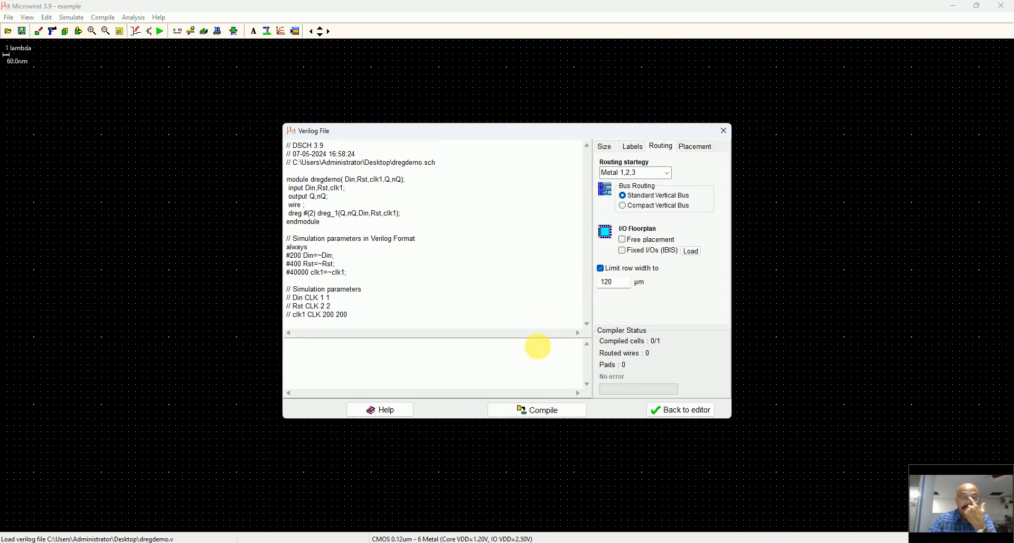
{"action": "left_click", "coordinate": [542, 409]}
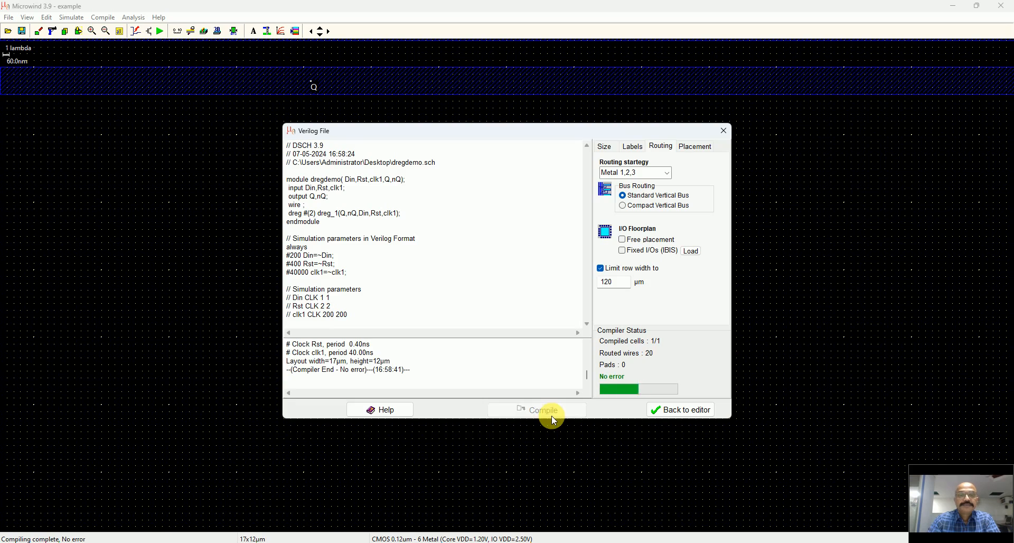
{"action": "left_click", "coordinate": [680, 409]}
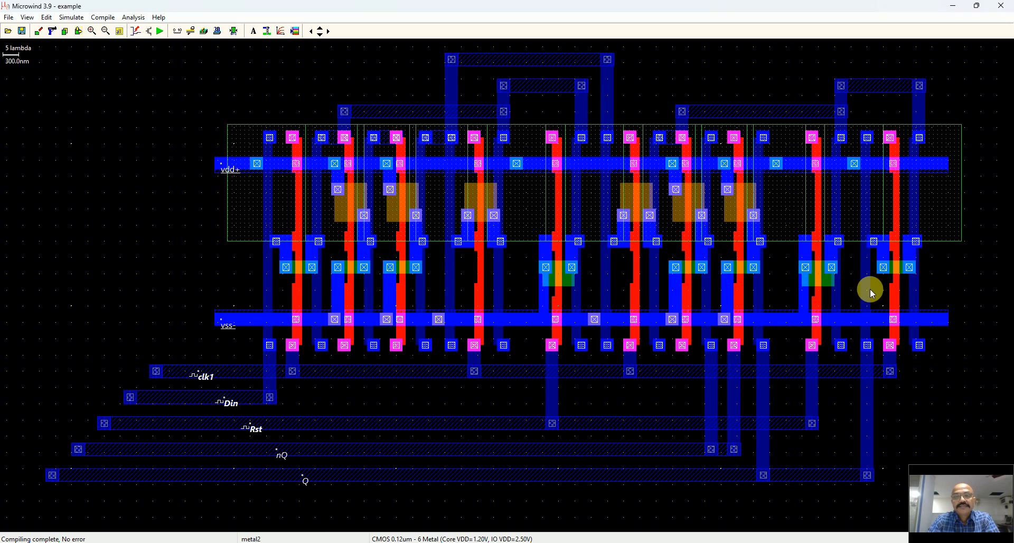
{"action": "mouse_move", "coordinate": [528, 216]}
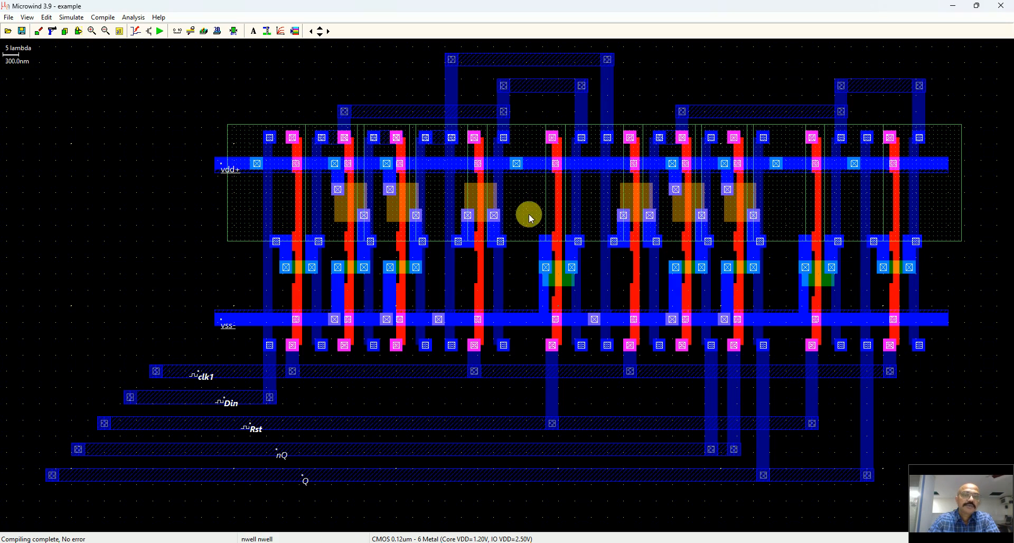
{"action": "mouse_move", "coordinate": [360, 242]}
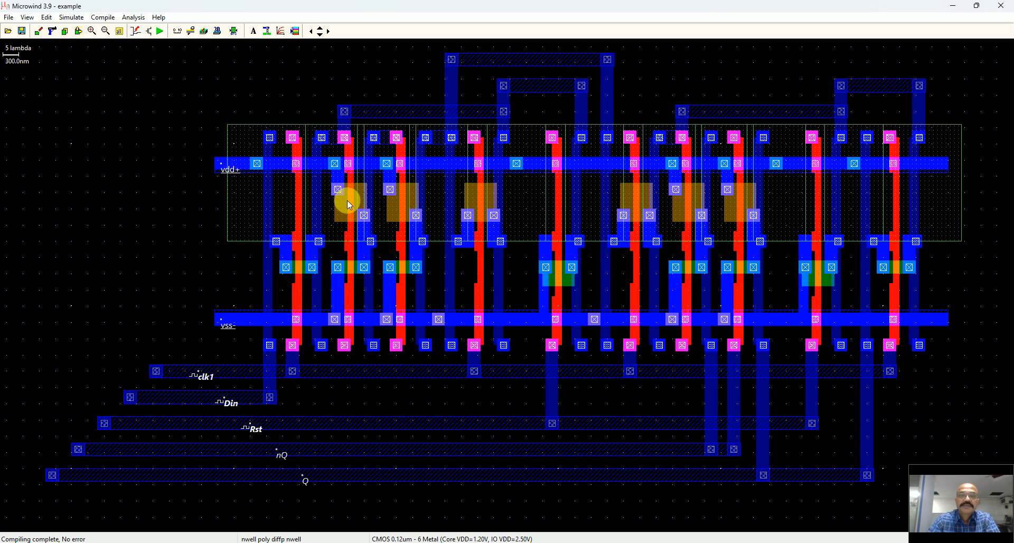
{"action": "mouse_move", "coordinate": [353, 198]}
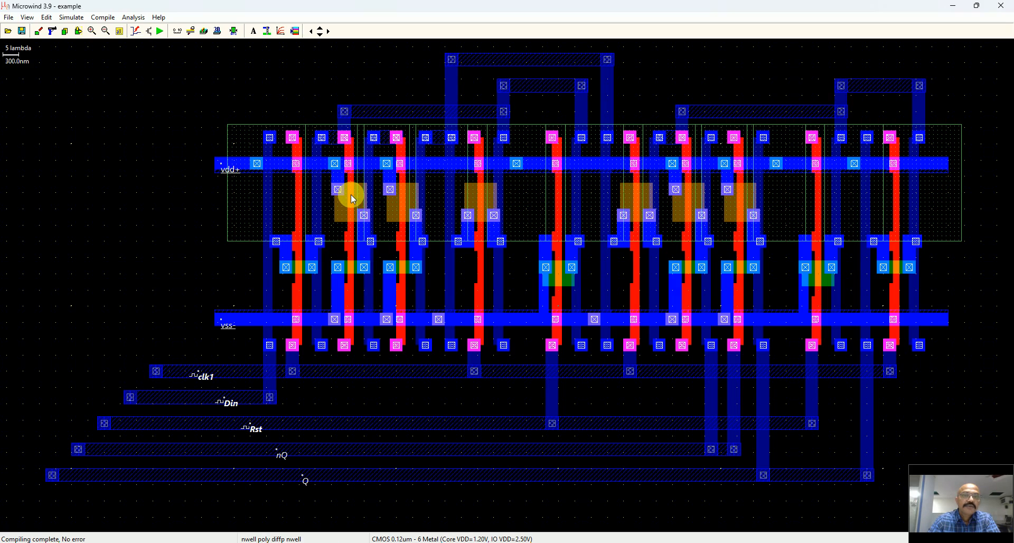
{"action": "mouse_move", "coordinate": [360, 220]}
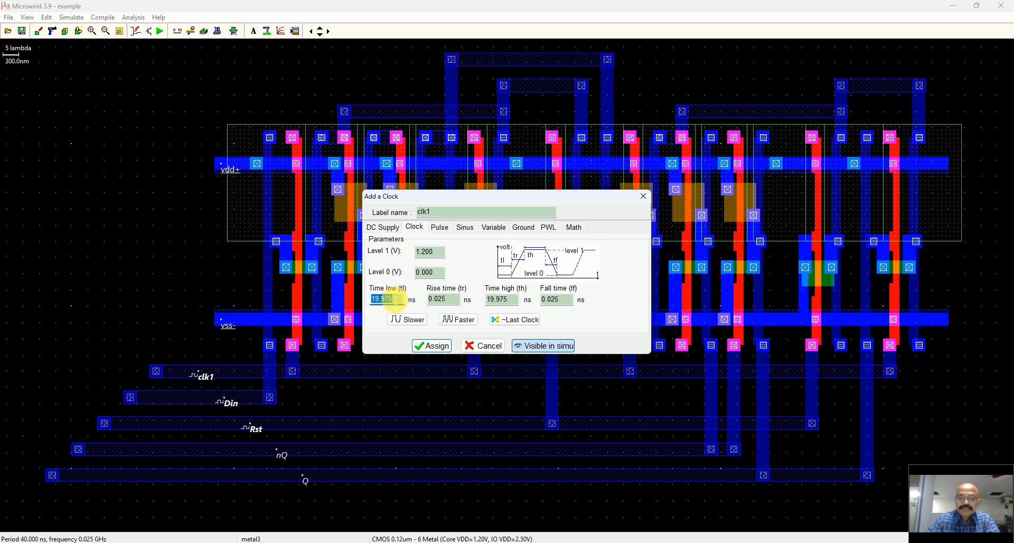
{"action": "type", "text": "1"}
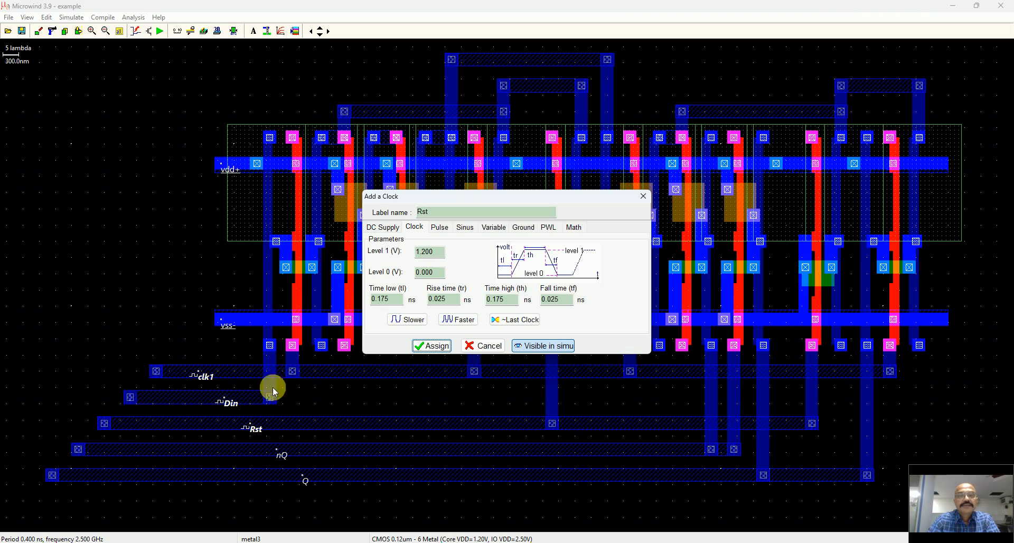
{"action": "mouse_move", "coordinate": [439, 227]}
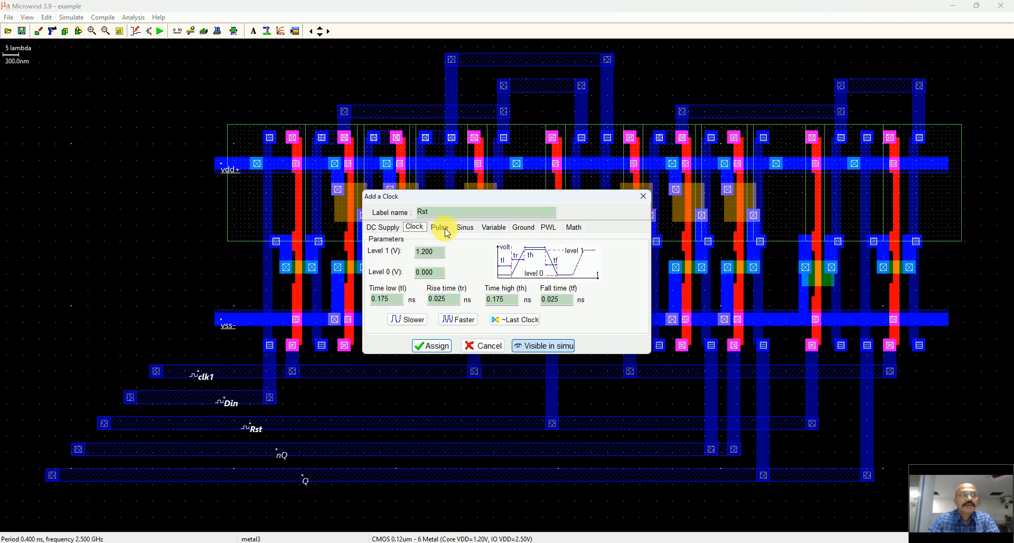
{"action": "left_click", "coordinate": [439, 227]}
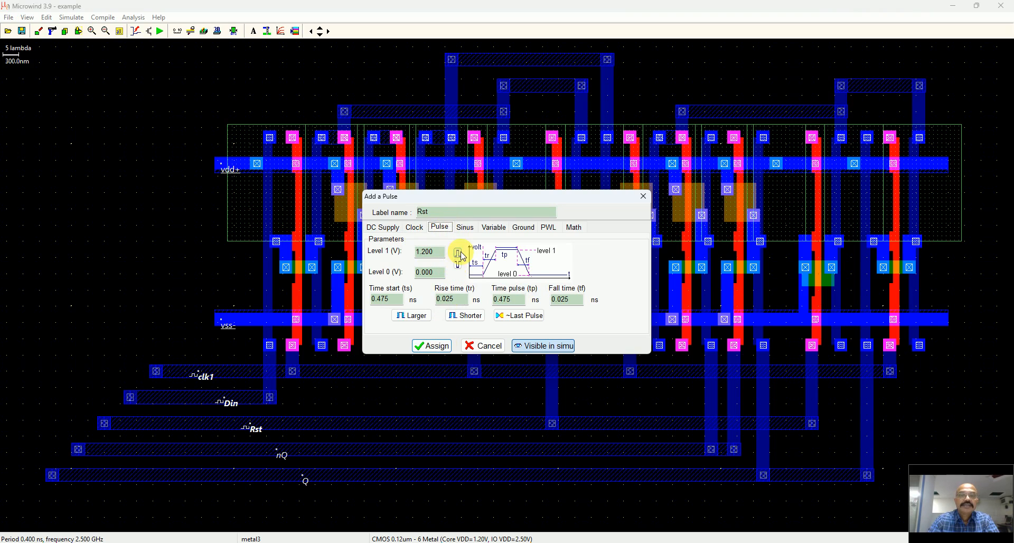
{"action": "left_click", "coordinate": [431, 346]}
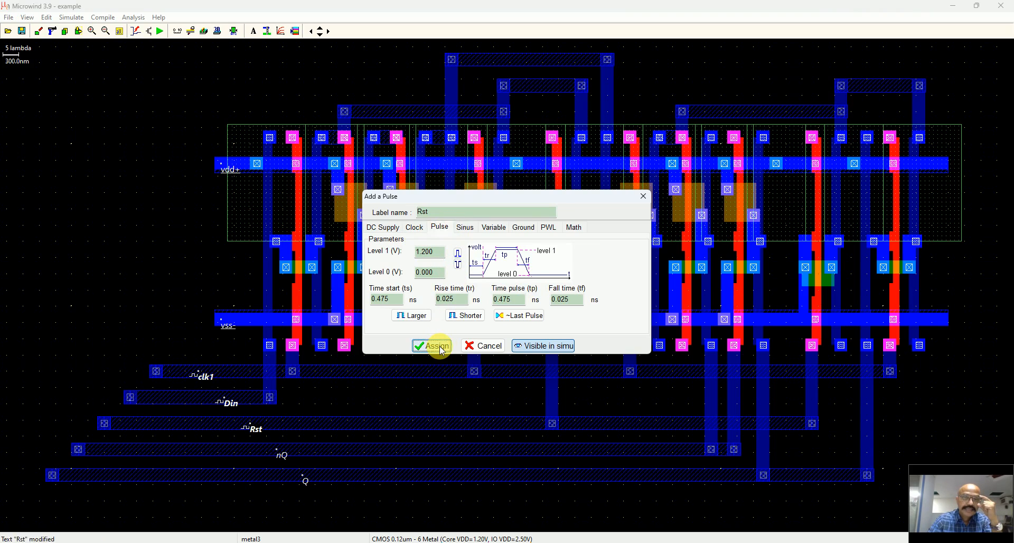
{"action": "left_click", "coordinate": [432, 345]}
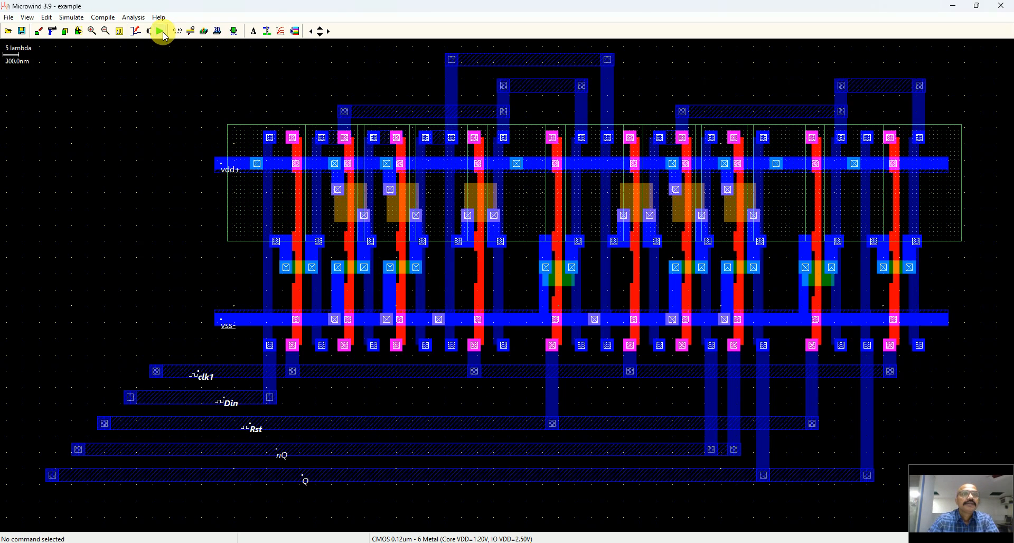
Run Simulation on Layout to show clk1, Din, Rst, nQ and Q waveforms with delays.
{"action": "left_click", "coordinate": [159, 31]}
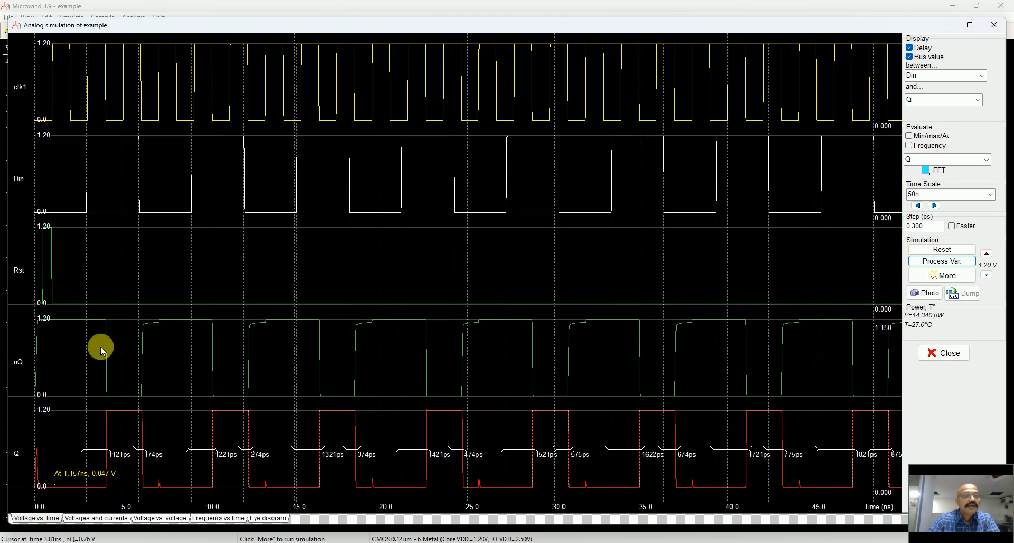
{"action": "mouse_move", "coordinate": [58, 308]}
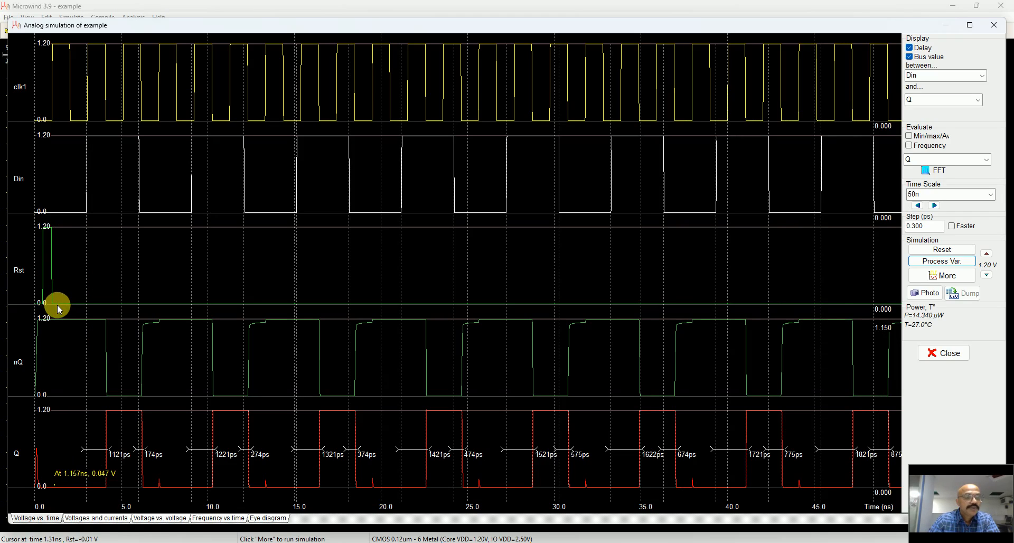
{"action": "mouse_move", "coordinate": [85, 125]}
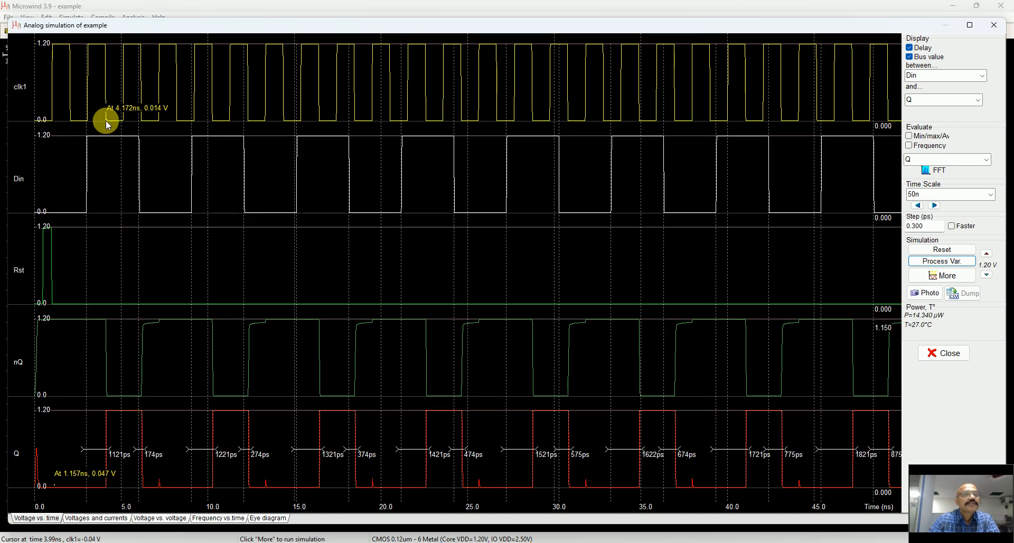
{"action": "mouse_move", "coordinate": [101, 368]}
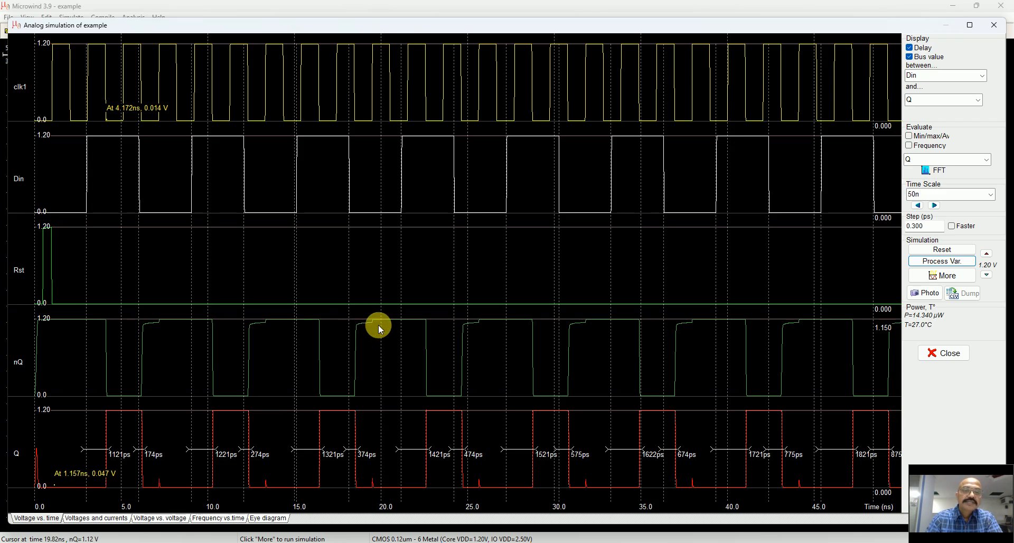
{"action": "mouse_move", "coordinate": [335, 354]}
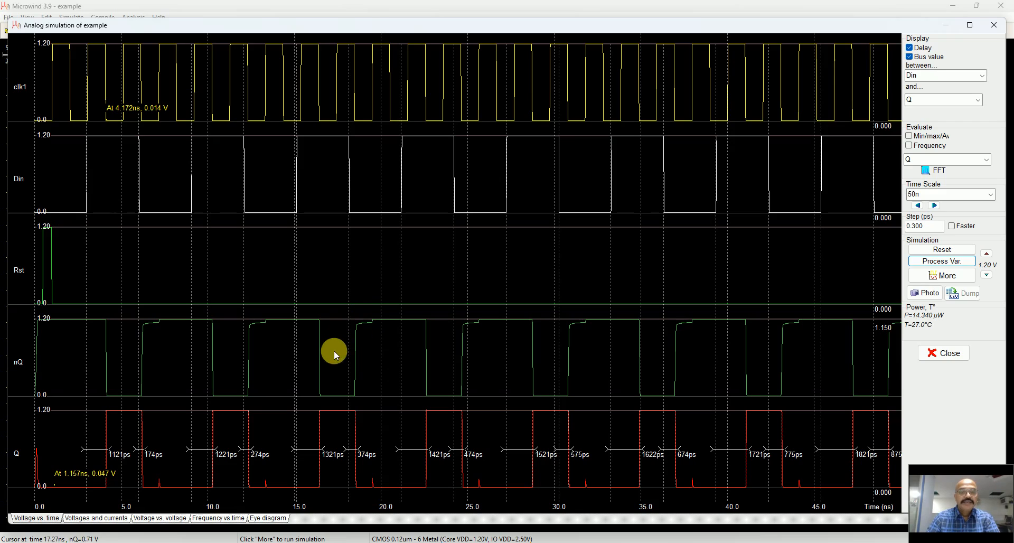
{"action": "mouse_move", "coordinate": [371, 482]}
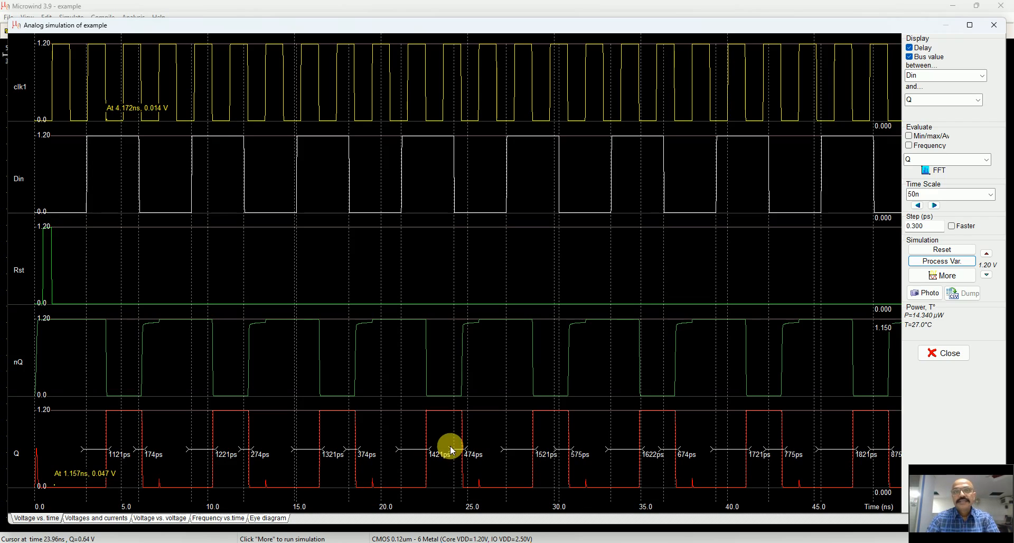
{"action": "mouse_move", "coordinate": [449, 356]}
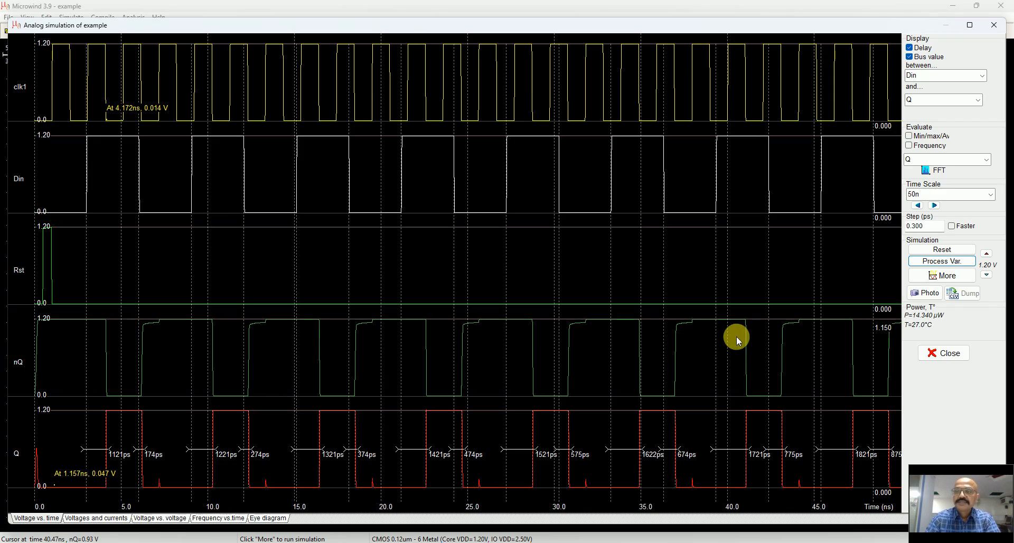
{"action": "mouse_move", "coordinate": [943, 353]}
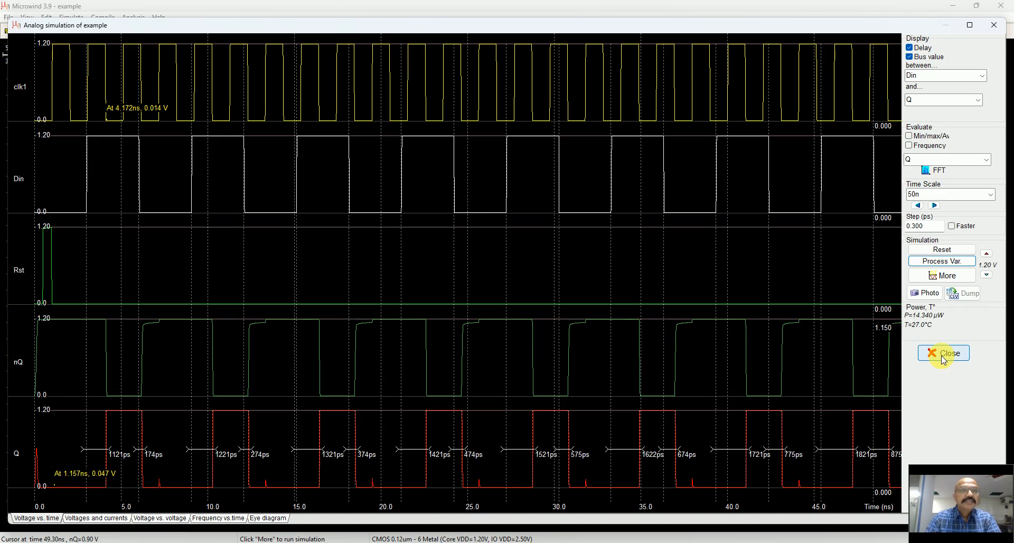
Double clk1's frequency to 0.487 ns low/high times and re-simulate, giving Q delays of 1118 and 168 ps.
{"action": "left_click", "coordinate": [943, 353]}
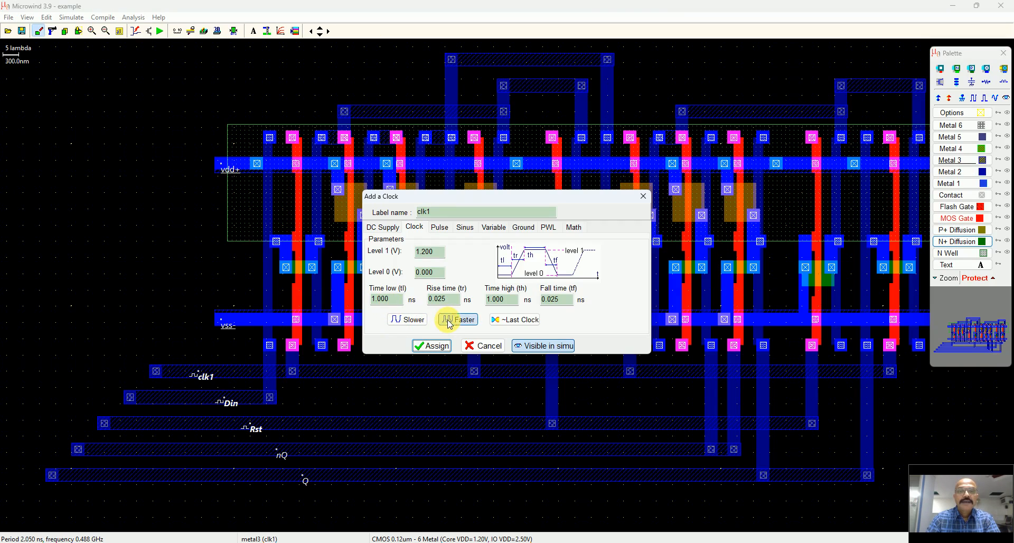
{"action": "left_click", "coordinate": [456, 319]}
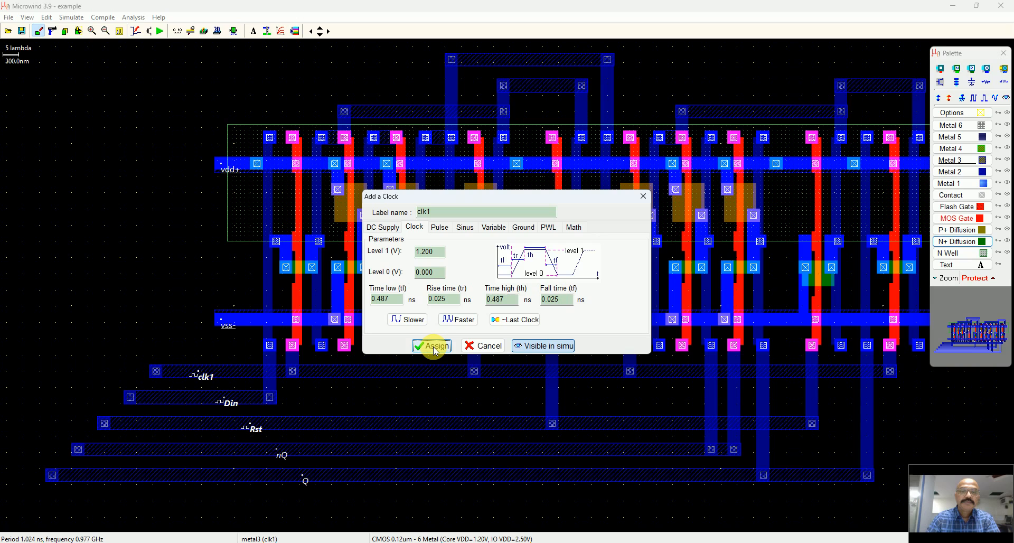
{"action": "left_click", "coordinate": [431, 345]}
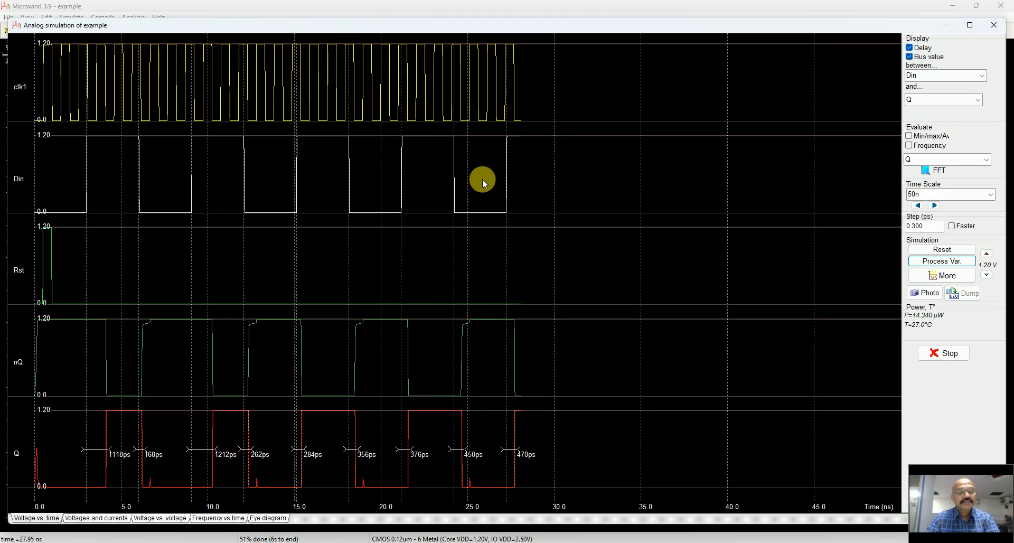
{"action": "left_click", "coordinate": [991, 195]}
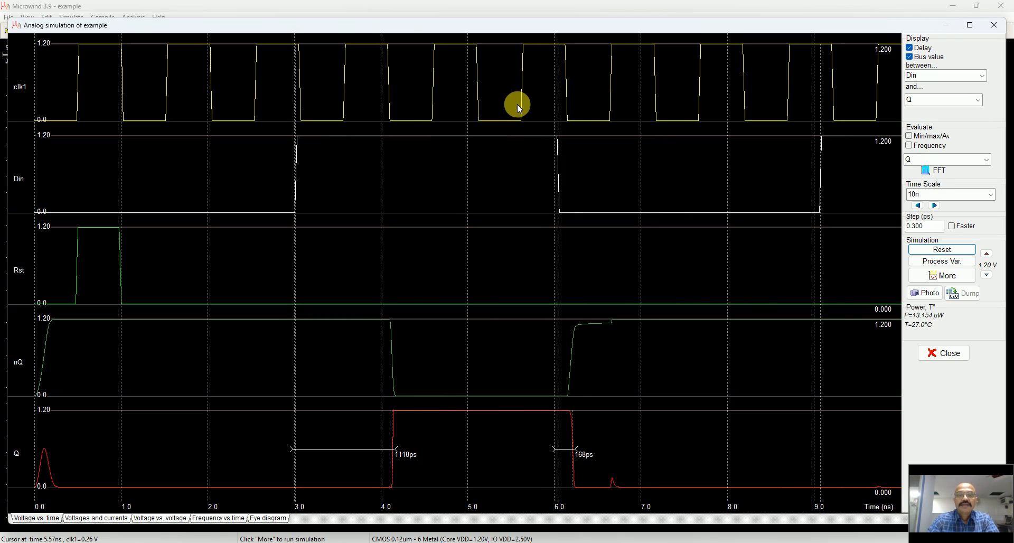
{"action": "mouse_move", "coordinate": [66, 454]}
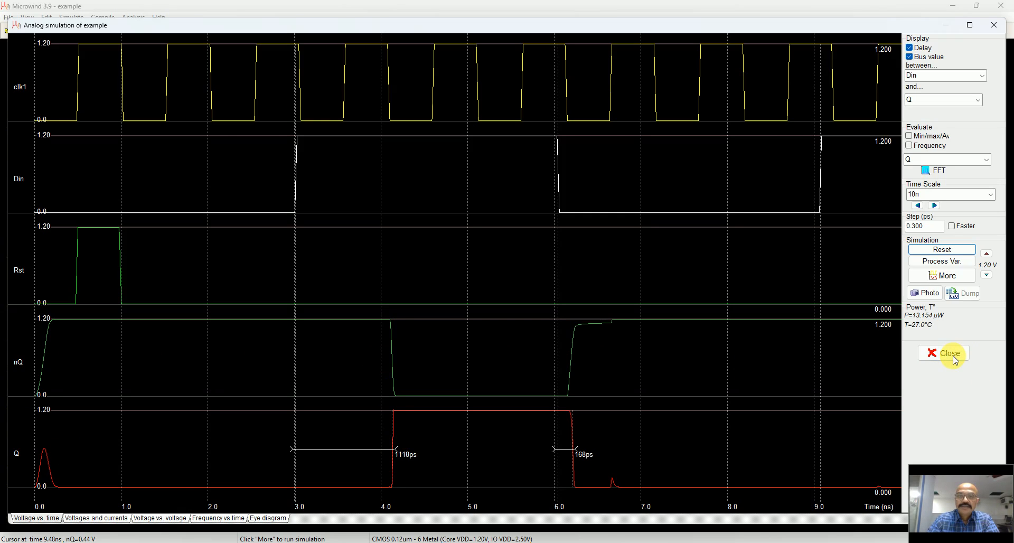
Speed clk1 up to 0.1 ns low/high times and re-simulate, showing Q staying low.
{"action": "left_click", "coordinate": [946, 353]}
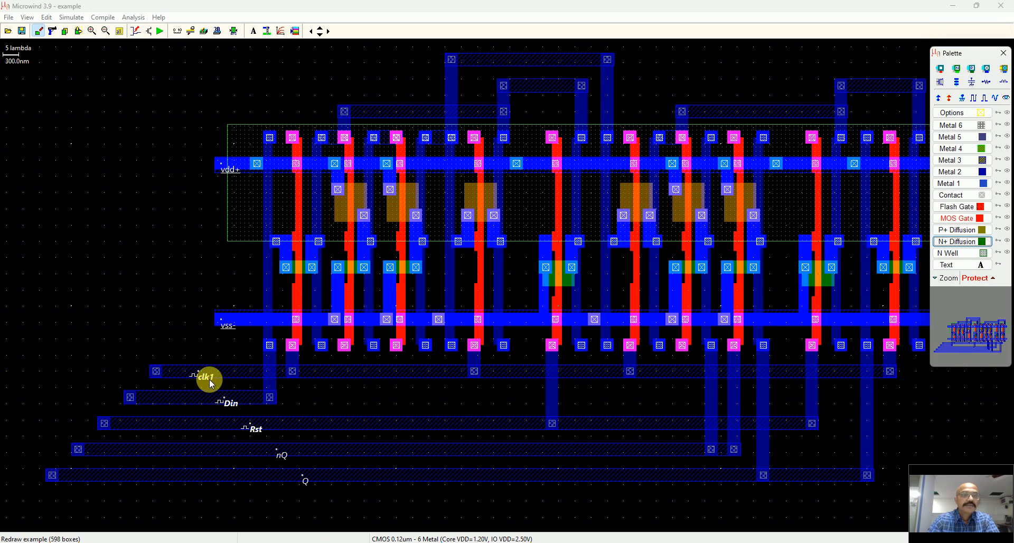
{"action": "double_click", "coordinate": [209, 377]}
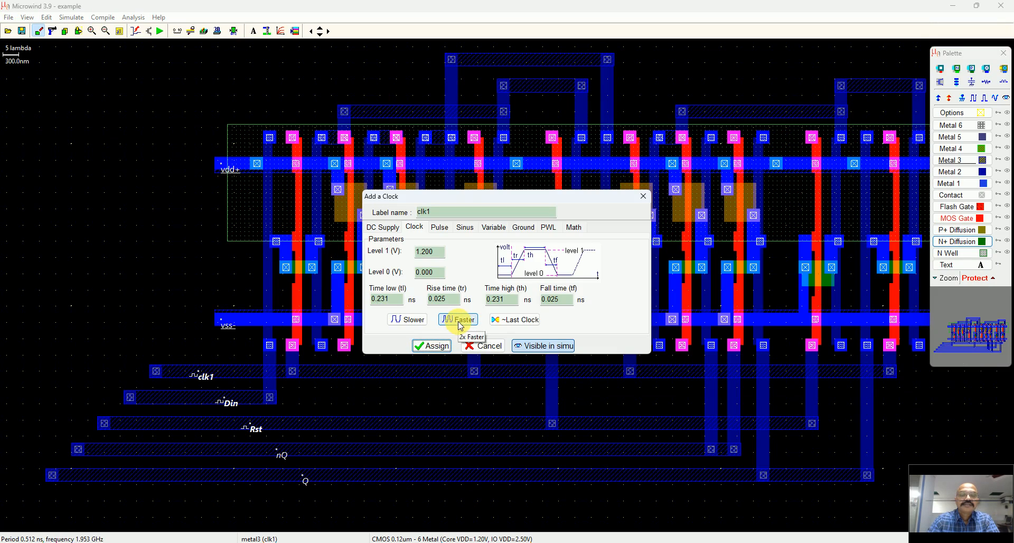
{"action": "left_click", "coordinate": [458, 319]}
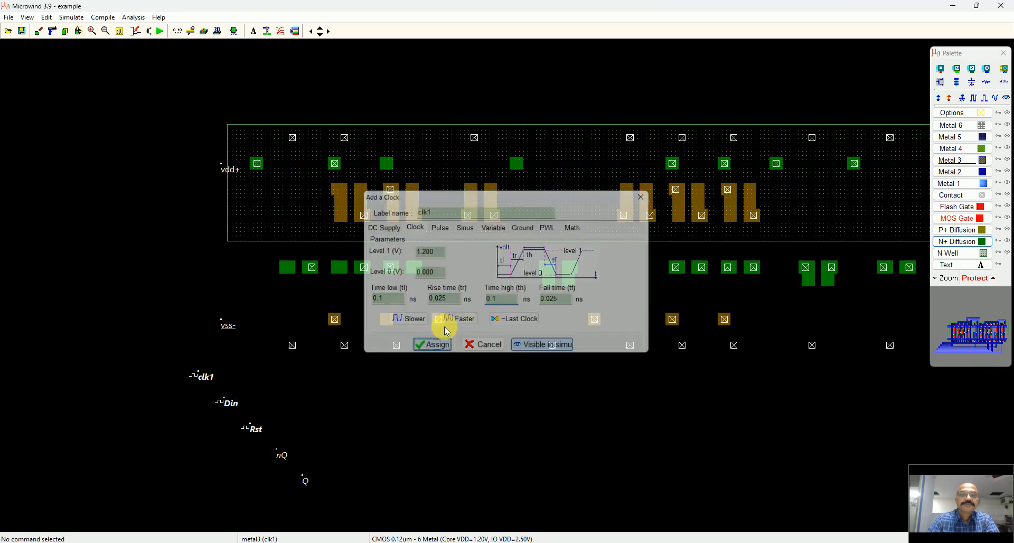
{"action": "left_click", "coordinate": [431, 344]}
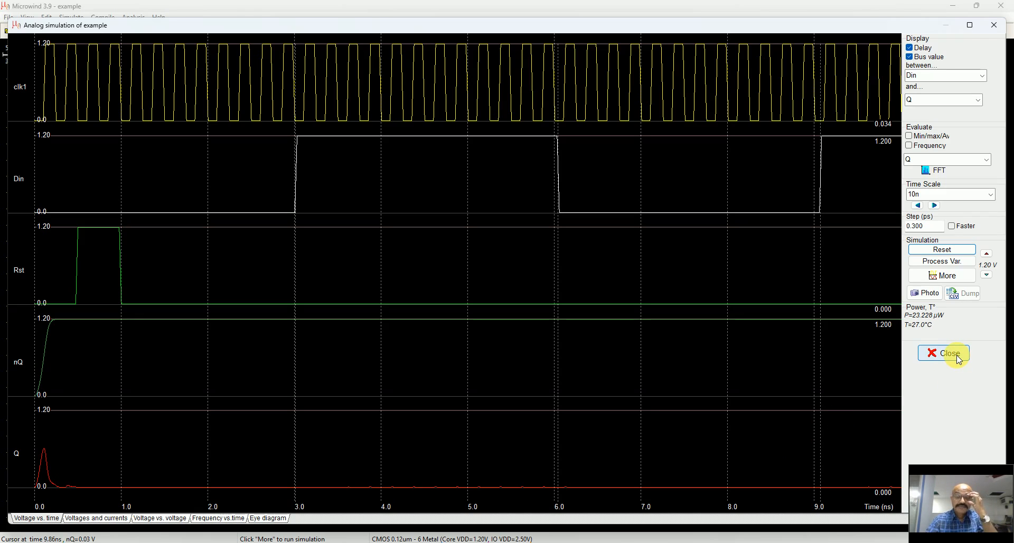
{"action": "mouse_move", "coordinate": [270, 386]}
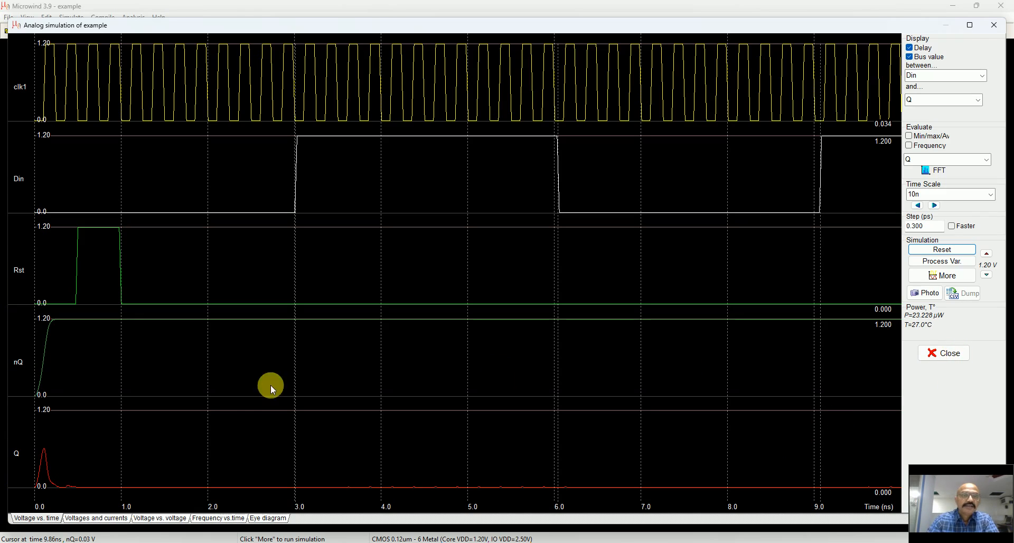
{"action": "left_click", "coordinate": [944, 352]}
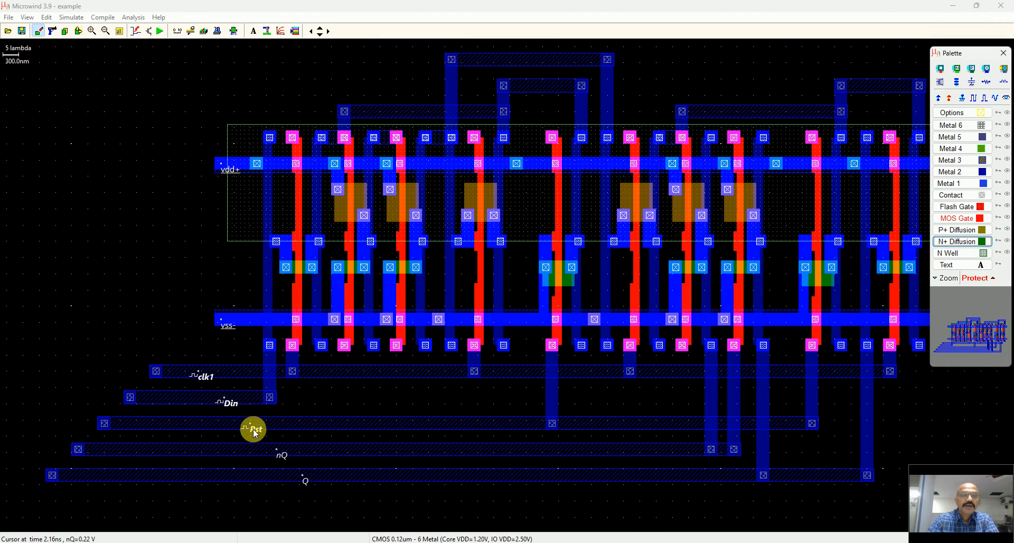
{"action": "left_click", "coordinate": [195, 376]}
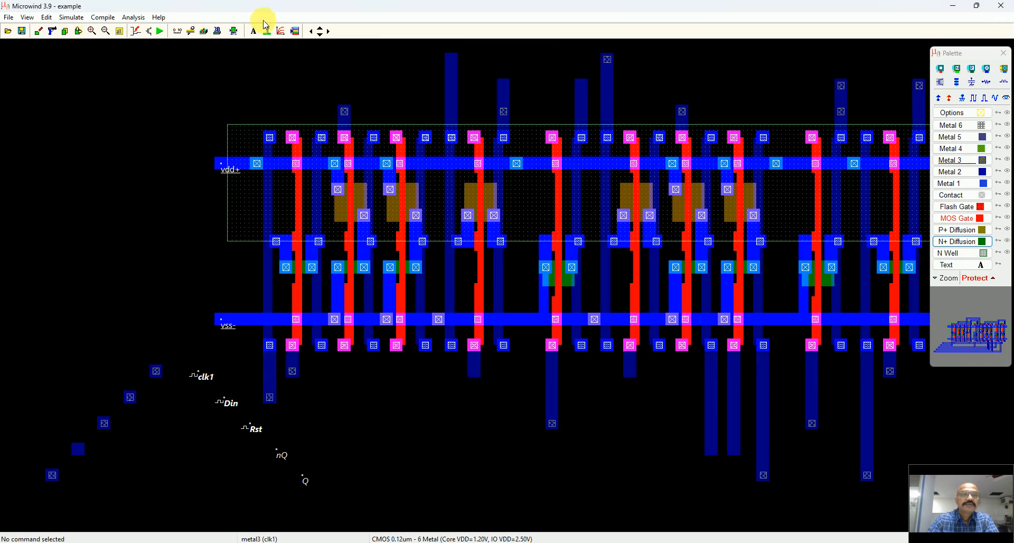
Re-simulate with a moderately fast clk1, giving Q delays of 524, 524 and 474 ps.
{"action": "left_click", "coordinate": [159, 30]}
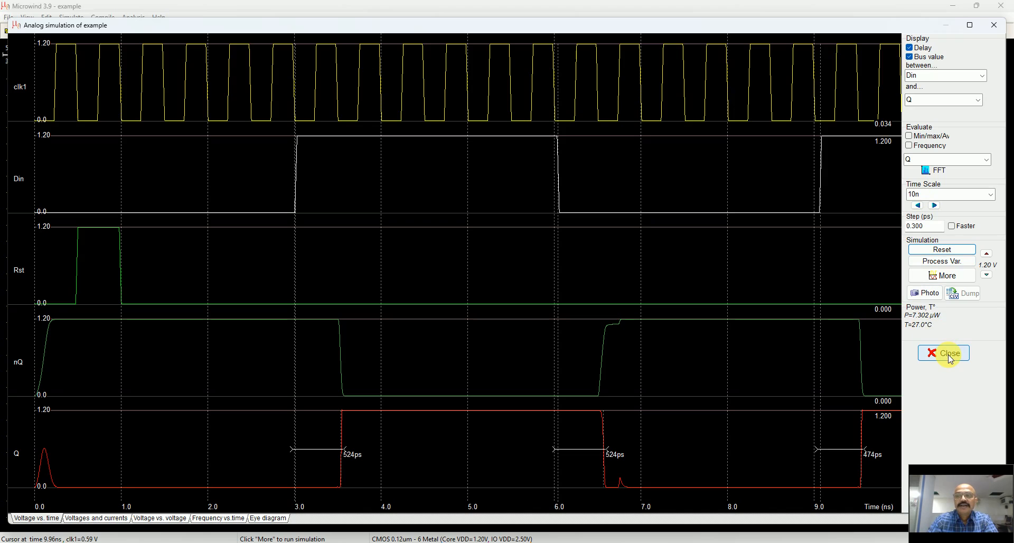
Make Rst a constant DC supply and rerun the layout simulation.
{"action": "left_click", "coordinate": [942, 353]}
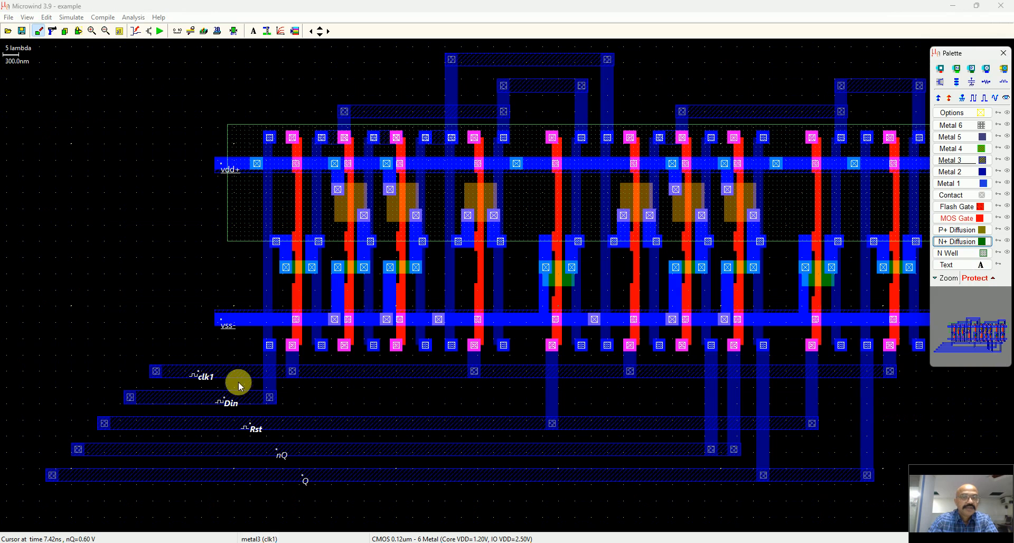
{"action": "mouse_move", "coordinate": [231, 404]}
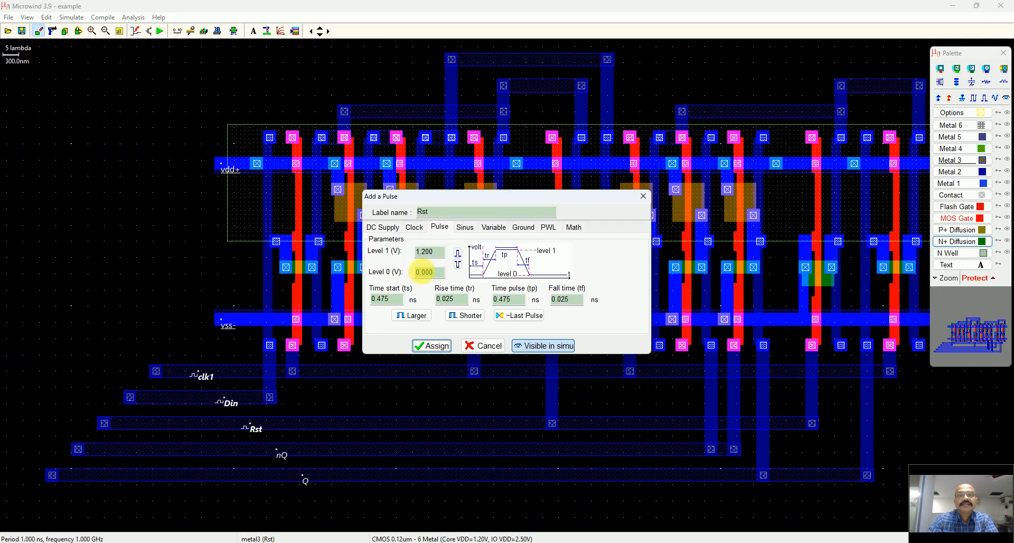
{"action": "left_click", "coordinate": [382, 227]}
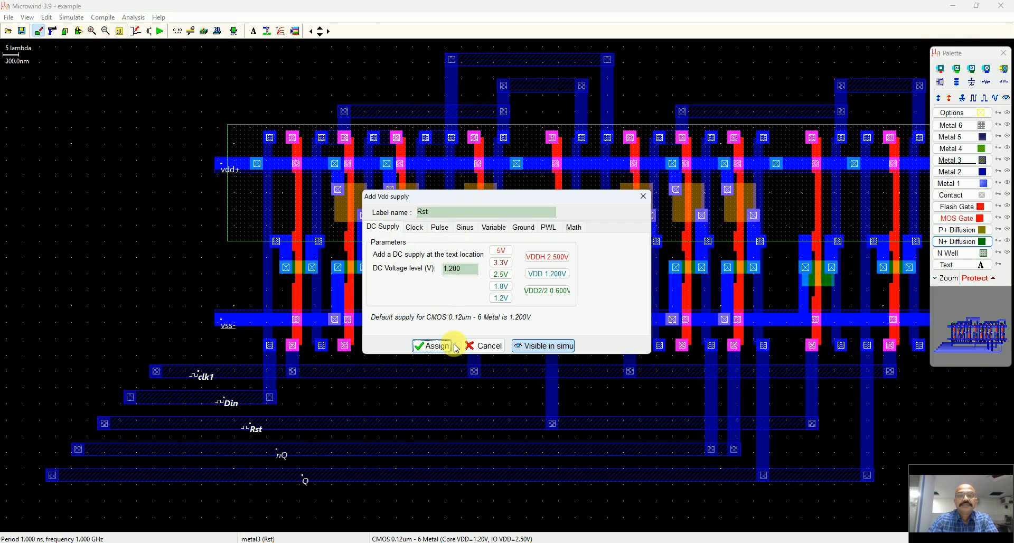
{"action": "left_click", "coordinate": [432, 345]}
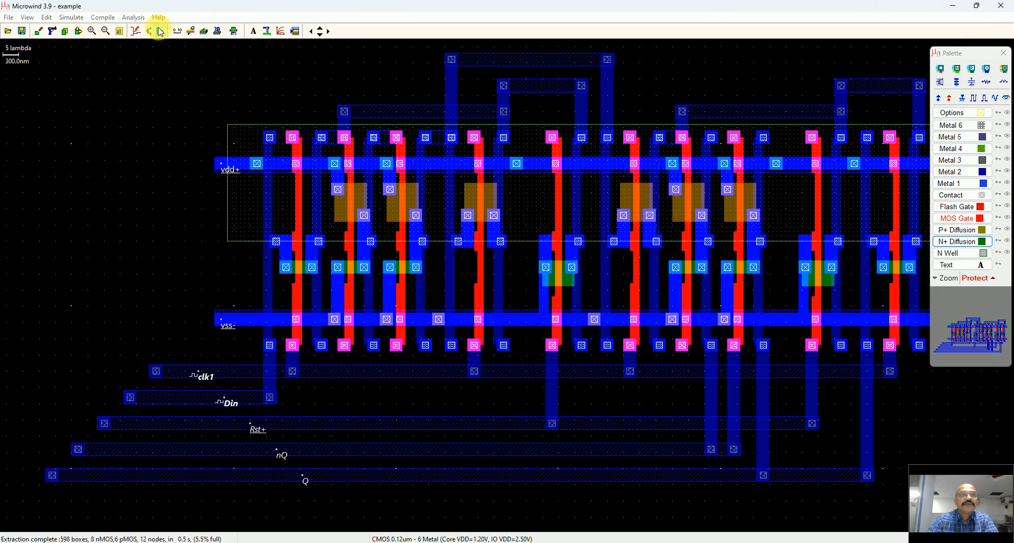
{"action": "left_click", "coordinate": [159, 31]}
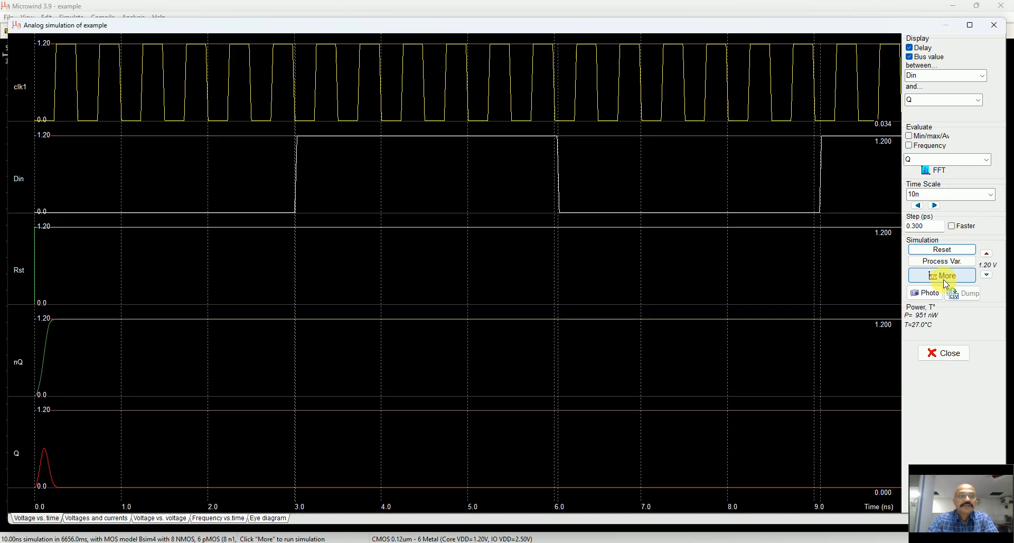
Extend the simulation to 19 ns, observe Q stuck low, and return to the layout.
{"action": "left_click", "coordinate": [942, 274]}
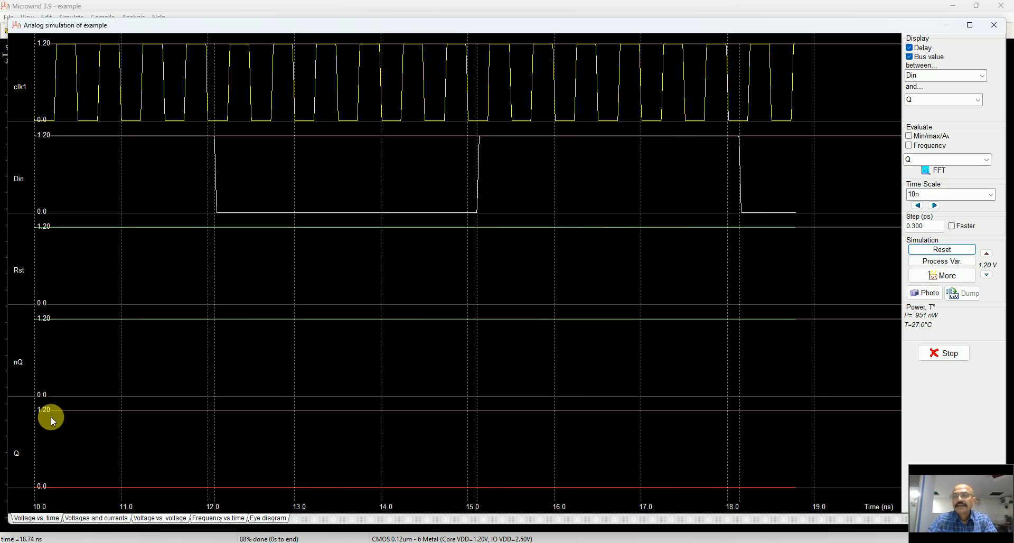
{"action": "left_click", "coordinate": [943, 352]}
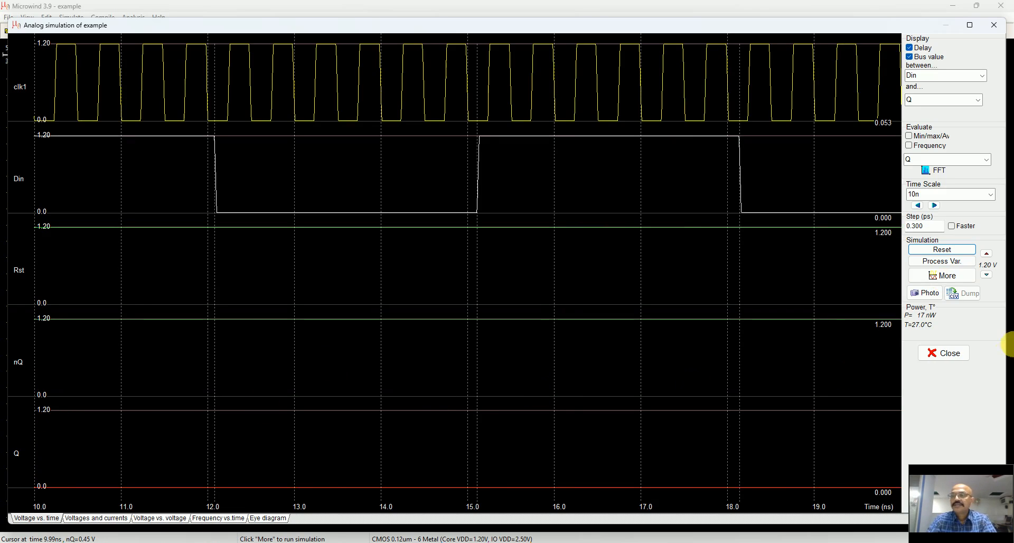
{"action": "mouse_move", "coordinate": [925, 318]}
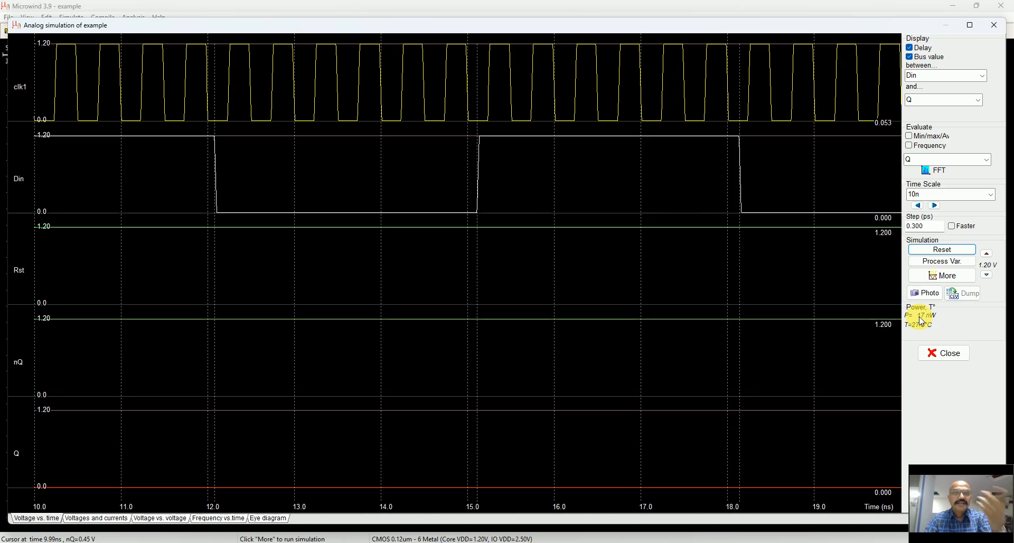
{"action": "mouse_move", "coordinate": [652, 135]}
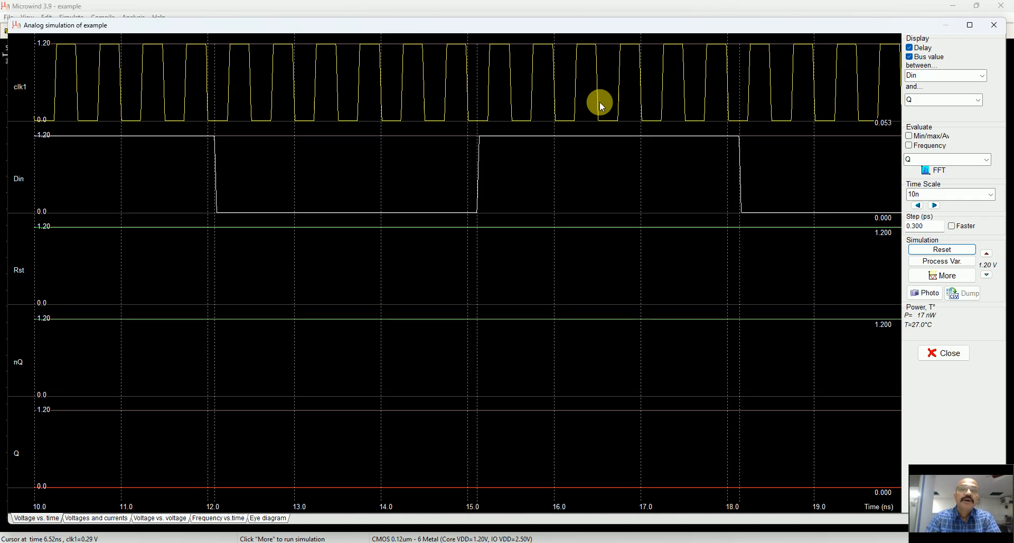
{"action": "mouse_move", "coordinate": [604, 113]}
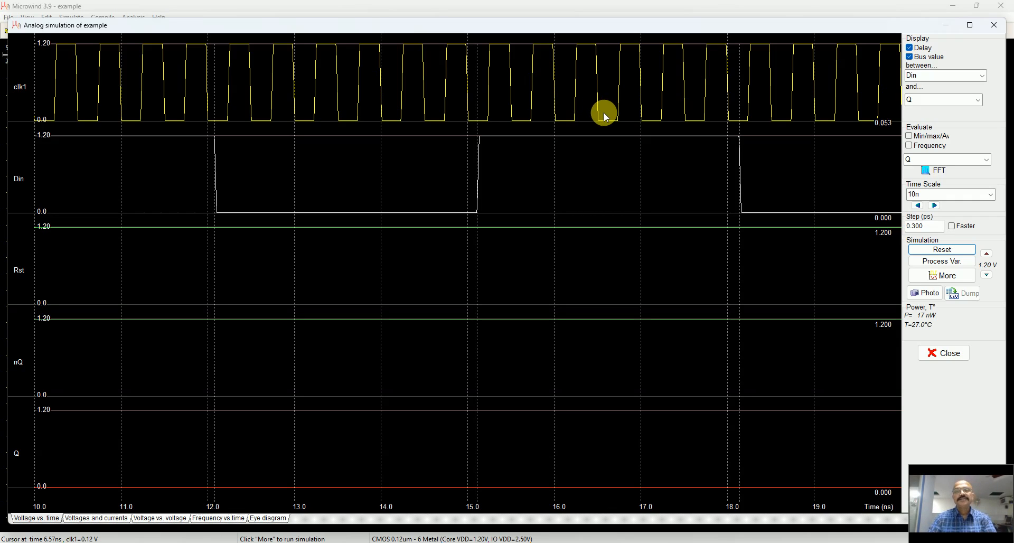
{"action": "mouse_move", "coordinate": [624, 143]}
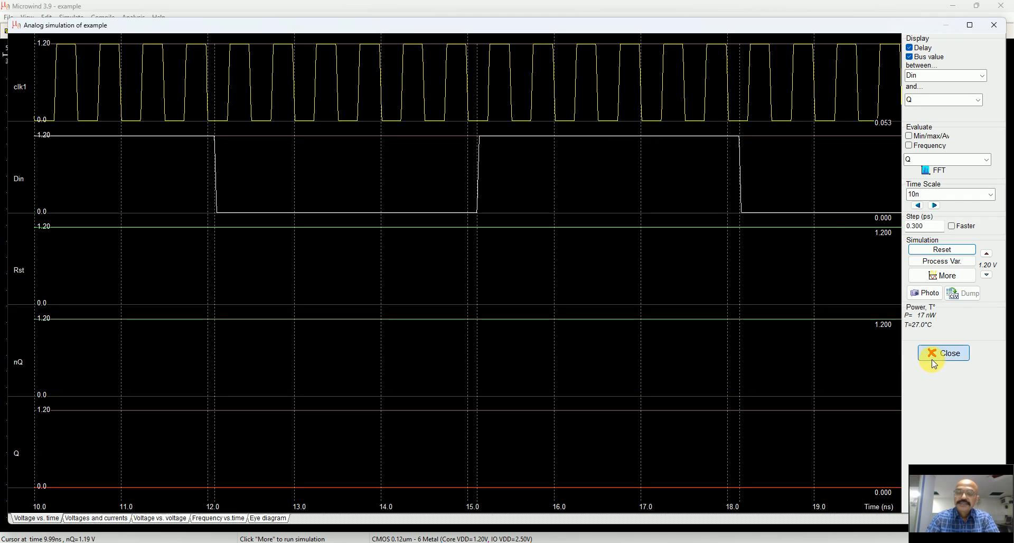
{"action": "left_click", "coordinate": [942, 353]}
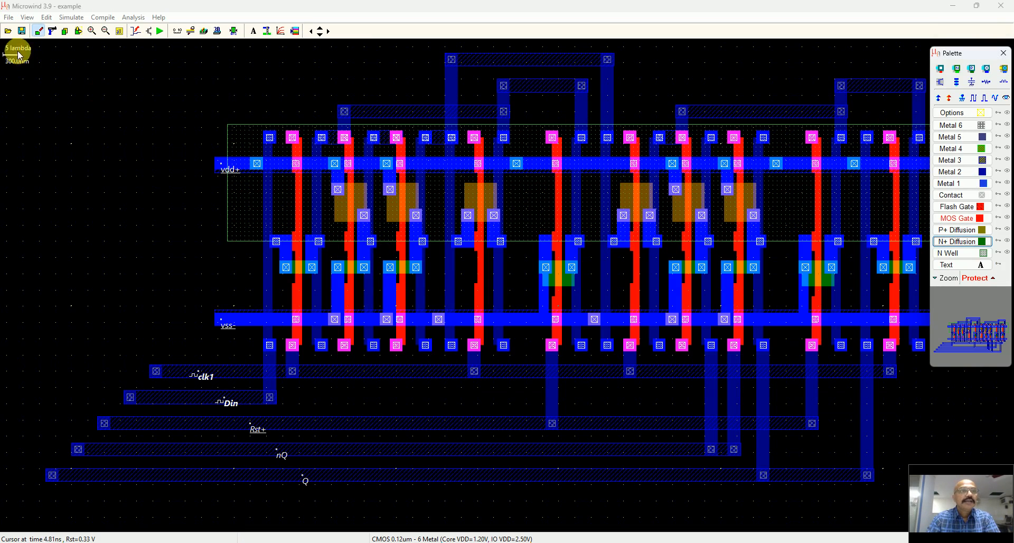
Without saving, browse to examples\latches and load the RSNand.MSK layout.
{"action": "left_click", "coordinate": [38, 31]}
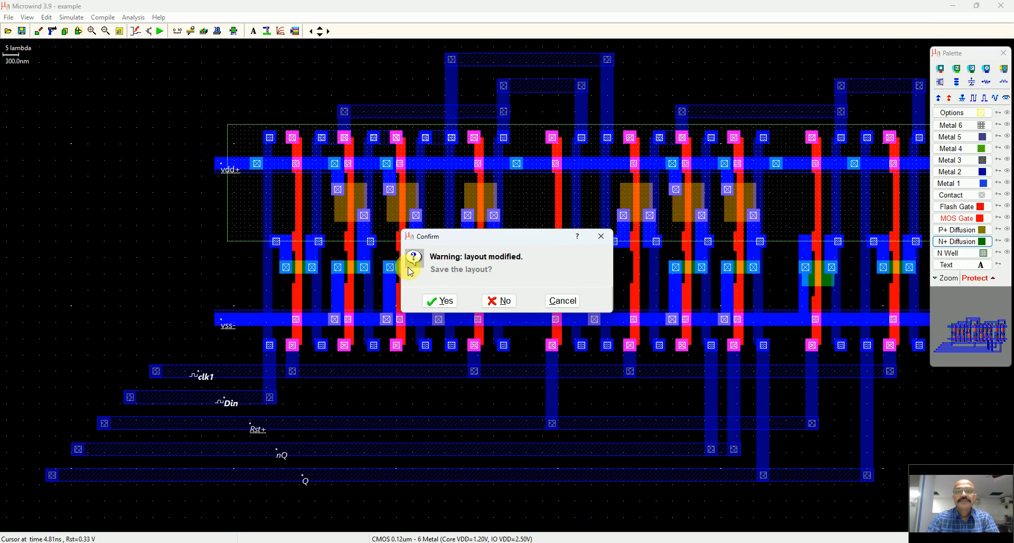
{"action": "left_click", "coordinate": [498, 300]}
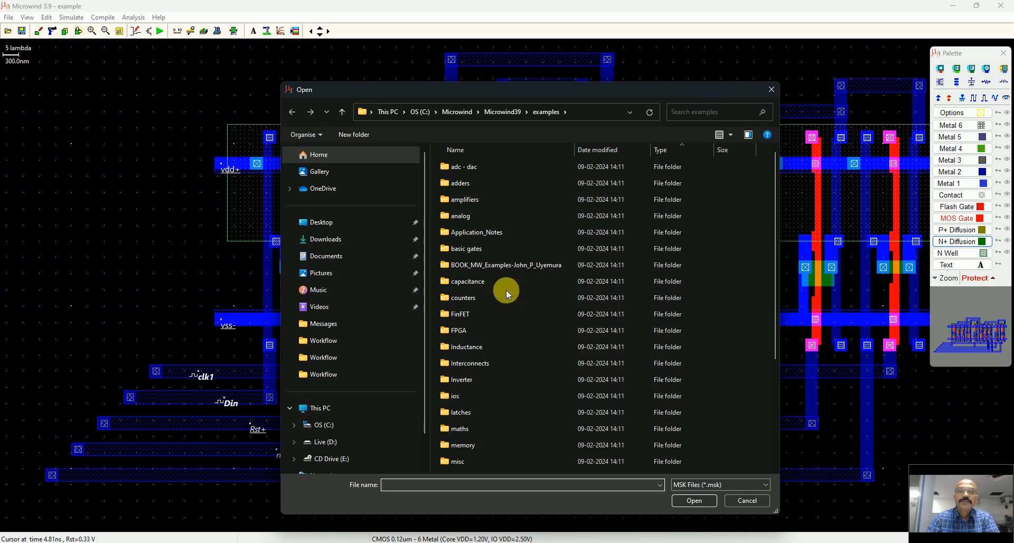
{"action": "left_click", "coordinate": [459, 314]}
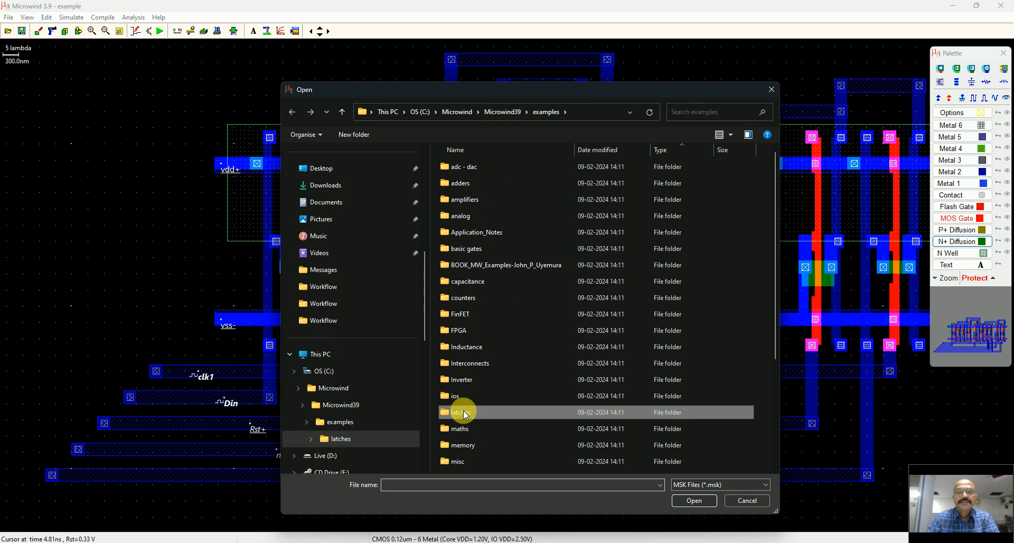
{"action": "double_click", "coordinate": [463, 412]}
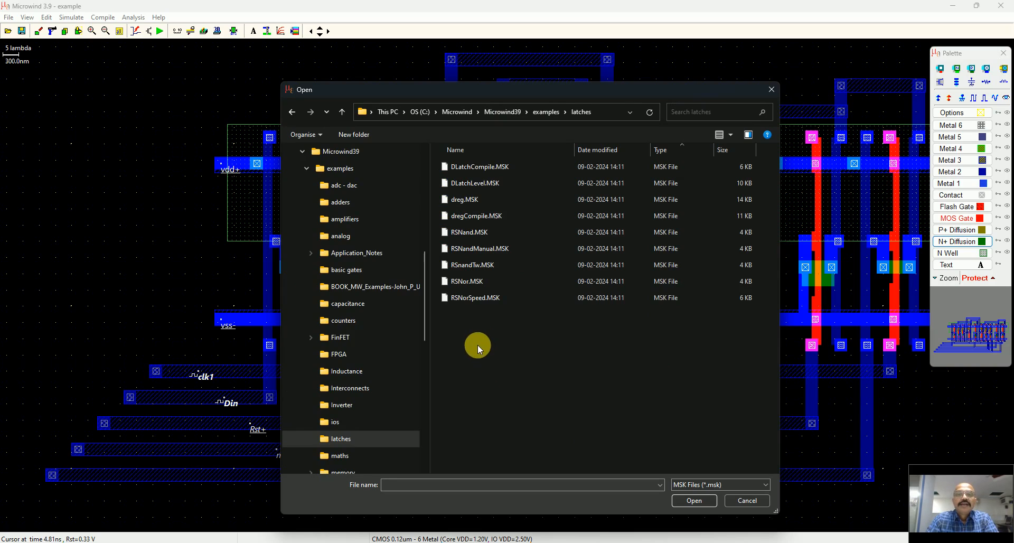
{"action": "left_click", "coordinate": [468, 232]}
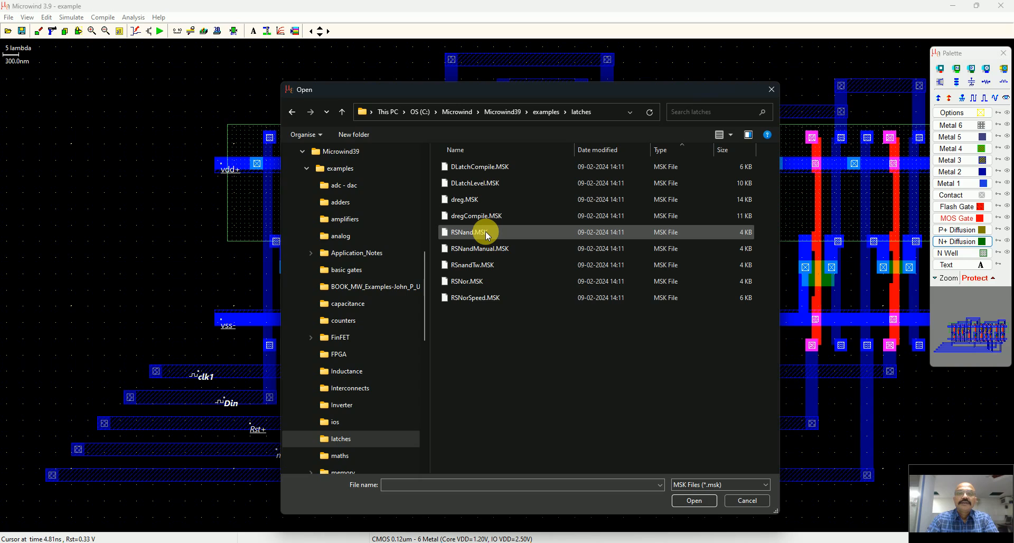
{"action": "mouse_move", "coordinate": [482, 233]}
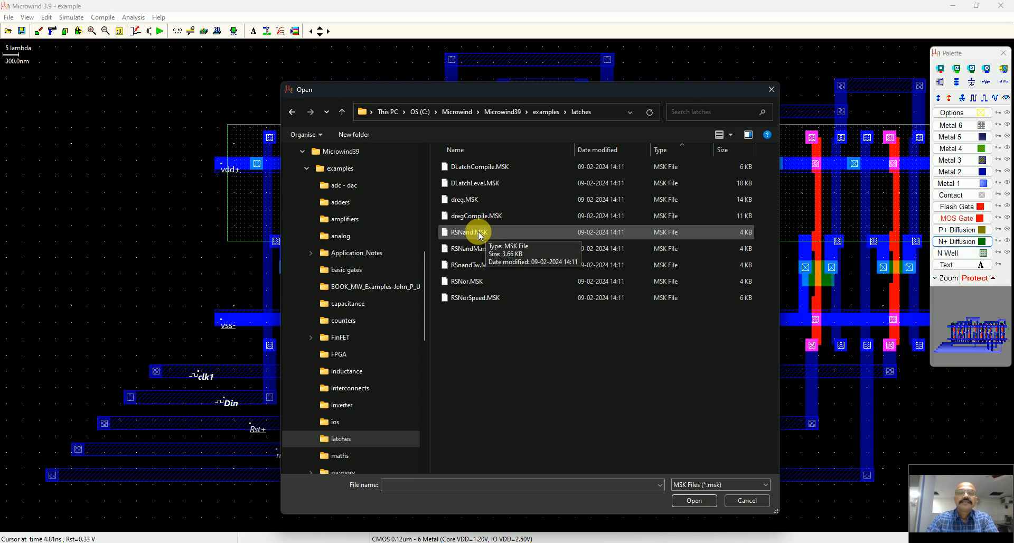
{"action": "double_click", "coordinate": [473, 232]}
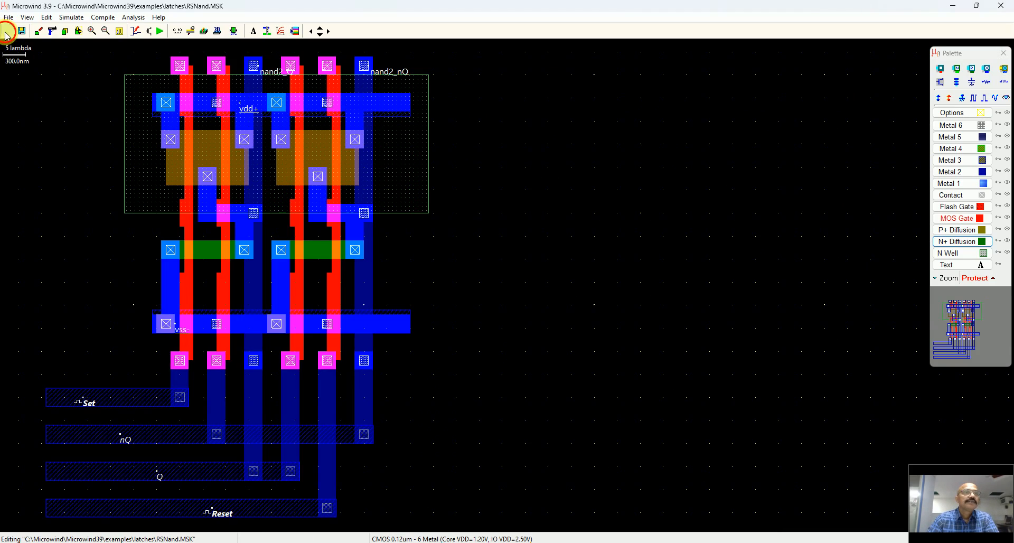
Load the dreg.MSK layout, then the DLatchLevel.MSK level-sensitive D latch layout.
{"action": "left_click", "coordinate": [7, 30]}
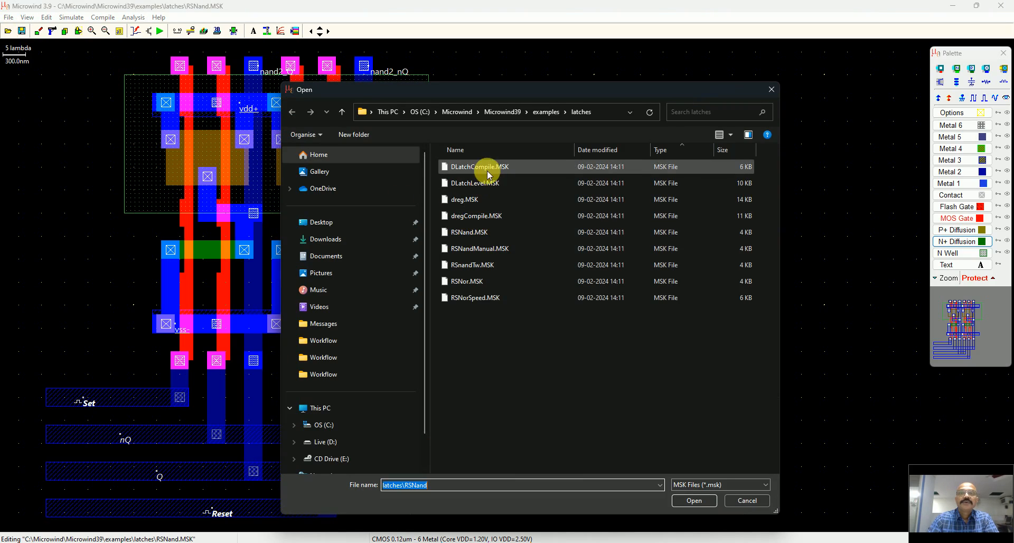
{"action": "left_click", "coordinate": [463, 199]}
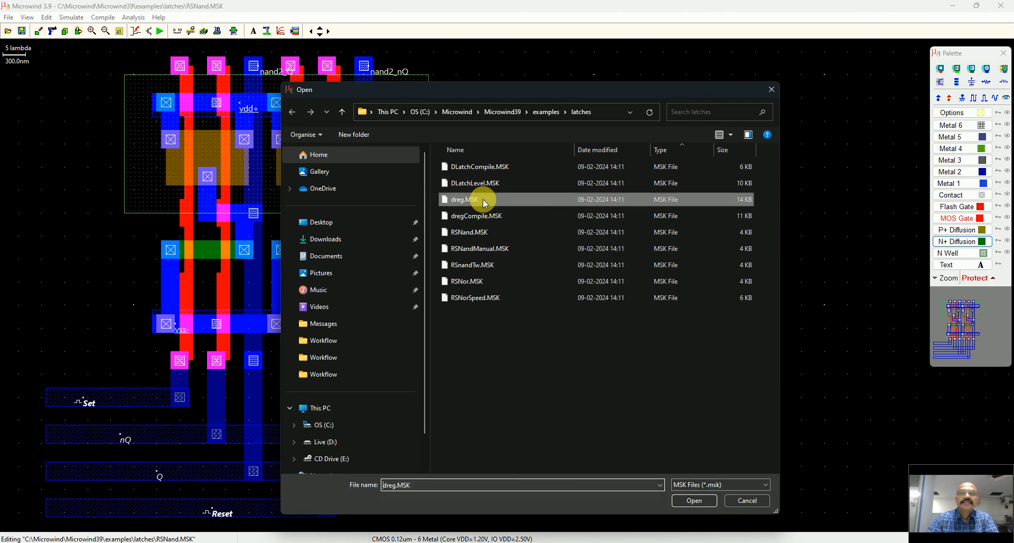
{"action": "left_click", "coordinate": [693, 501]}
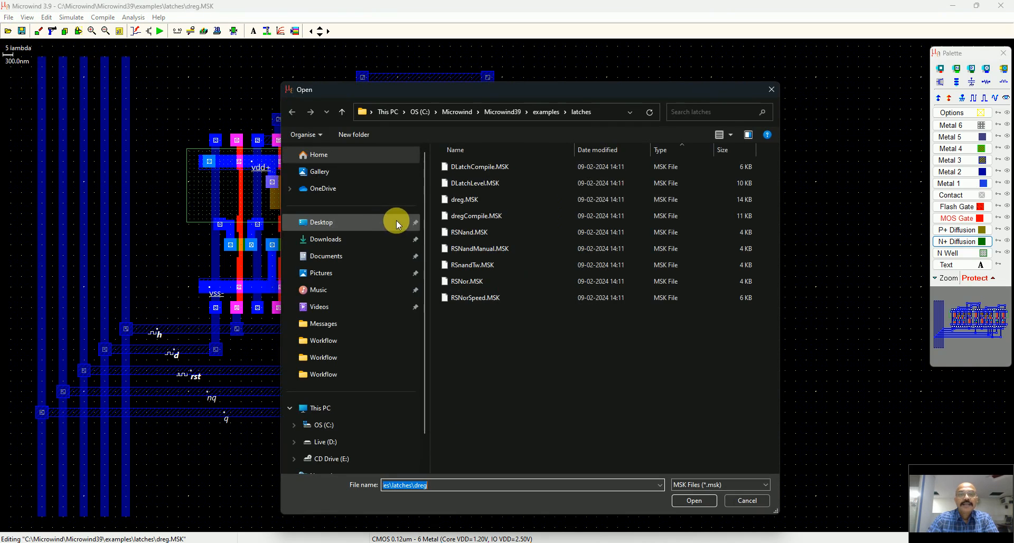
{"action": "left_click", "coordinate": [477, 183]}
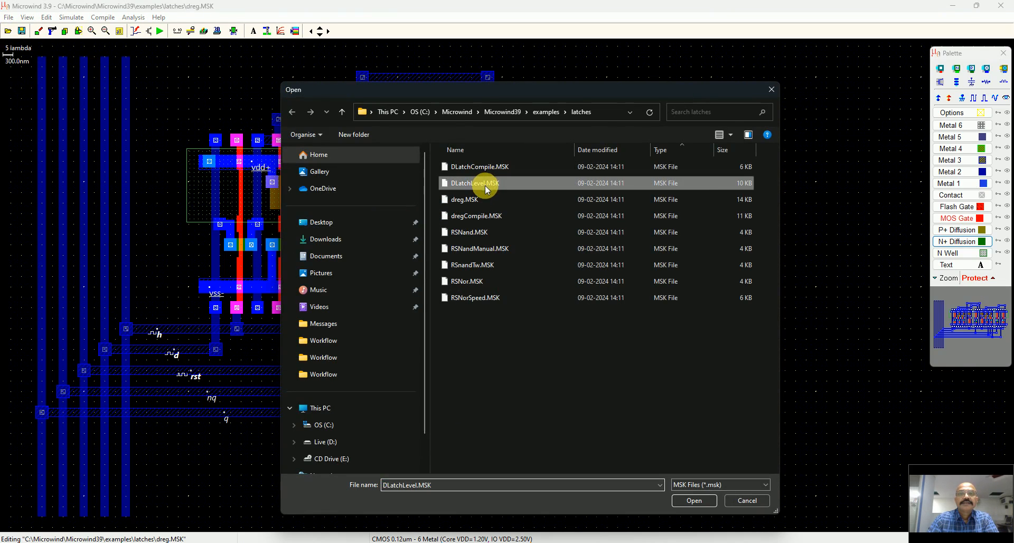
{"action": "left_click", "coordinate": [693, 500]}
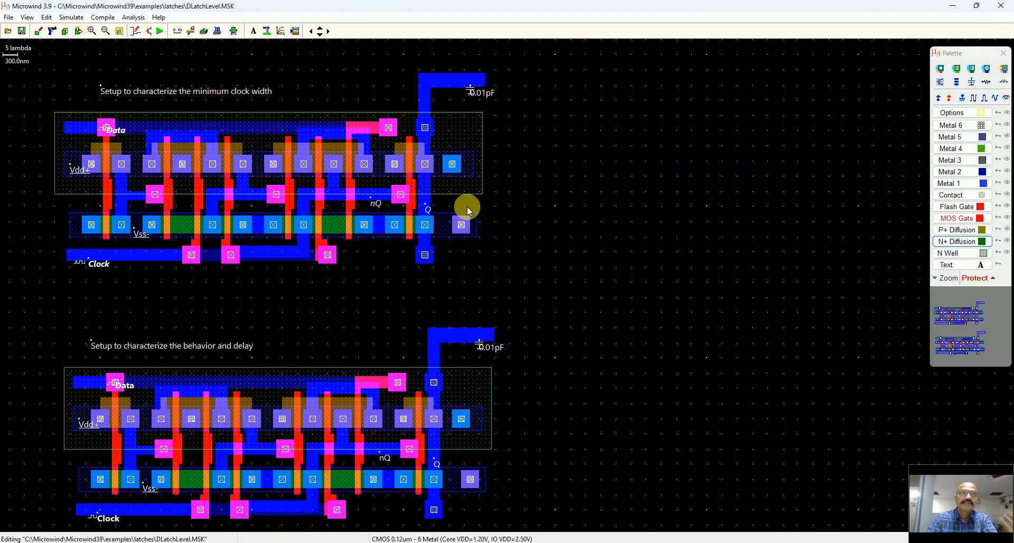
{"action": "mouse_move", "coordinate": [81, 123]}
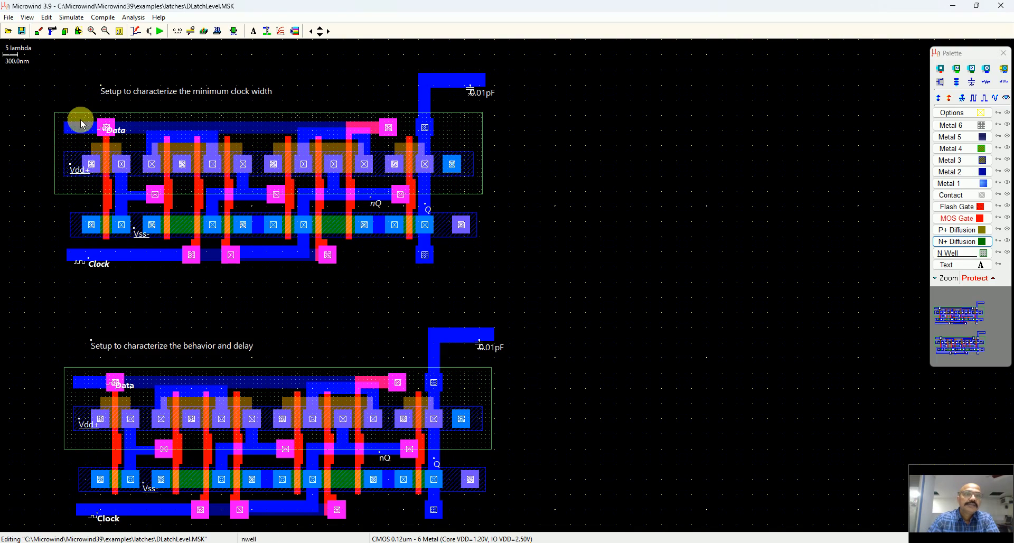
{"action": "mouse_move", "coordinate": [388, 271]}
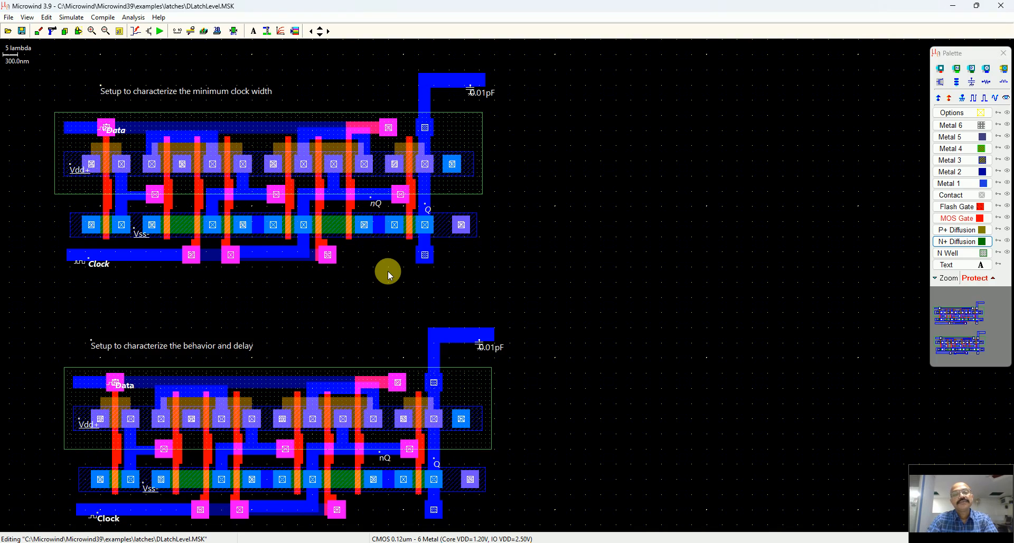
{"action": "mouse_move", "coordinate": [374, 282]}
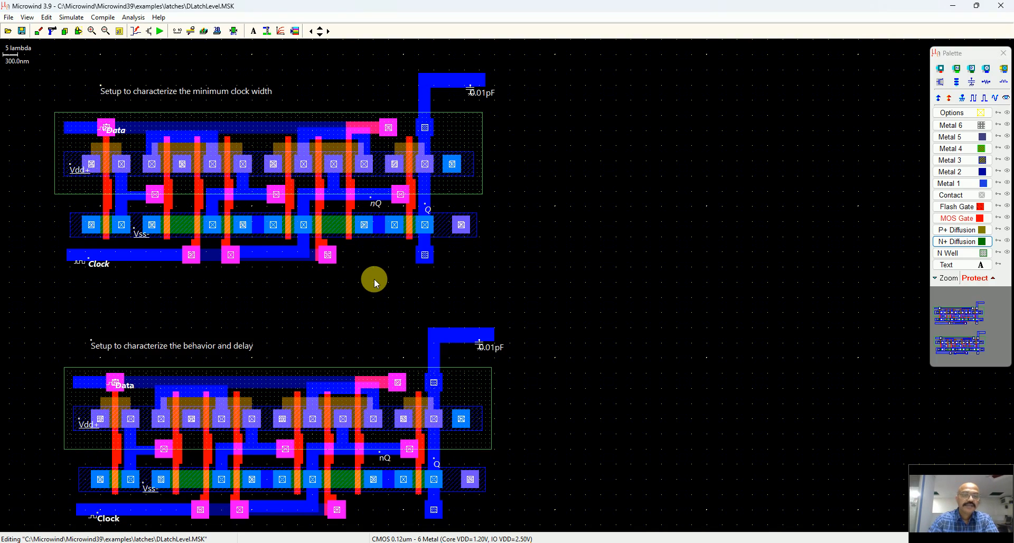
{"action": "mouse_move", "coordinate": [386, 289]}
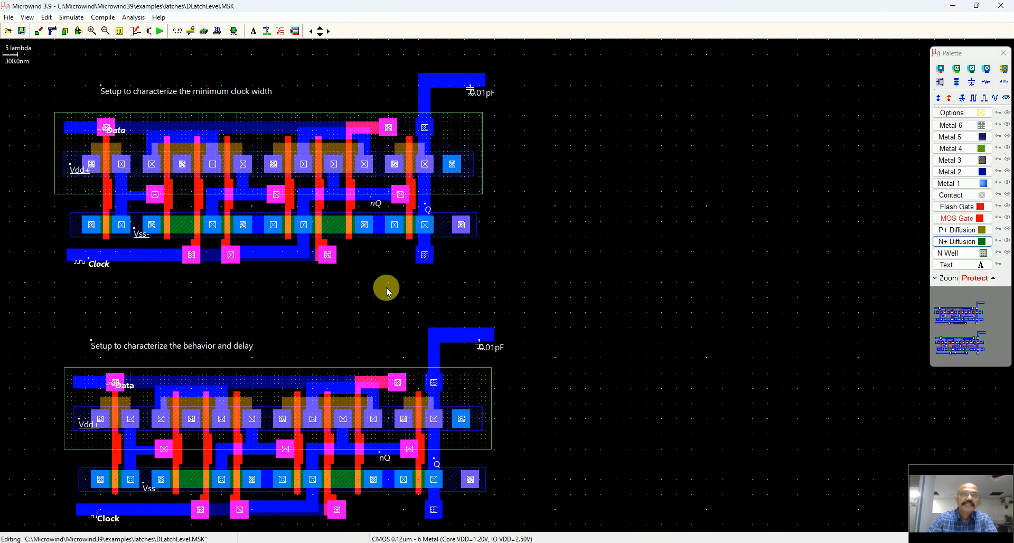
{"action": "mouse_move", "coordinate": [390, 290]}
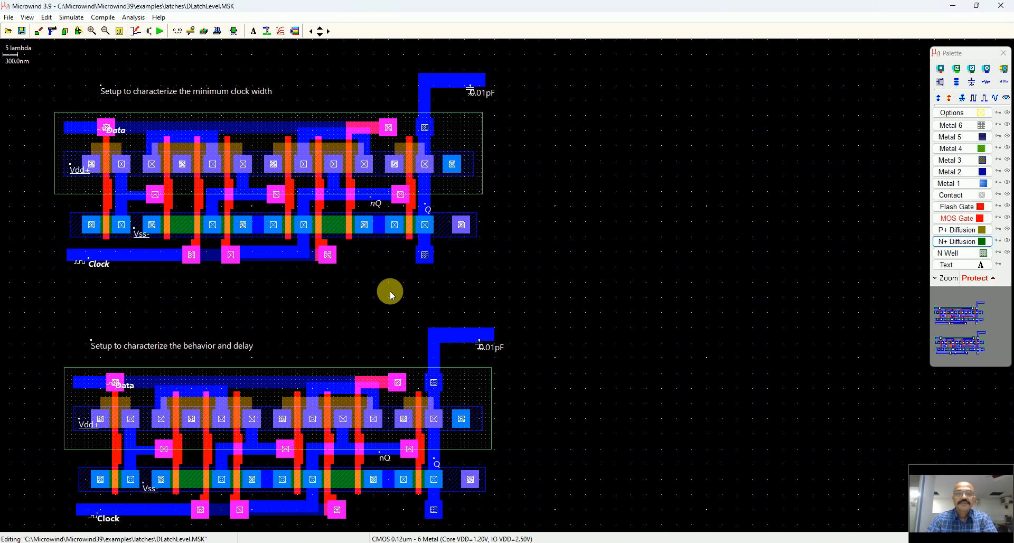
{"action": "mouse_move", "coordinate": [396, 299]}
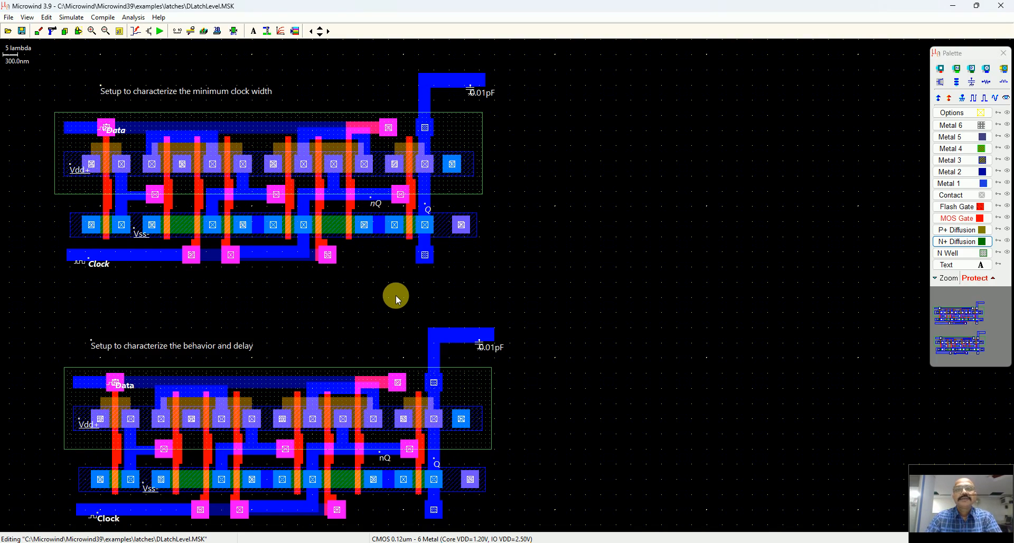
{"action": "mouse_move", "coordinate": [535, 323]}
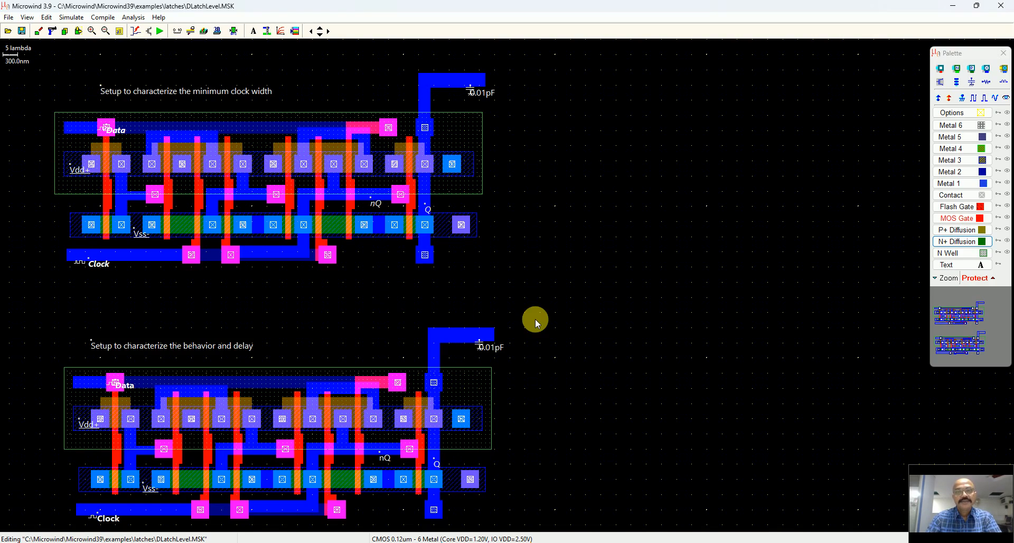